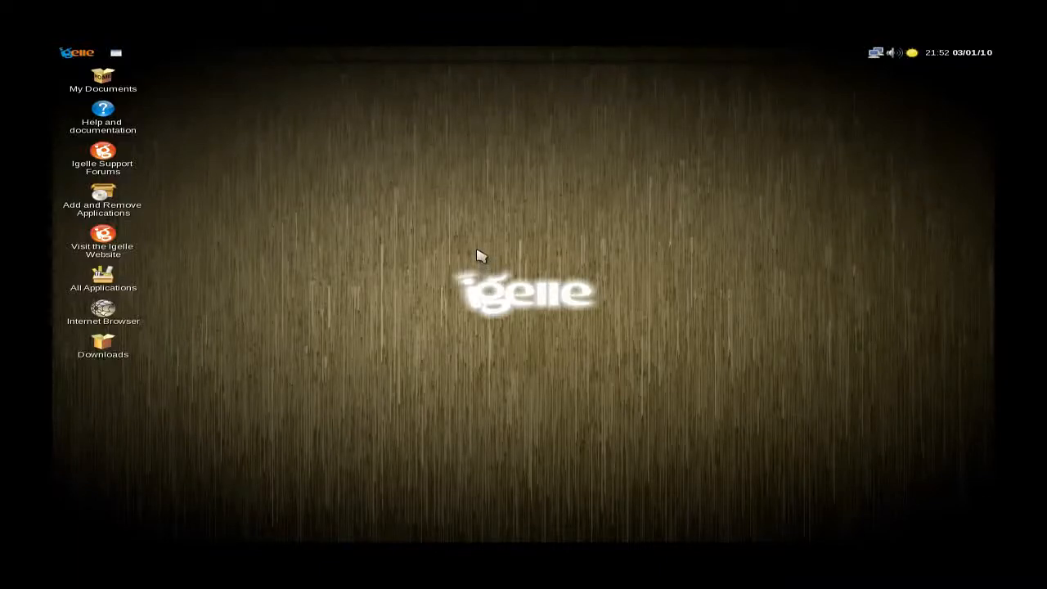
{"action": "mouse_move", "coordinate": [338, 237]}
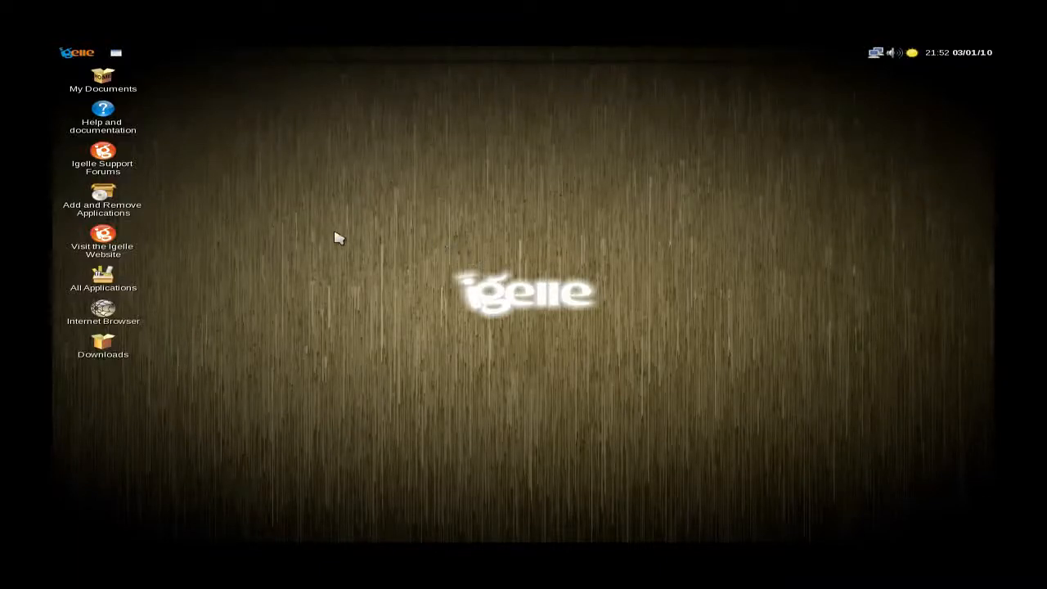
{"action": "mouse_move", "coordinate": [446, 472]}
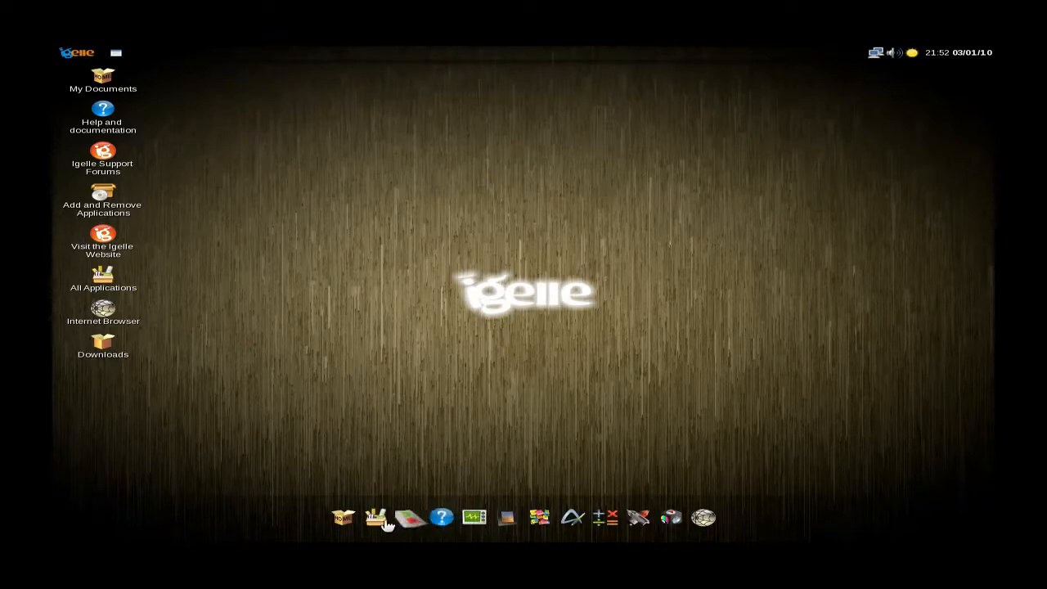
{"action": "mouse_move", "coordinate": [344, 518]}
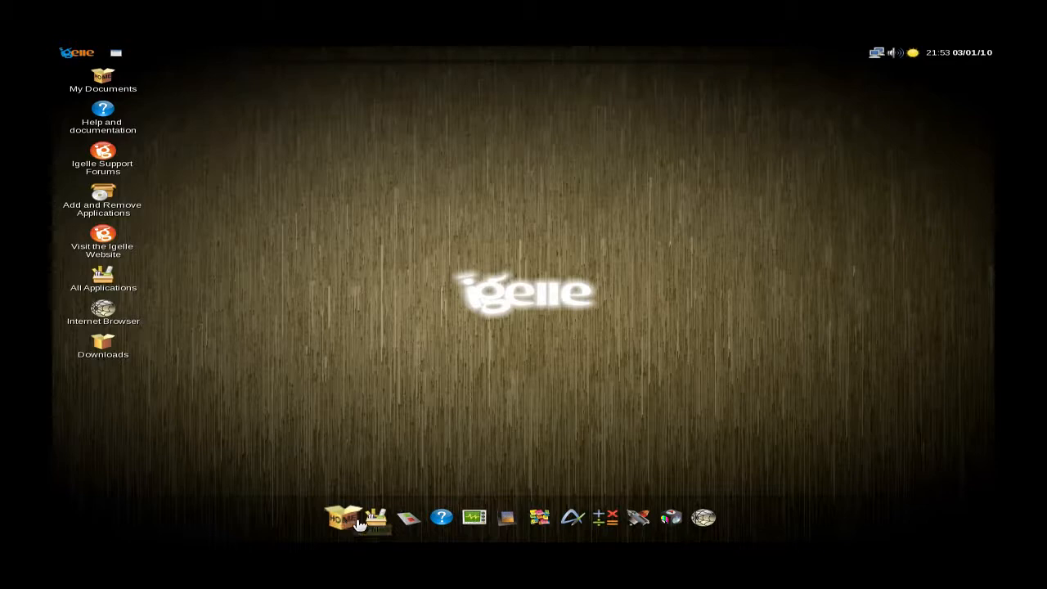
{"action": "mouse_move", "coordinate": [376, 517]}
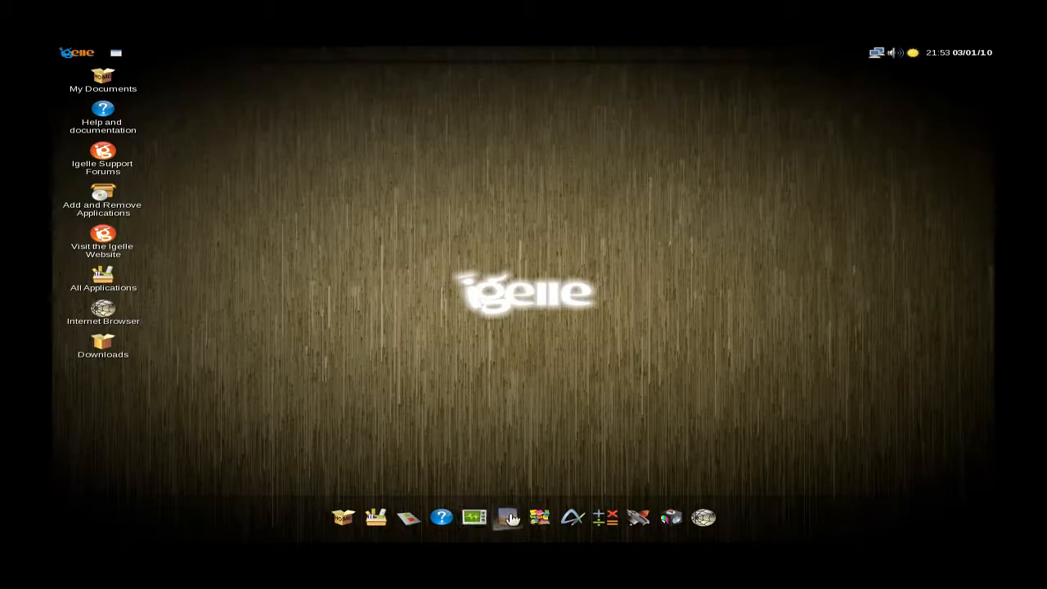
{"action": "mouse_move", "coordinate": [507, 516]}
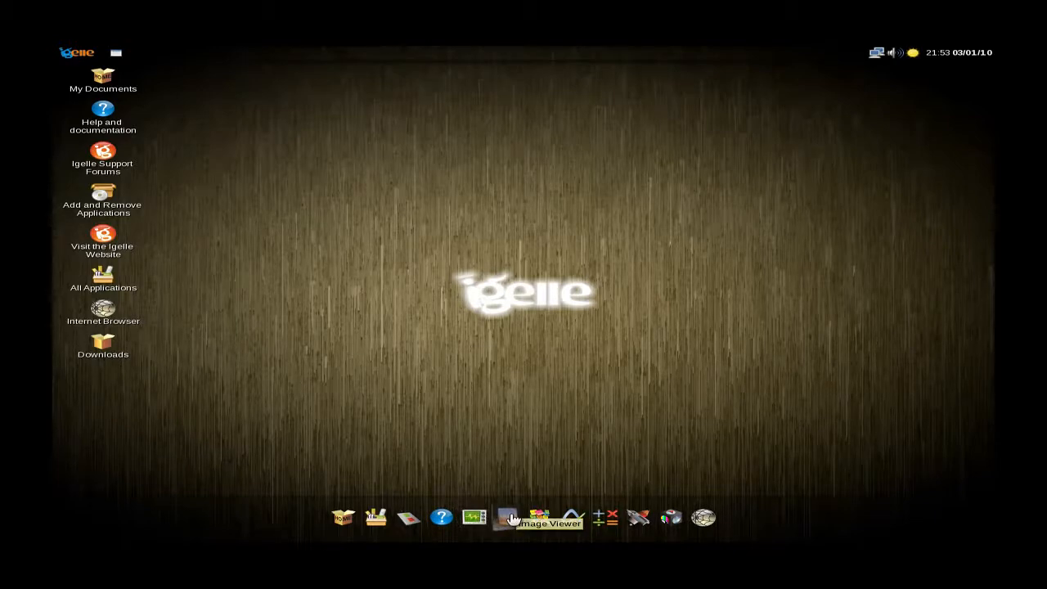
{"action": "mouse_move", "coordinate": [540, 517]}
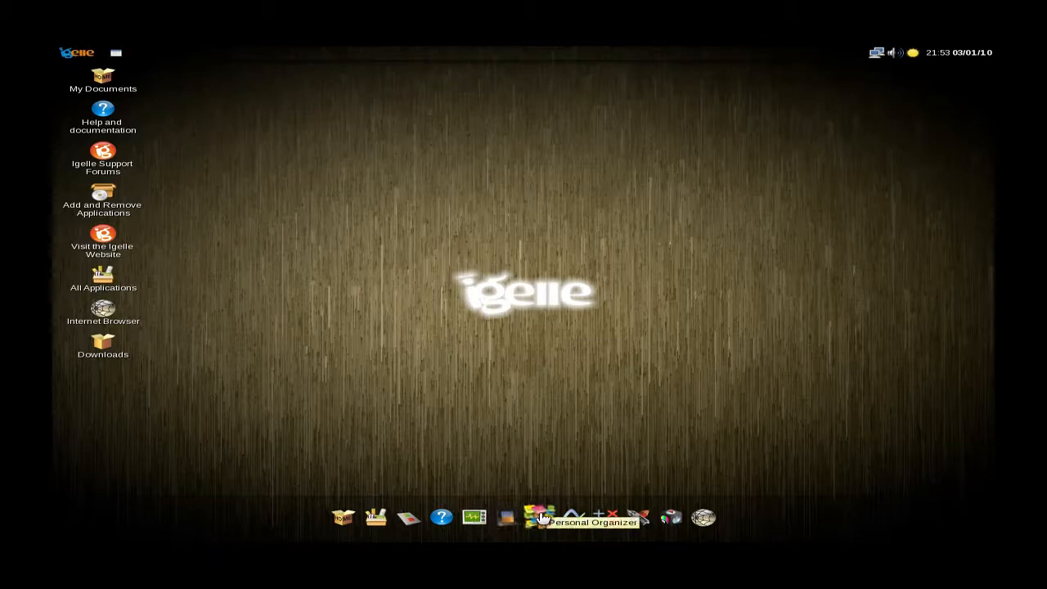
{"action": "mouse_move", "coordinate": [573, 517]}
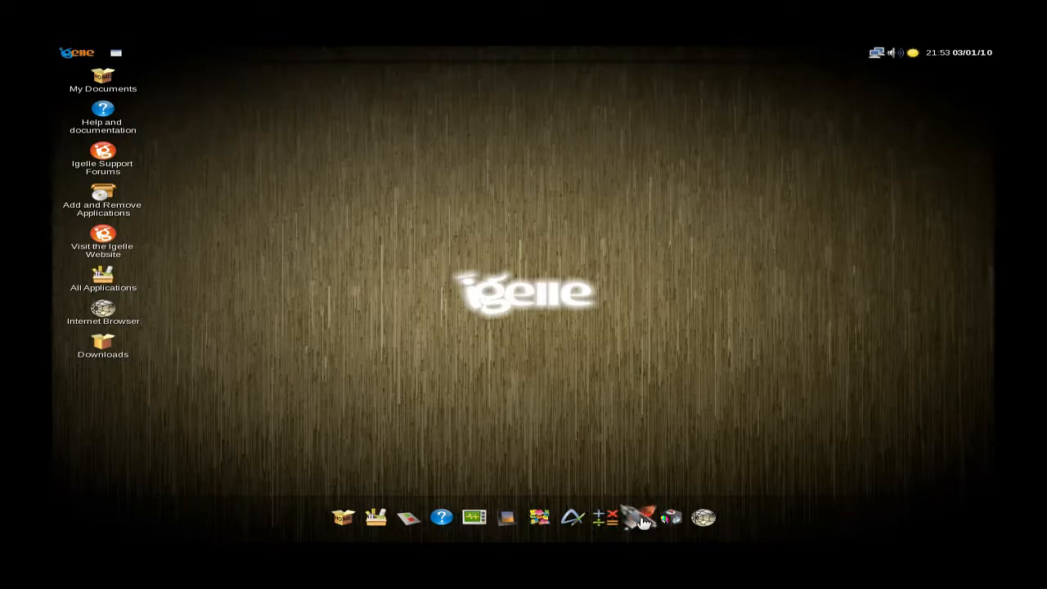
{"action": "mouse_move", "coordinate": [670, 517]}
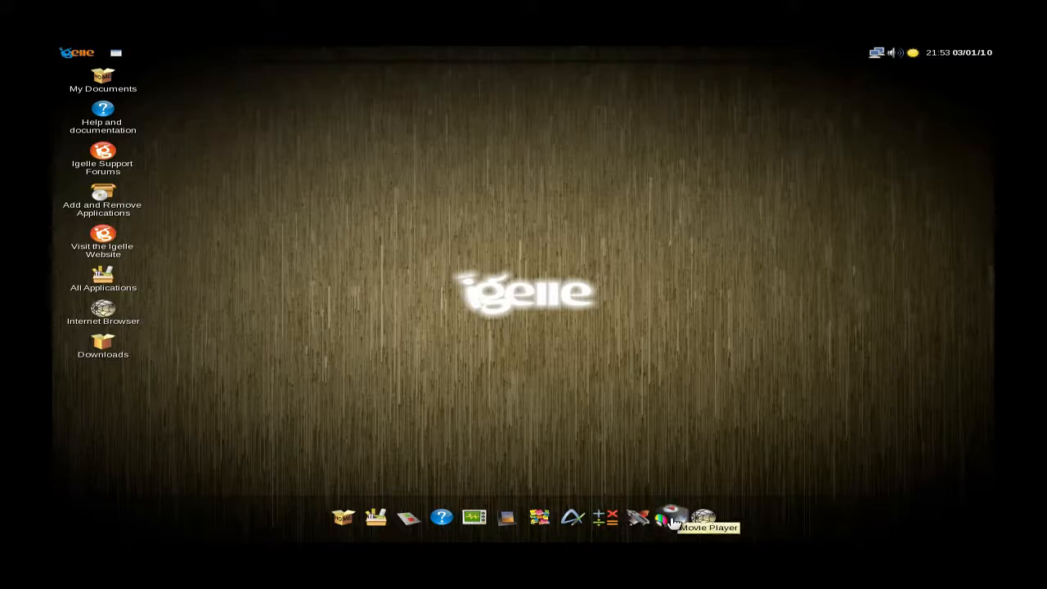
{"action": "mouse_move", "coordinate": [702, 518]}
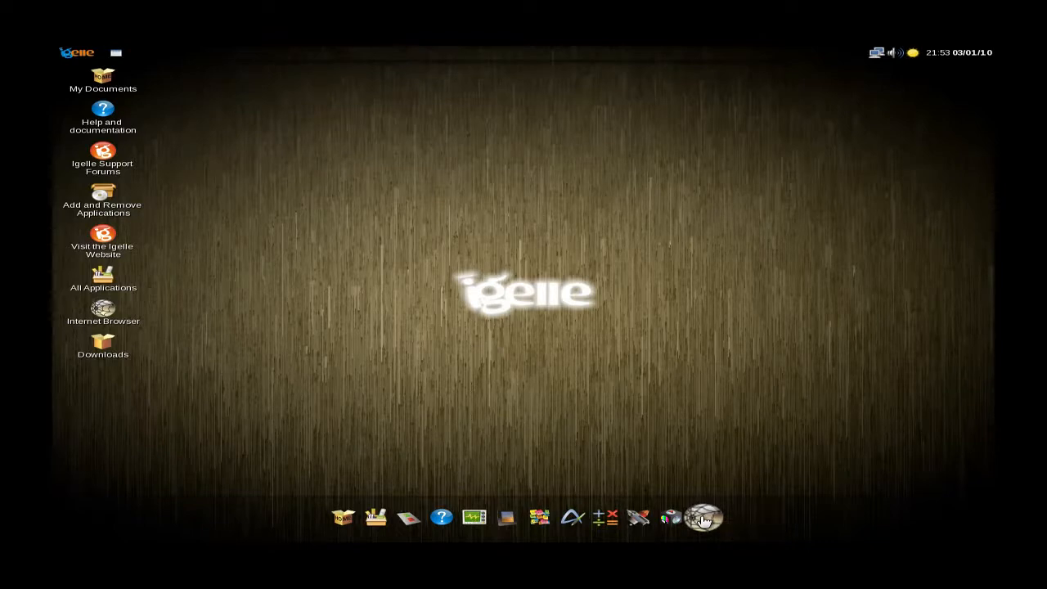
Launch the Internet Browser and scroll through the igelle.com homepage.
{"action": "left_click", "coordinate": [705, 517]}
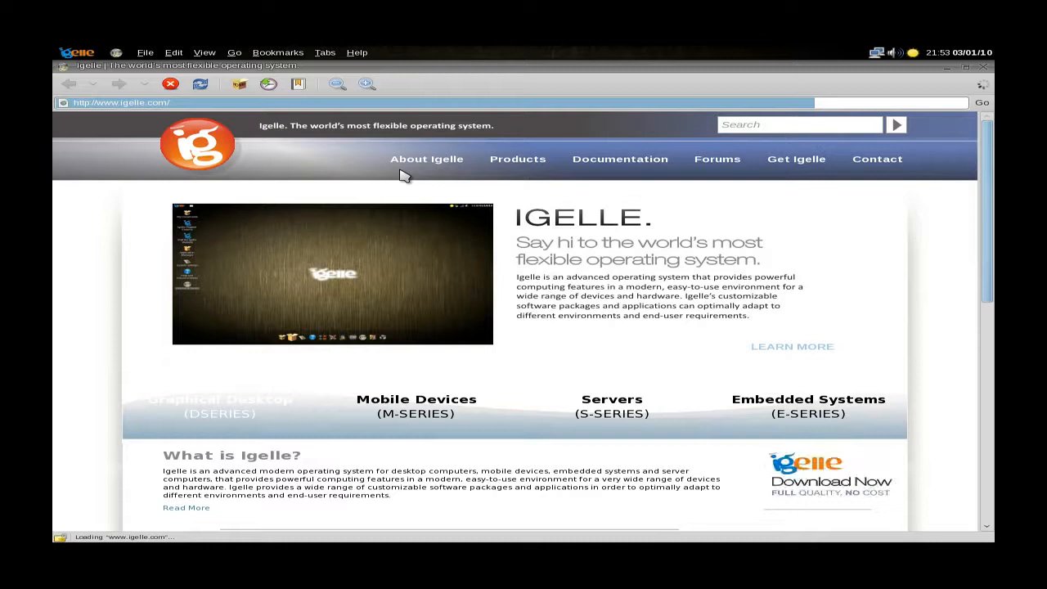
{"action": "left_click", "coordinate": [220, 406]}
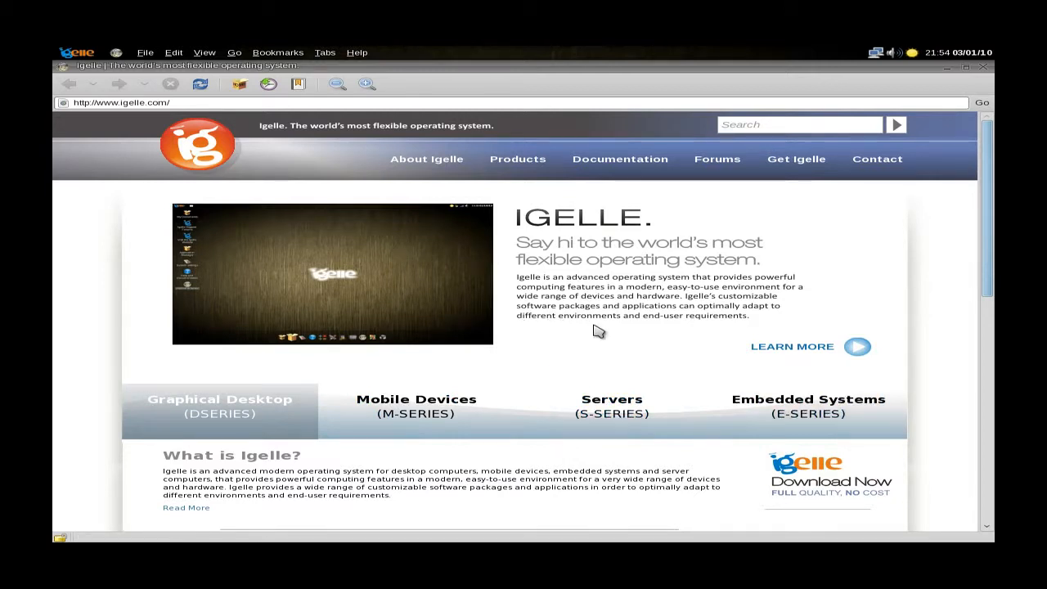
{"action": "scroll", "scroll_direction": "down", "scroll_amount": 3}
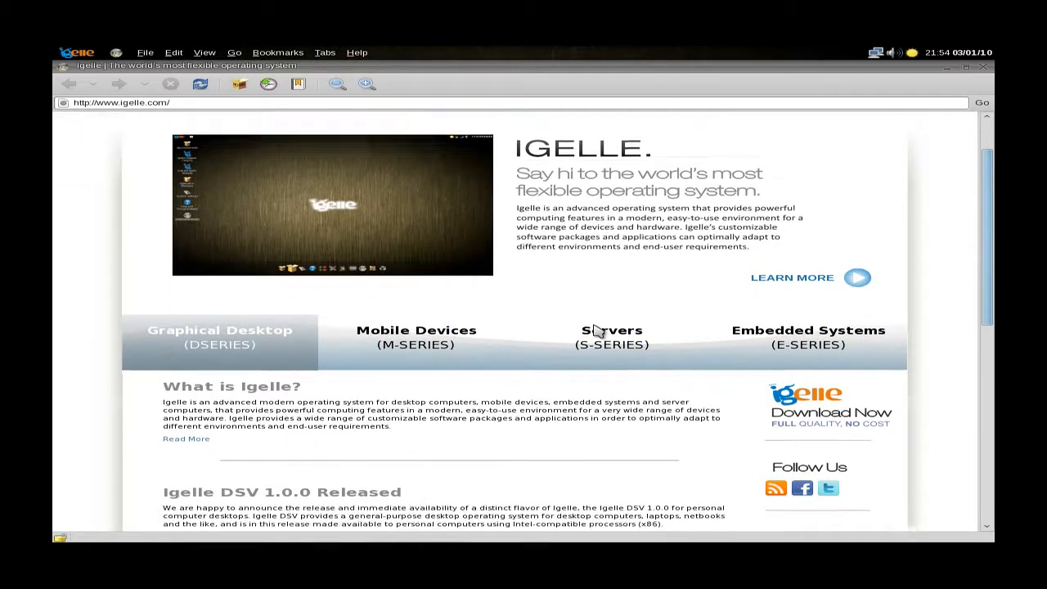
{"action": "scroll", "scroll_direction": "down", "scroll_amount": 3}
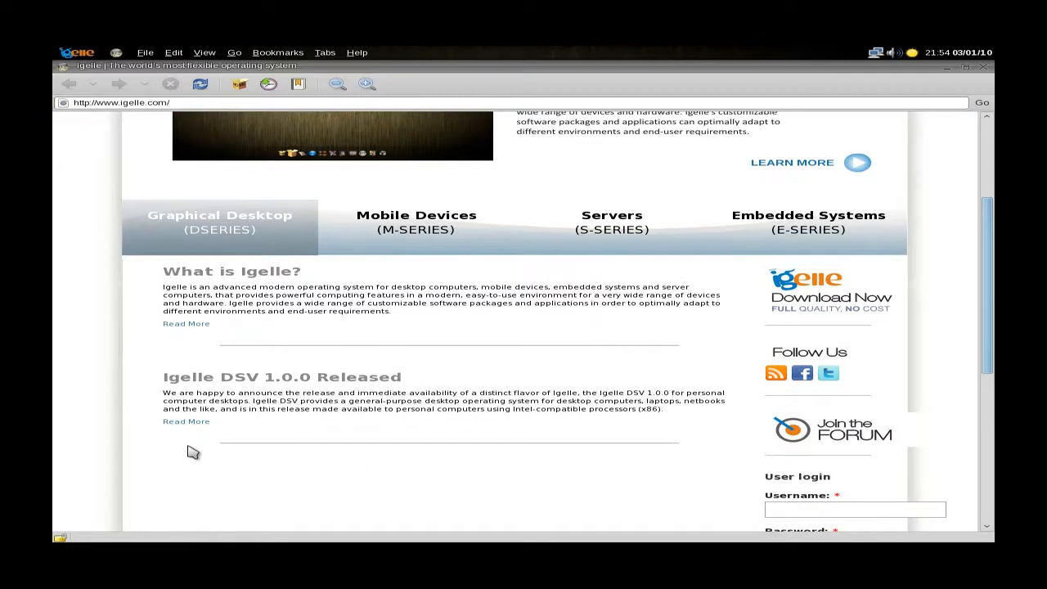
{"action": "mouse_move", "coordinate": [275, 395]}
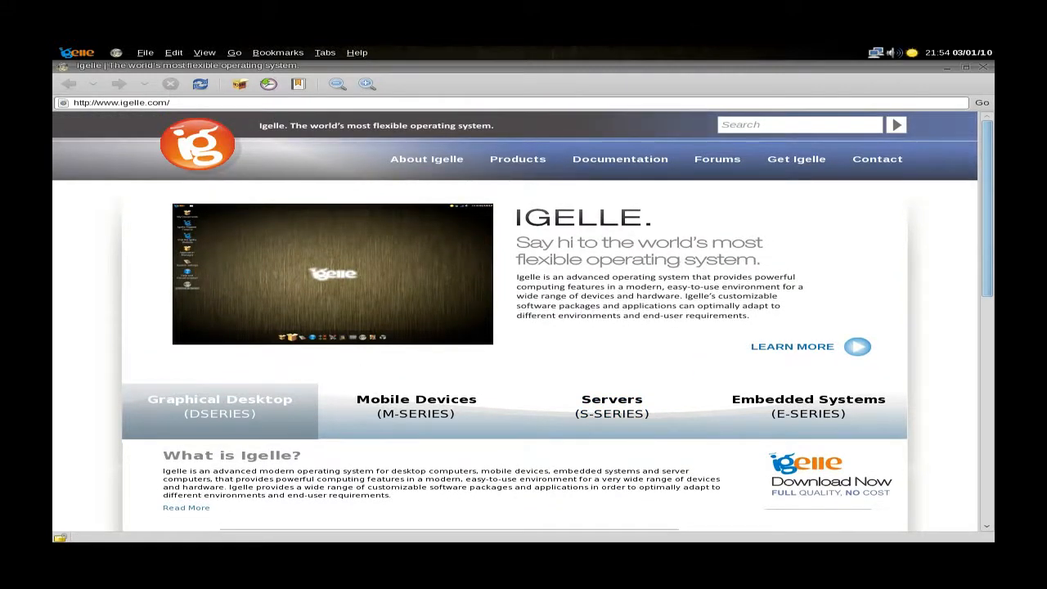
{"action": "mouse_move", "coordinate": [416, 405]}
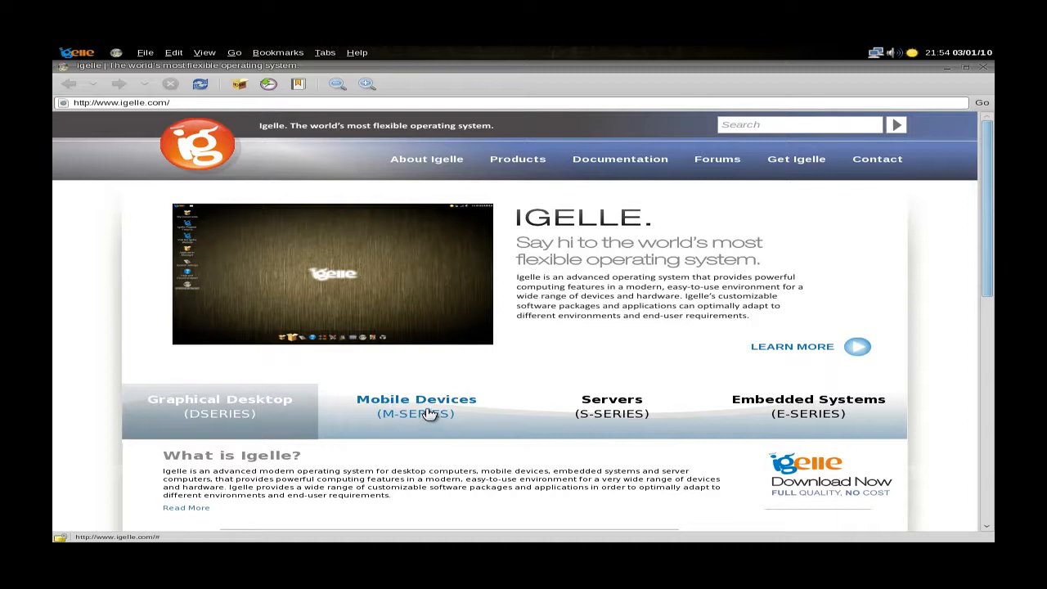
Show the Mobile Devices (M-Series) showcase and scroll through it.
{"action": "left_click", "coordinate": [415, 406]}
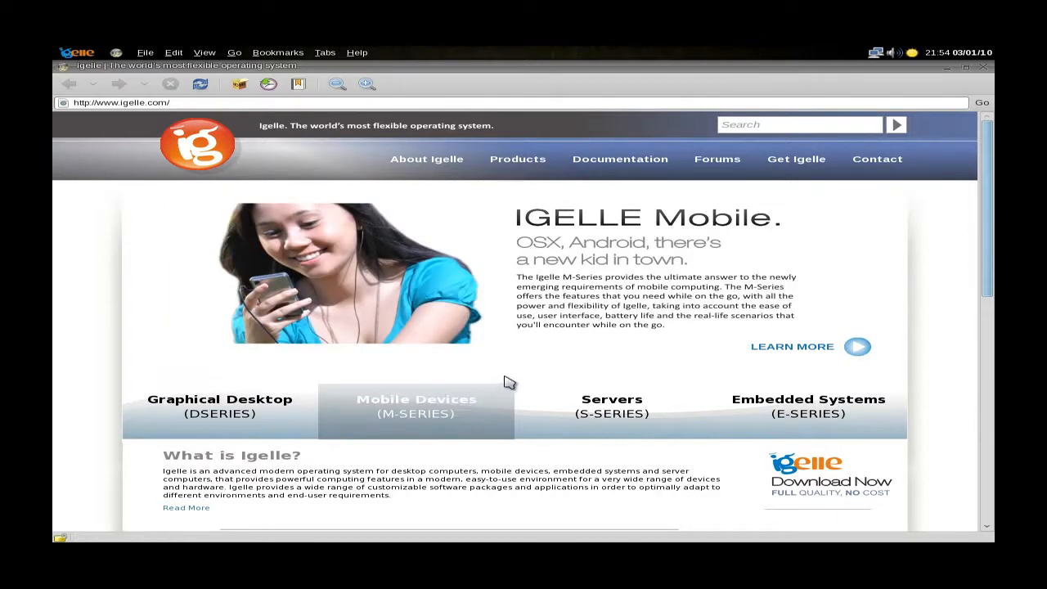
{"action": "scroll", "scroll_direction": "down", "scroll_amount": 3}
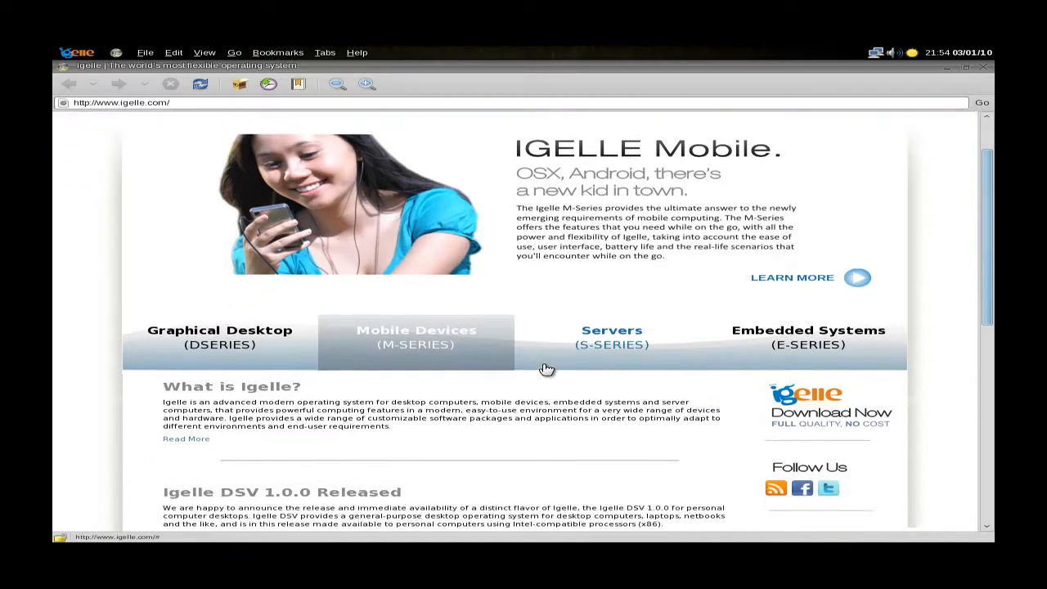
{"action": "scroll", "scroll_direction": "down", "scroll_amount": 3}
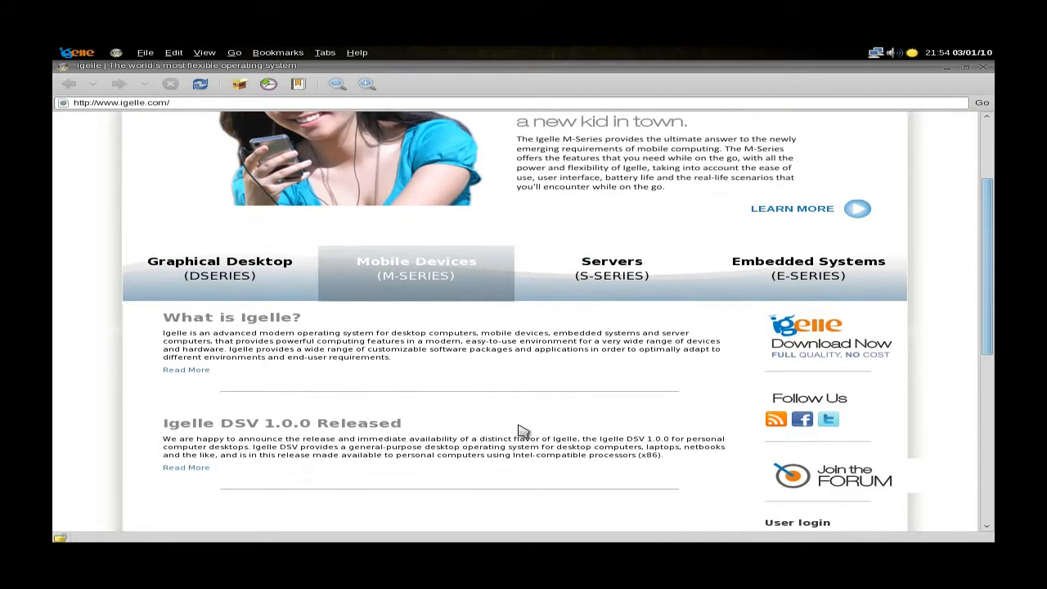
{"action": "mouse_move", "coordinate": [551, 399]}
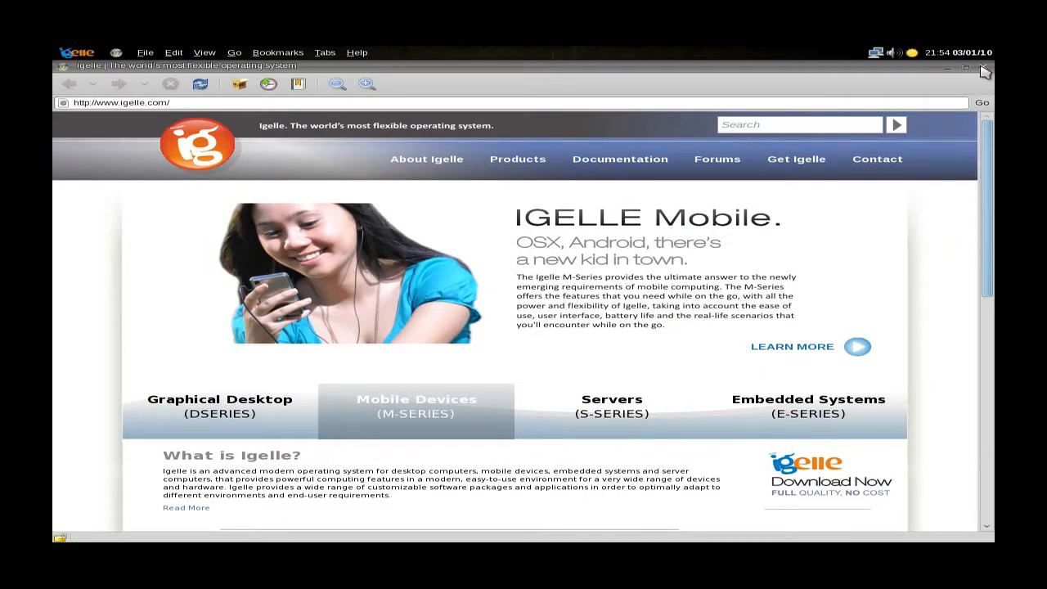
Close the web browser and open the Igelle logo's main menu.
{"action": "left_click", "coordinate": [984, 70]}
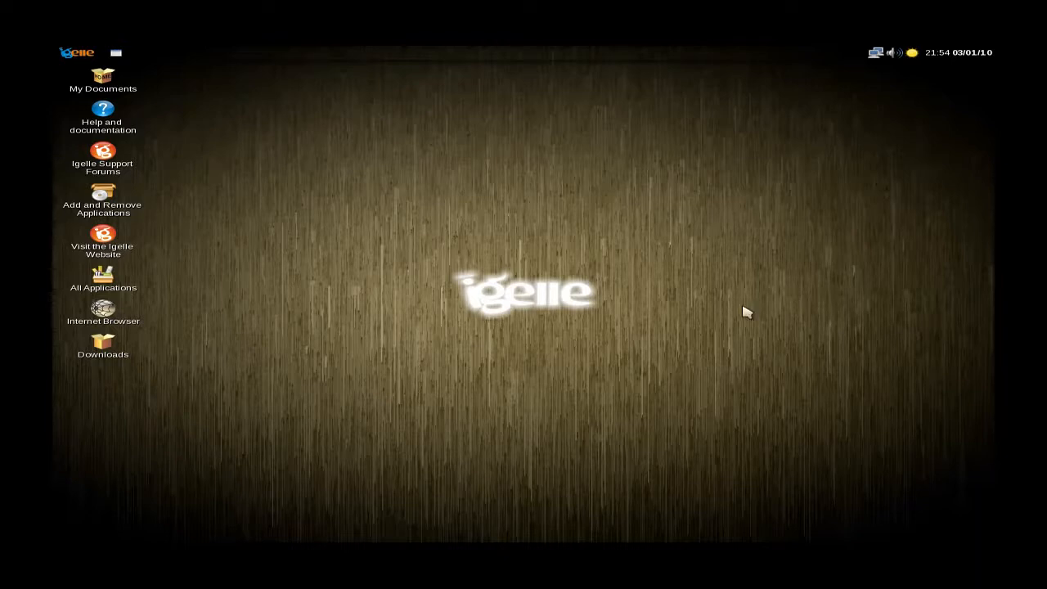
{"action": "mouse_move", "coordinate": [388, 350]}
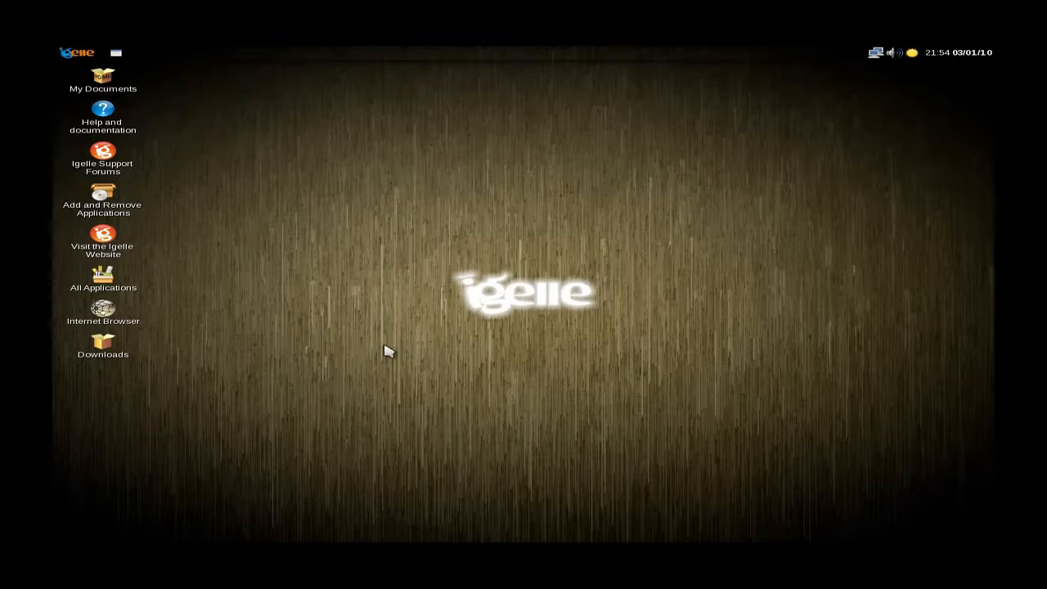
{"action": "mouse_move", "coordinate": [395, 328]}
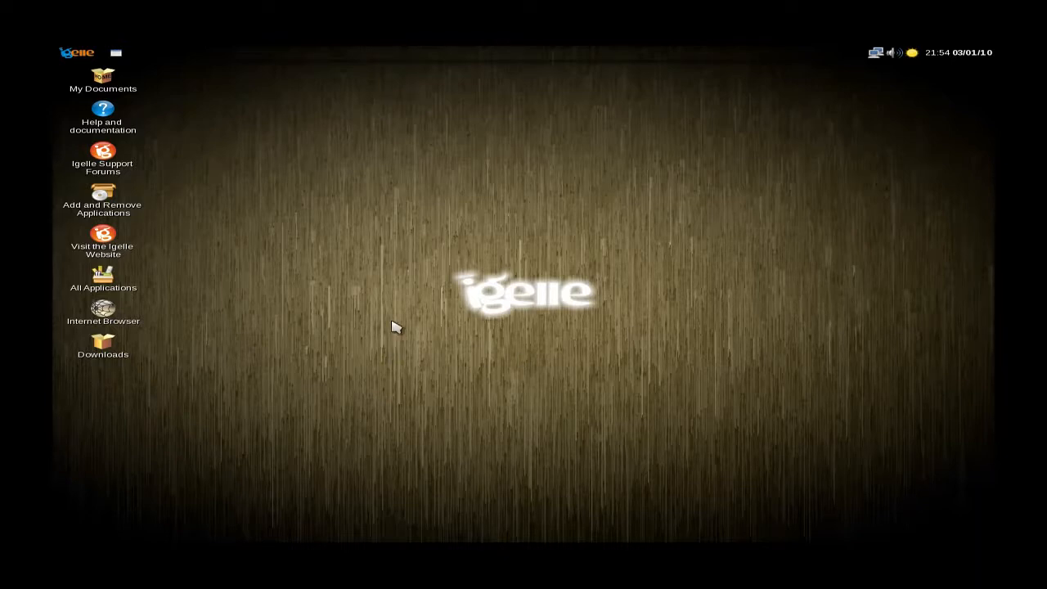
{"action": "mouse_move", "coordinate": [378, 301]}
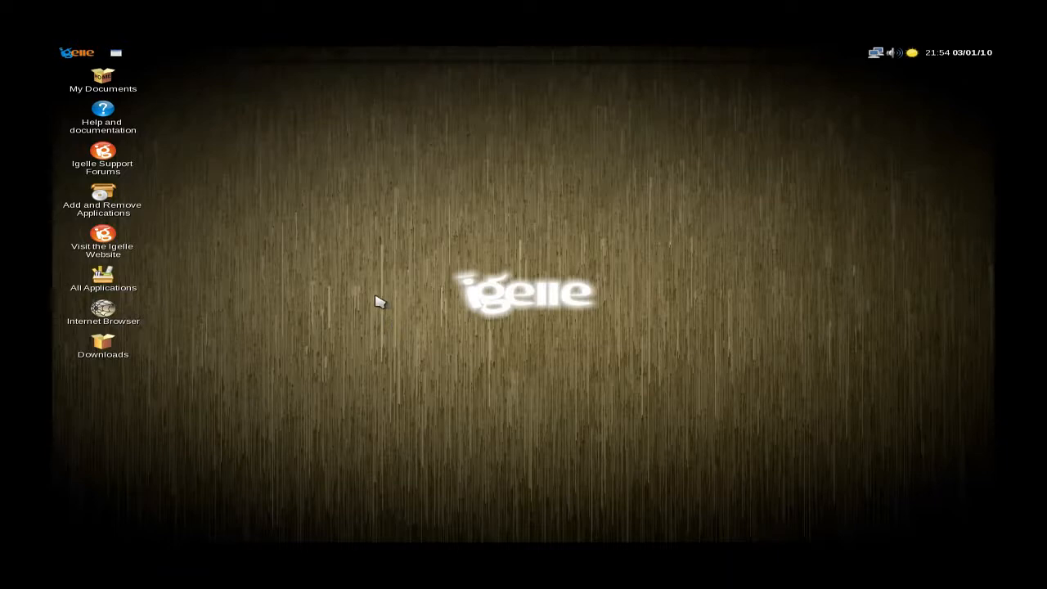
{"action": "mouse_move", "coordinate": [90, 66]}
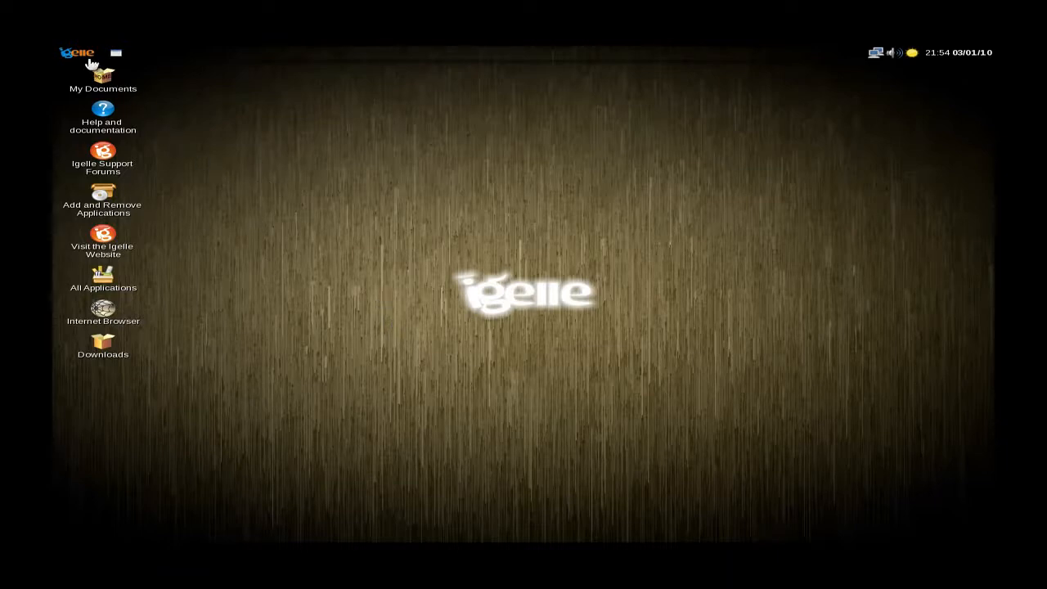
{"action": "left_click", "coordinate": [77, 53]}
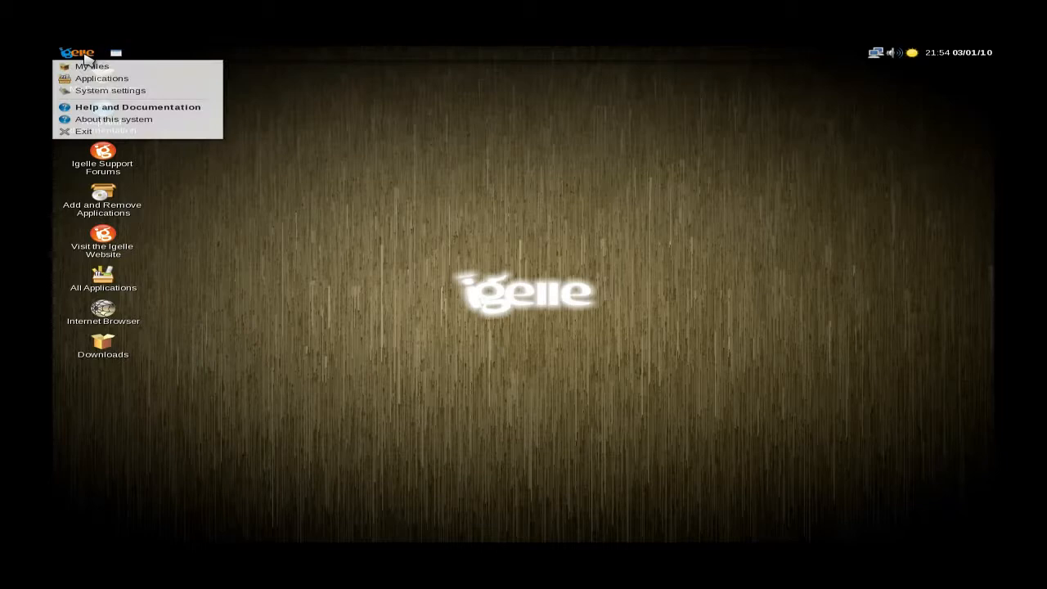
{"action": "mouse_move", "coordinate": [82, 66]}
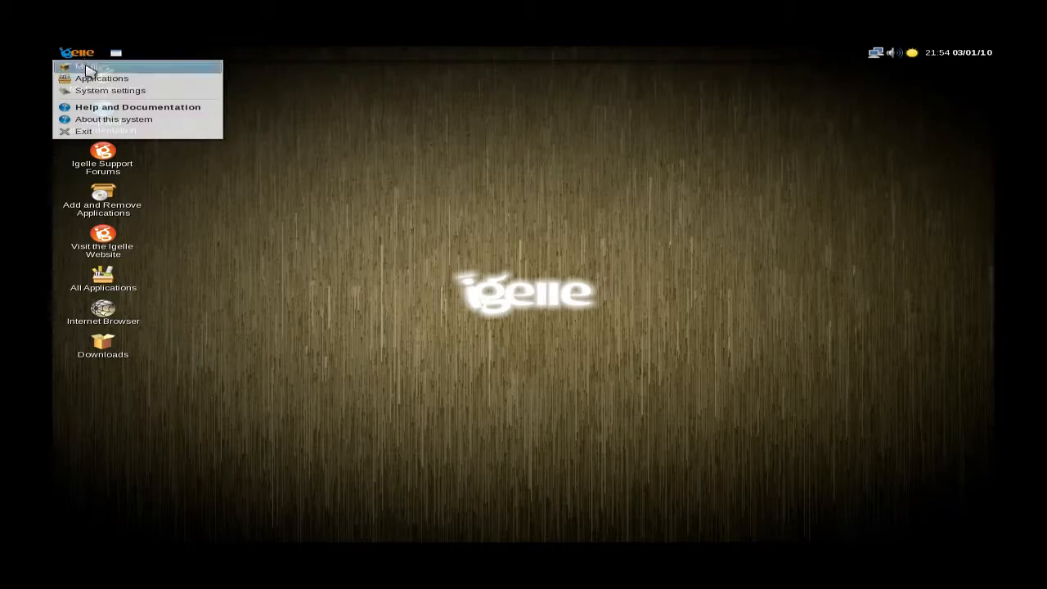
{"action": "mouse_move", "coordinate": [98, 78]}
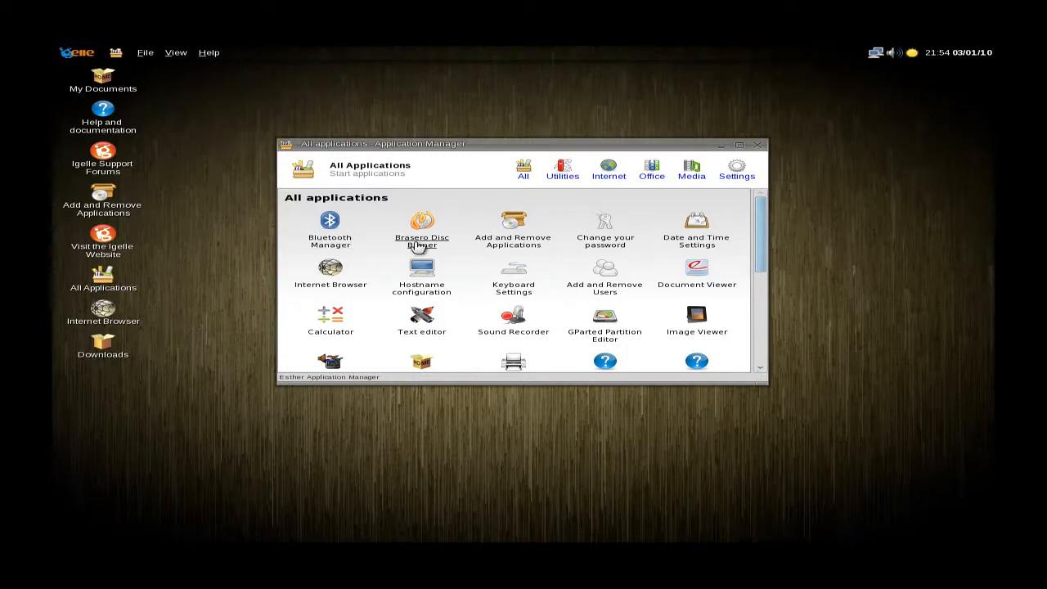
{"action": "mouse_move", "coordinate": [513, 240]}
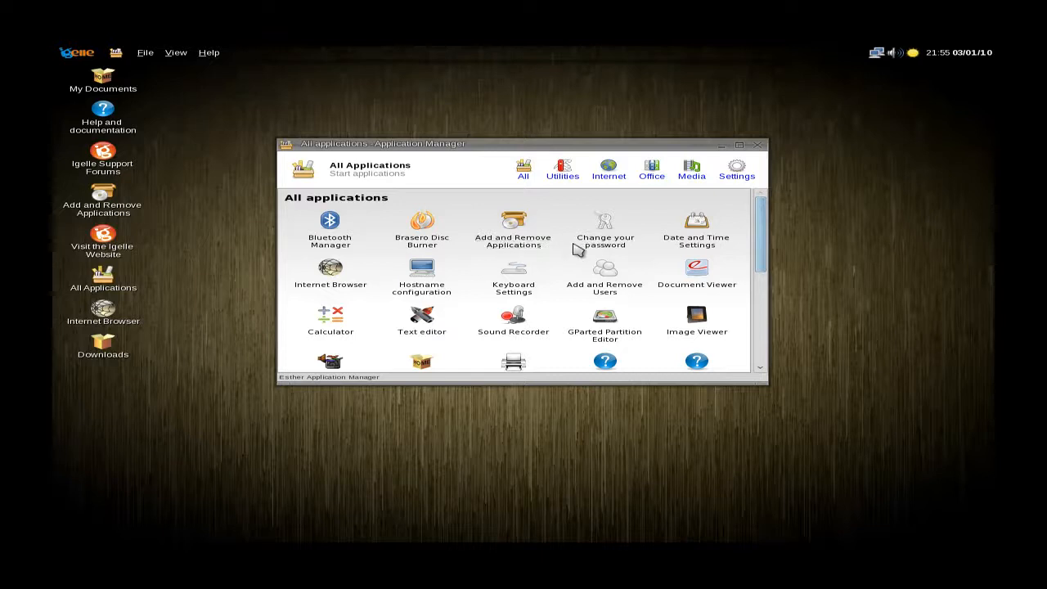
{"action": "mouse_move", "coordinate": [696, 242]}
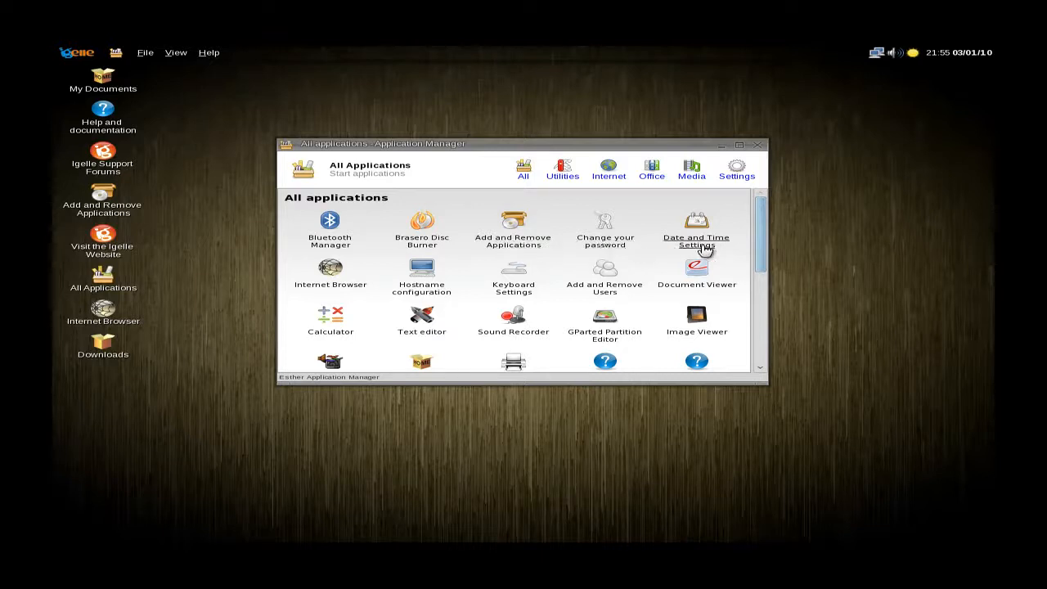
{"action": "mouse_move", "coordinate": [605, 286]}
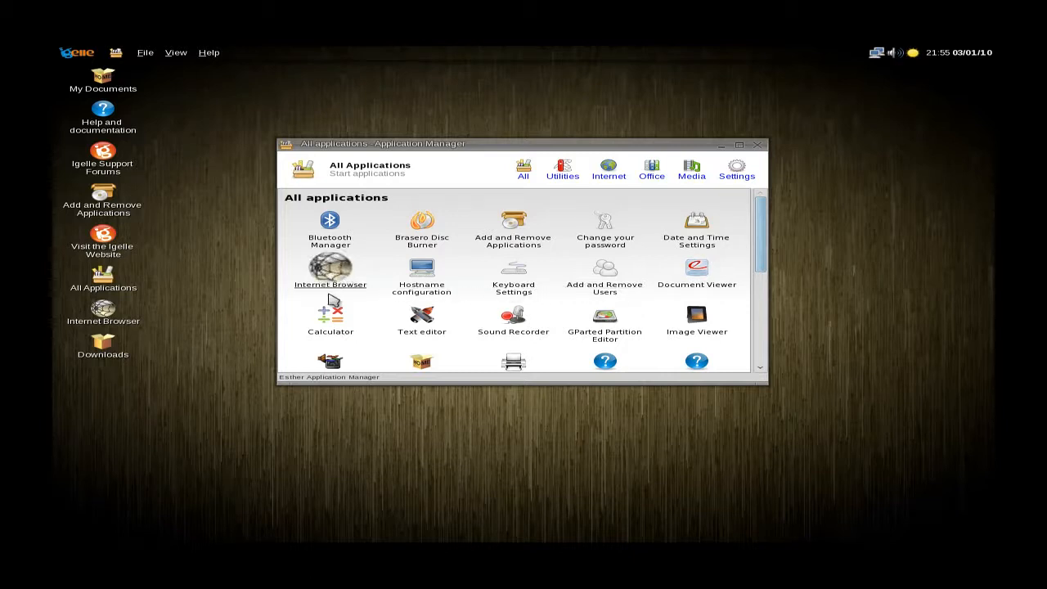
Scroll down the All Applications list and launch AbiWord.
{"action": "scroll", "scroll_direction": "down", "scroll_amount": 3}
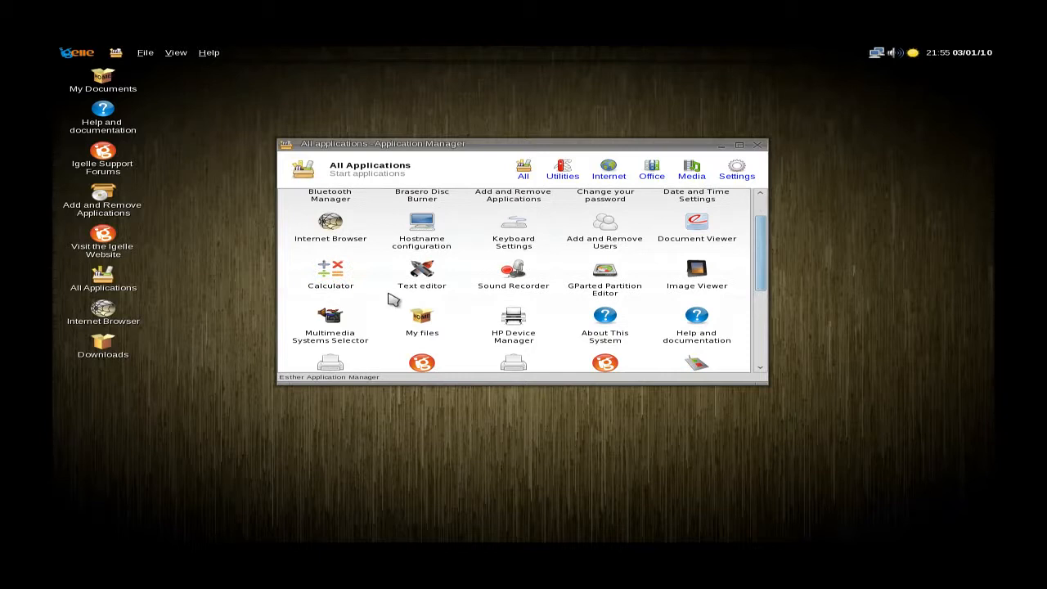
{"action": "scroll", "scroll_direction": "down", "scroll_amount": 3}
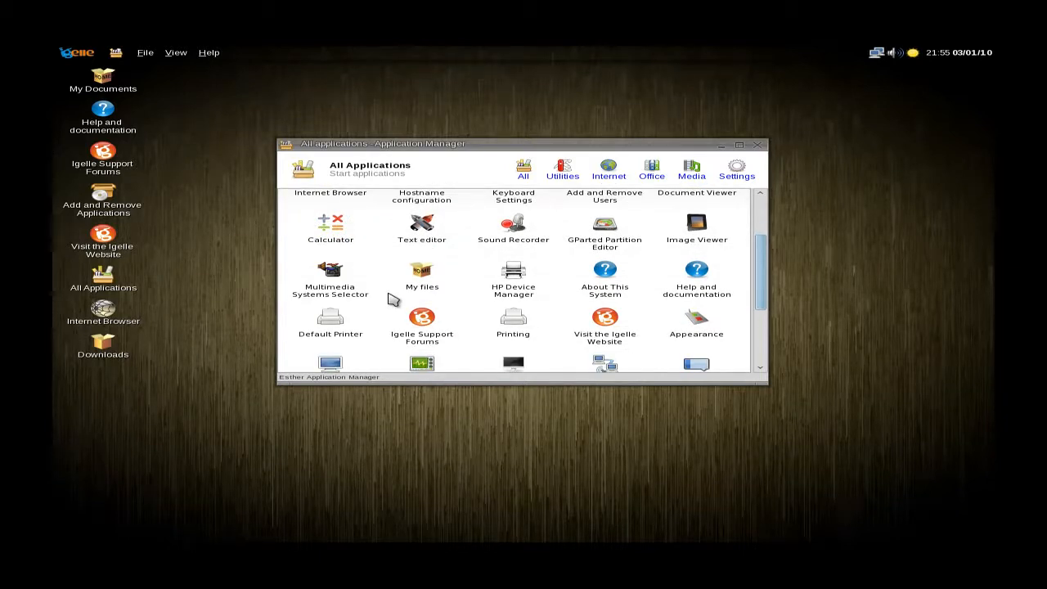
{"action": "scroll", "scroll_direction": "down", "scroll_amount": 3}
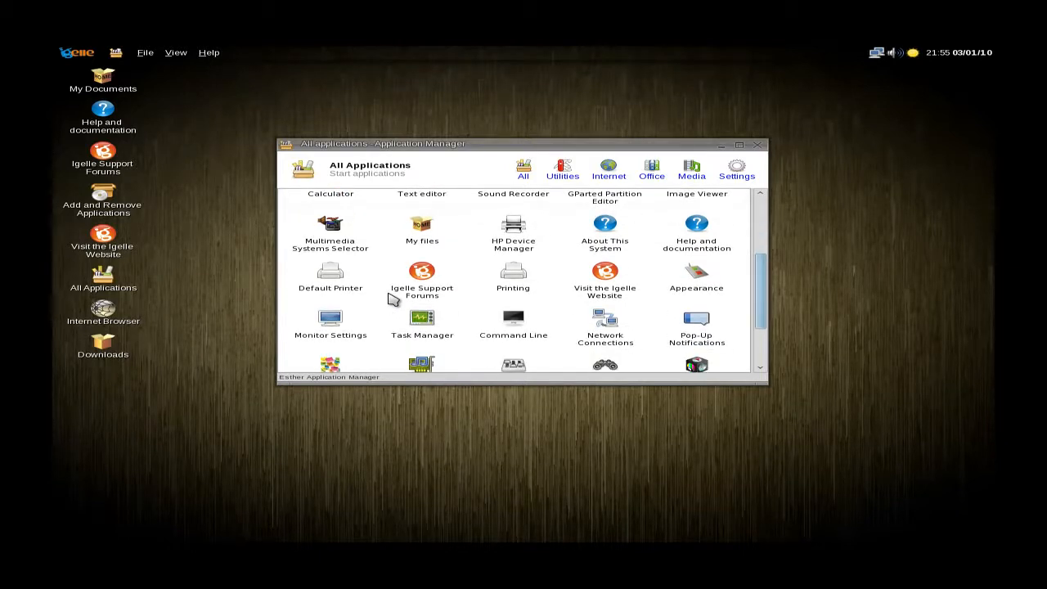
{"action": "scroll", "scroll_direction": "down", "scroll_amount": 3}
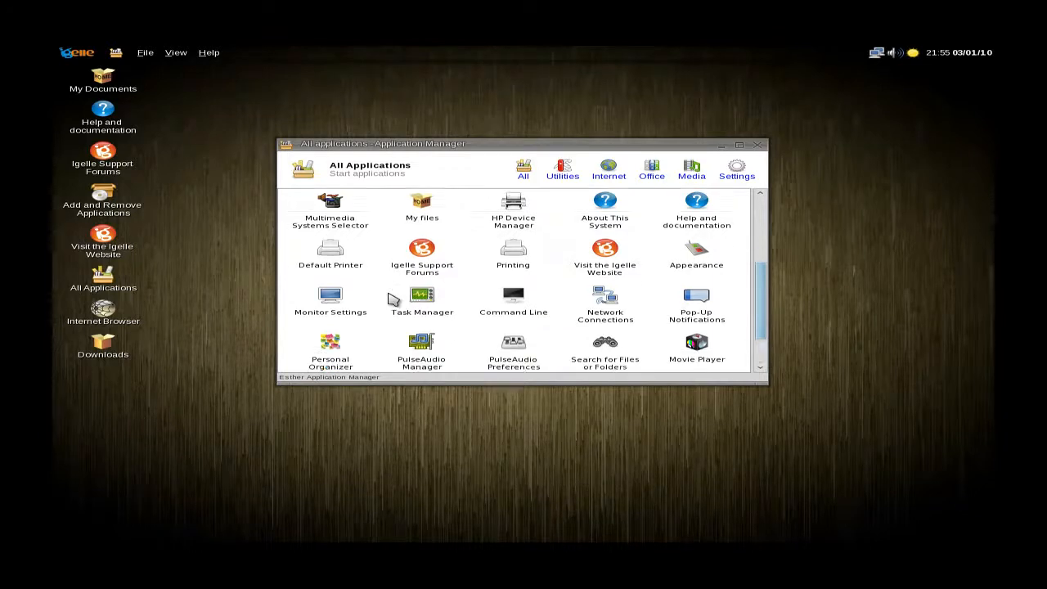
{"action": "scroll", "scroll_direction": "down", "scroll_amount": 3}
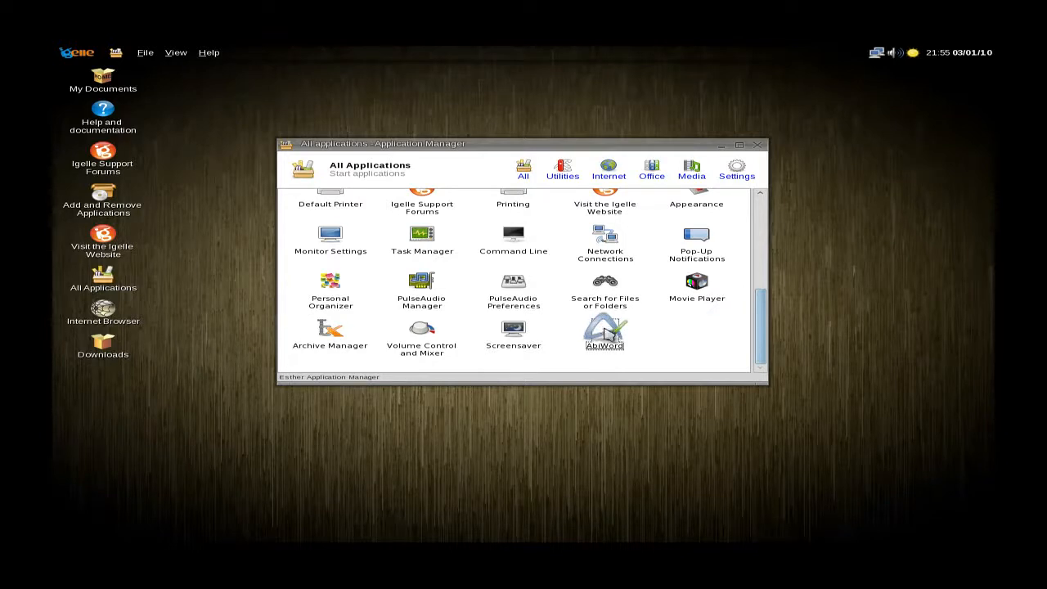
{"action": "double_click", "coordinate": [604, 331]}
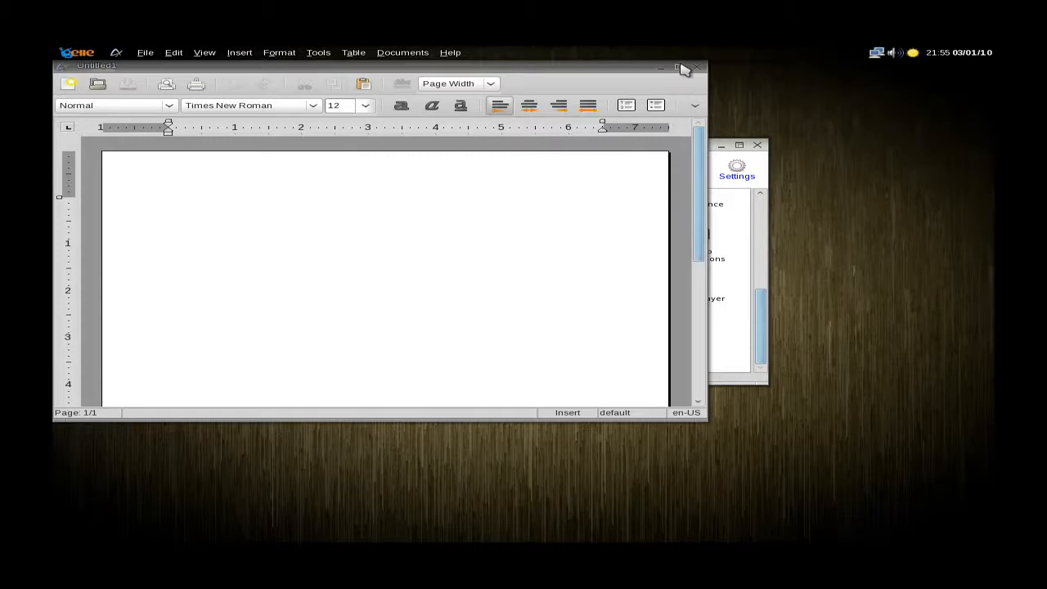
{"action": "mouse_move", "coordinate": [681, 69]}
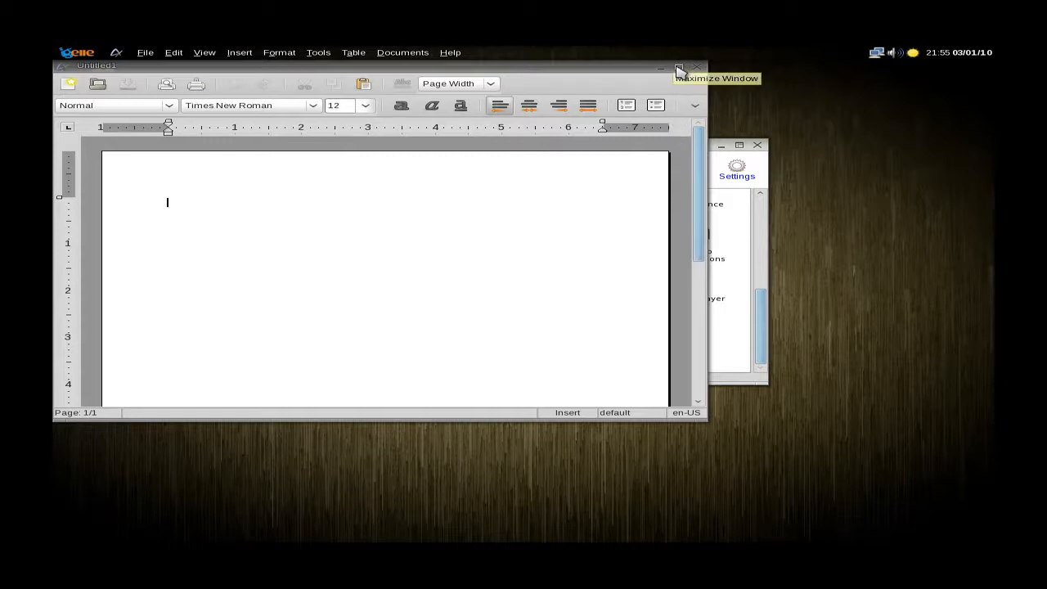
Maximize the AbiWord window and focus the blank Untitled1 page.
{"action": "left_click", "coordinate": [680, 67]}
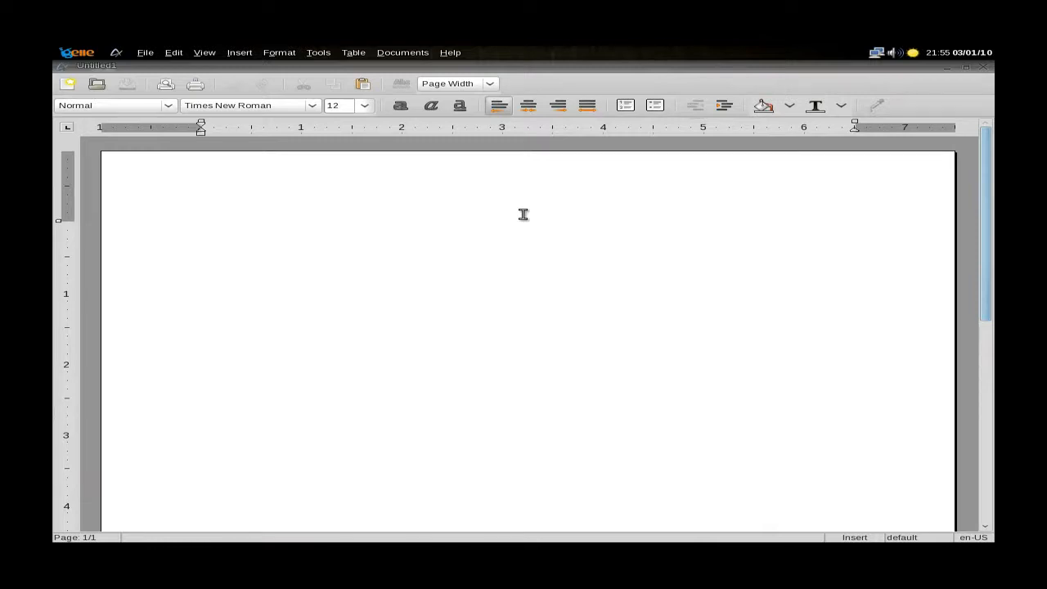
{"action": "mouse_move", "coordinate": [528, 213]}
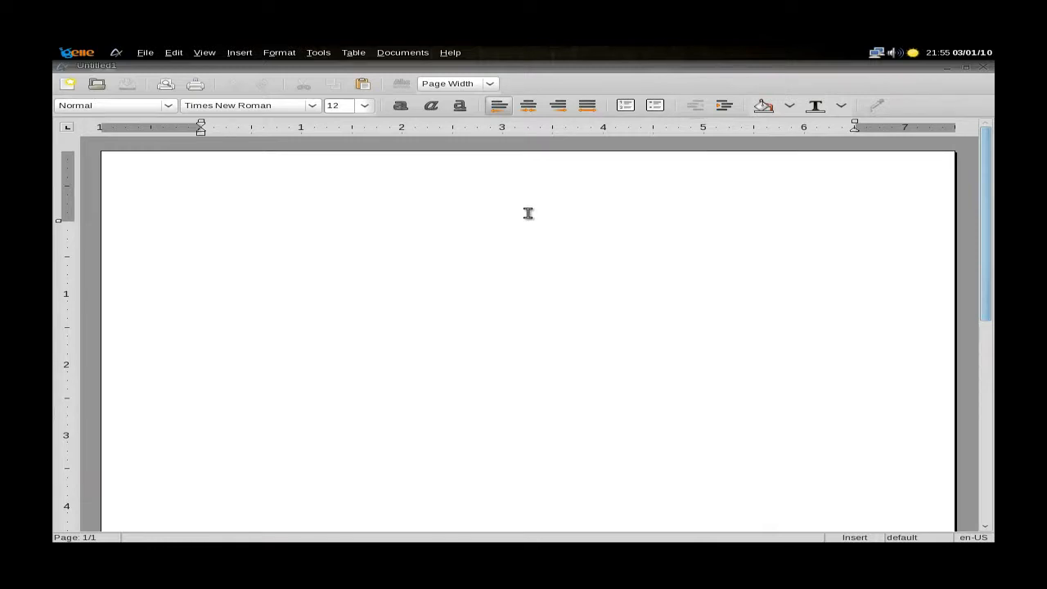
{"action": "left_click", "coordinate": [199, 228]}
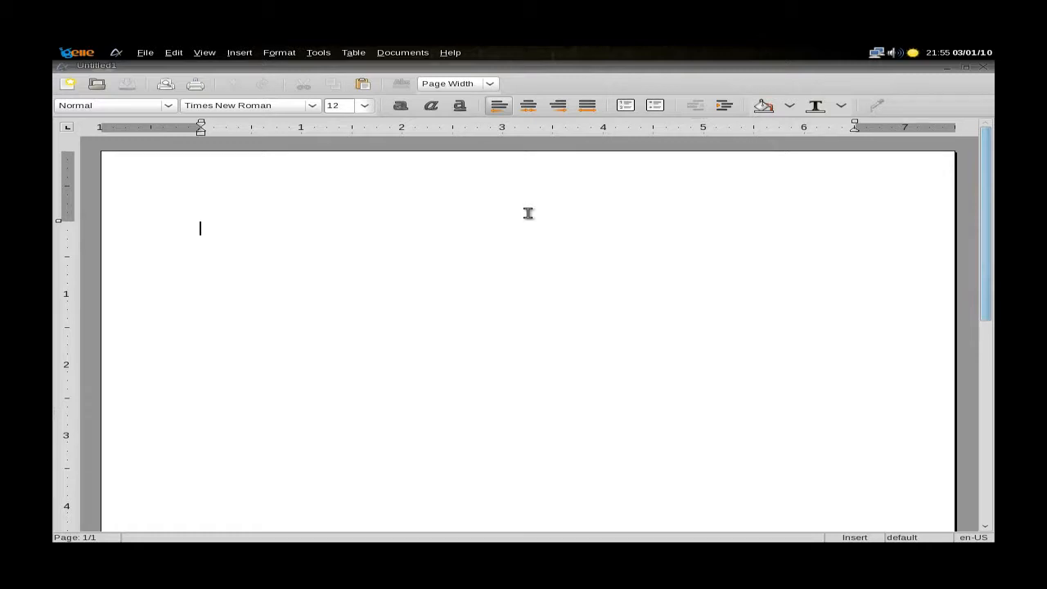
{"action": "mouse_move", "coordinate": [441, 84]}
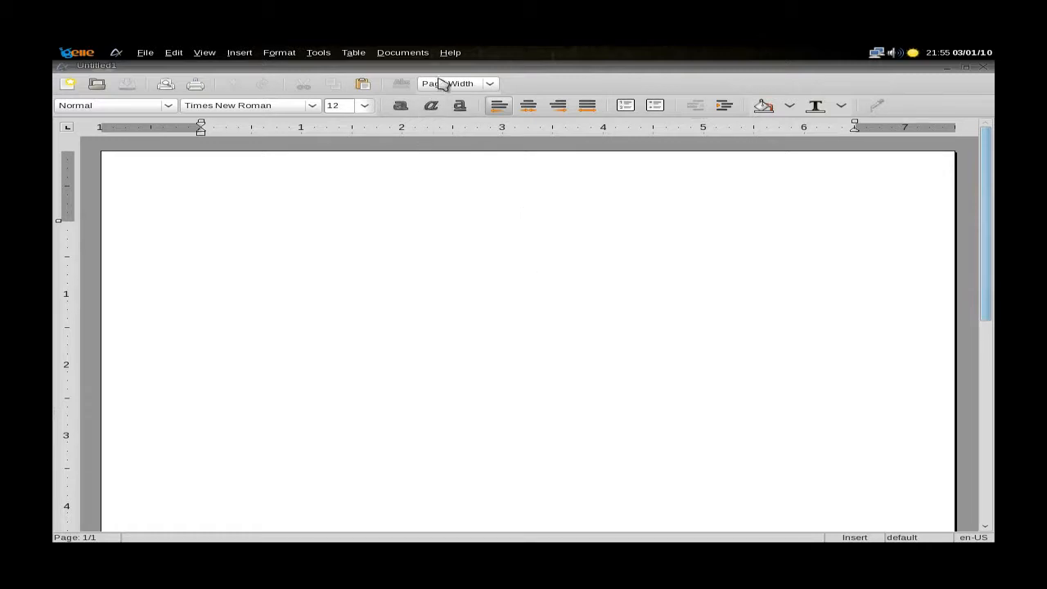
{"action": "mouse_move", "coordinate": [449, 52]}
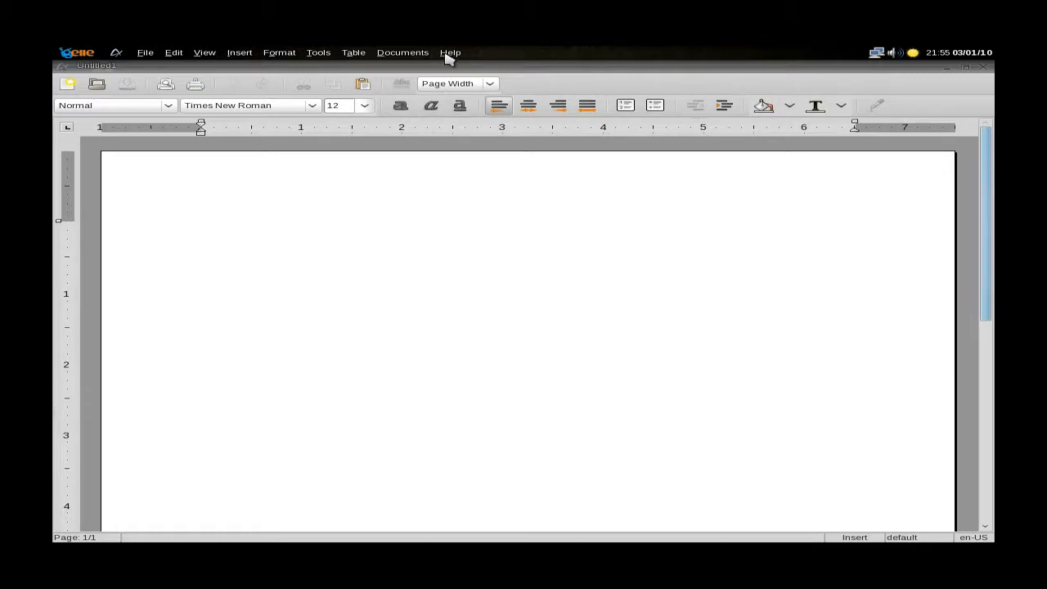
Show AbiWord's About dialog with version 2.8.1 from the Help menu.
{"action": "left_click", "coordinate": [450, 53]}
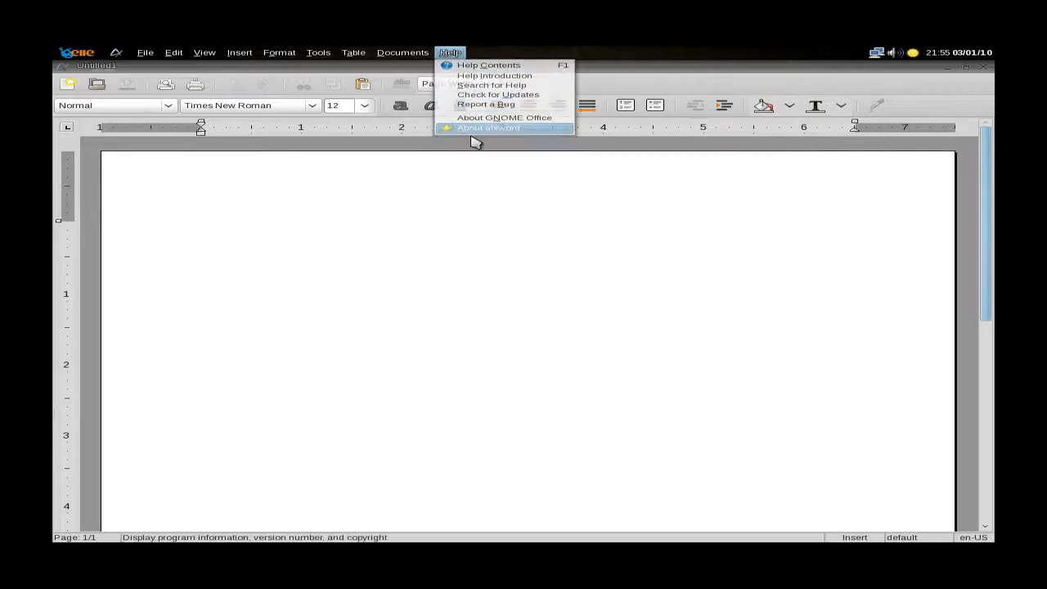
{"action": "left_click", "coordinate": [487, 128]}
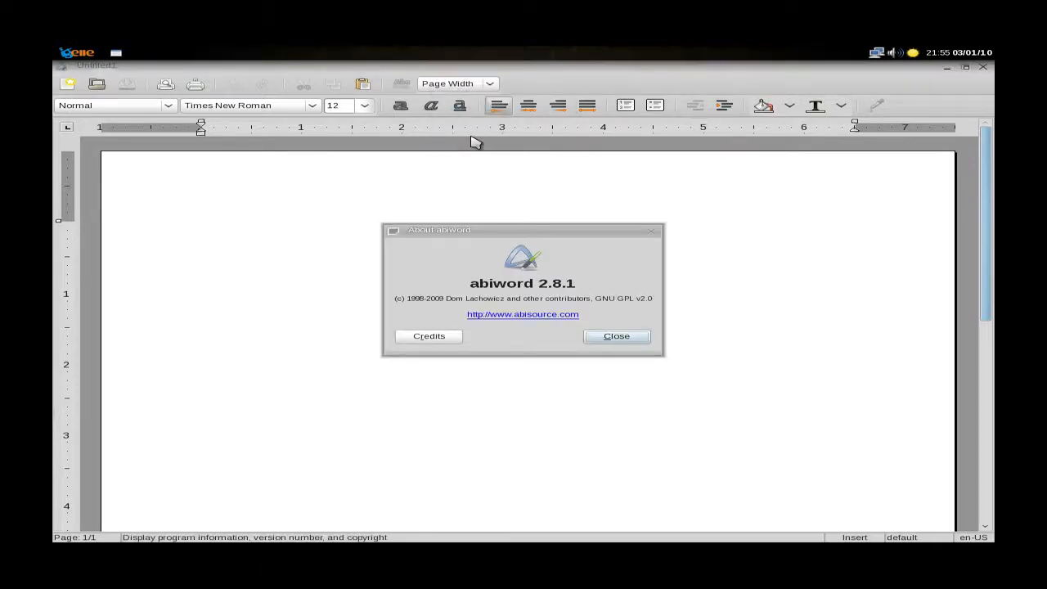
{"action": "mouse_move", "coordinate": [470, 137]}
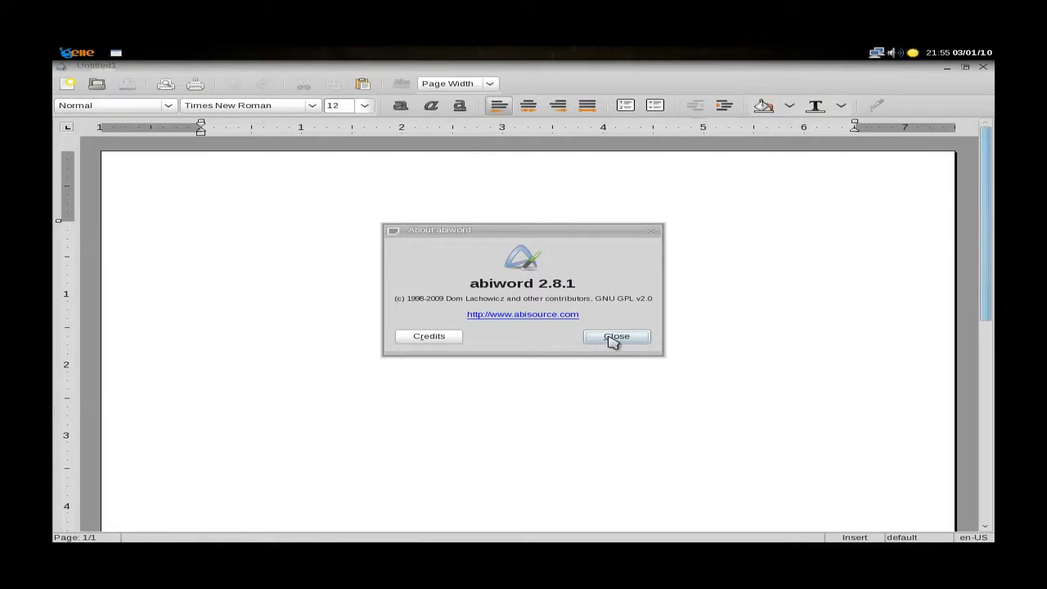
Close AbiWord's About box and the application list, then open Add and Remove Applications.
{"action": "left_click", "coordinate": [615, 335]}
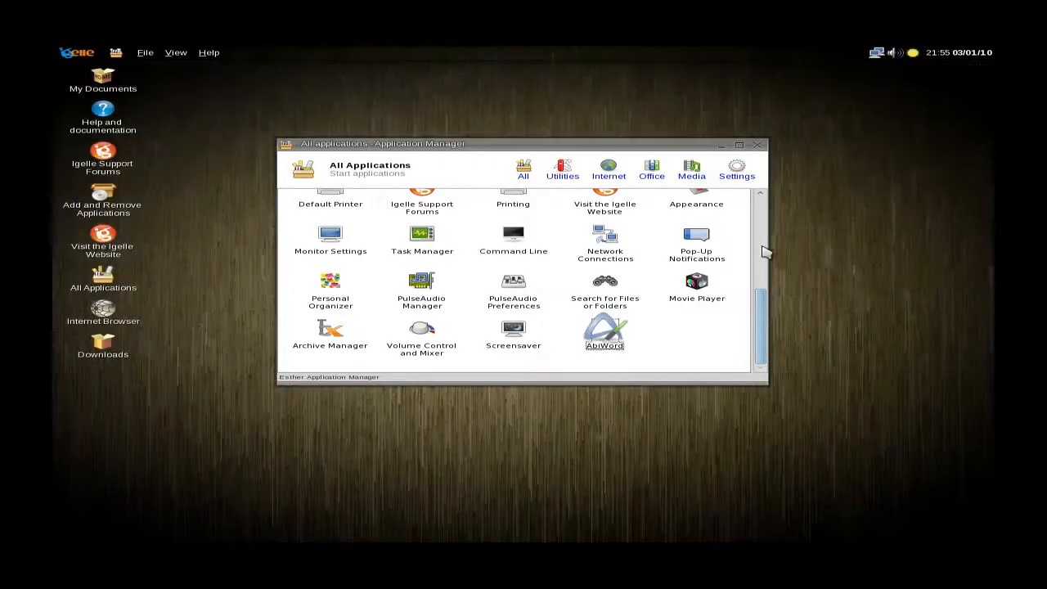
{"action": "left_click", "coordinate": [757, 144]}
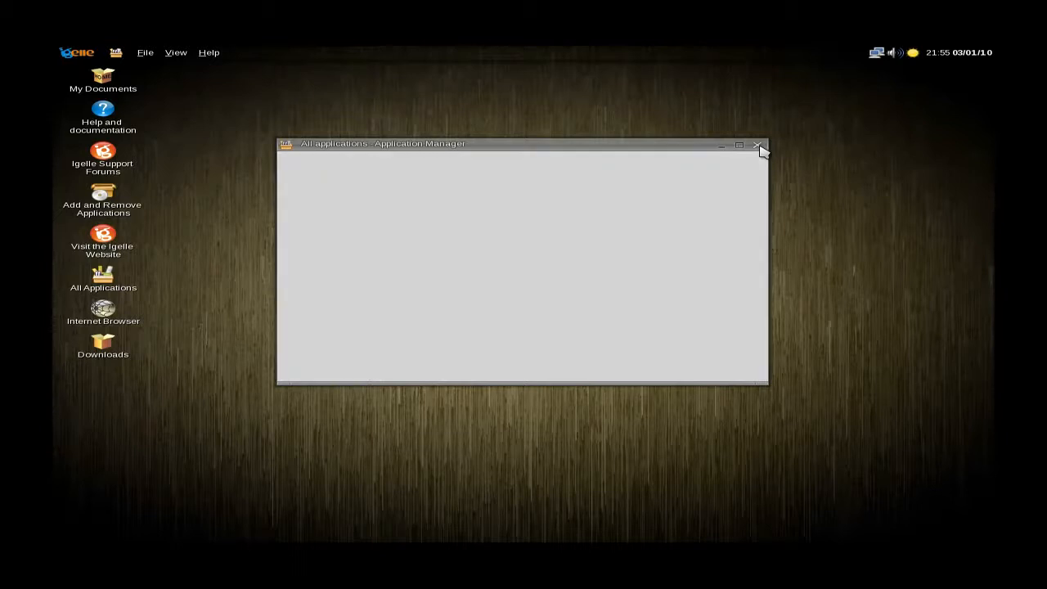
{"action": "left_click", "coordinate": [756, 144]}
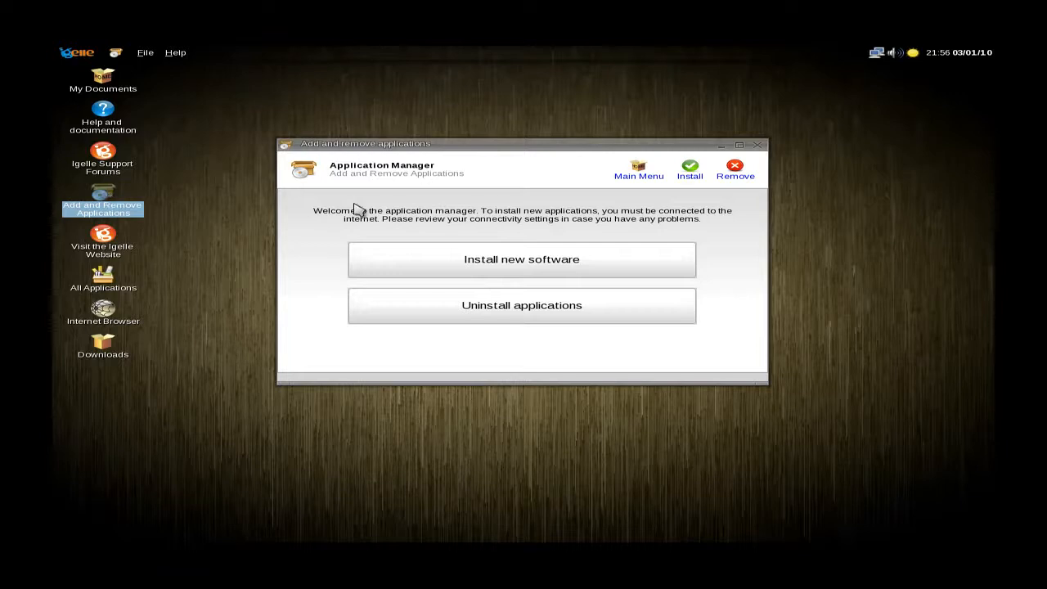
Browse the Install new software repository down to Gnumeric spreadsheet 1.10.0.
{"action": "left_click", "coordinate": [521, 259]}
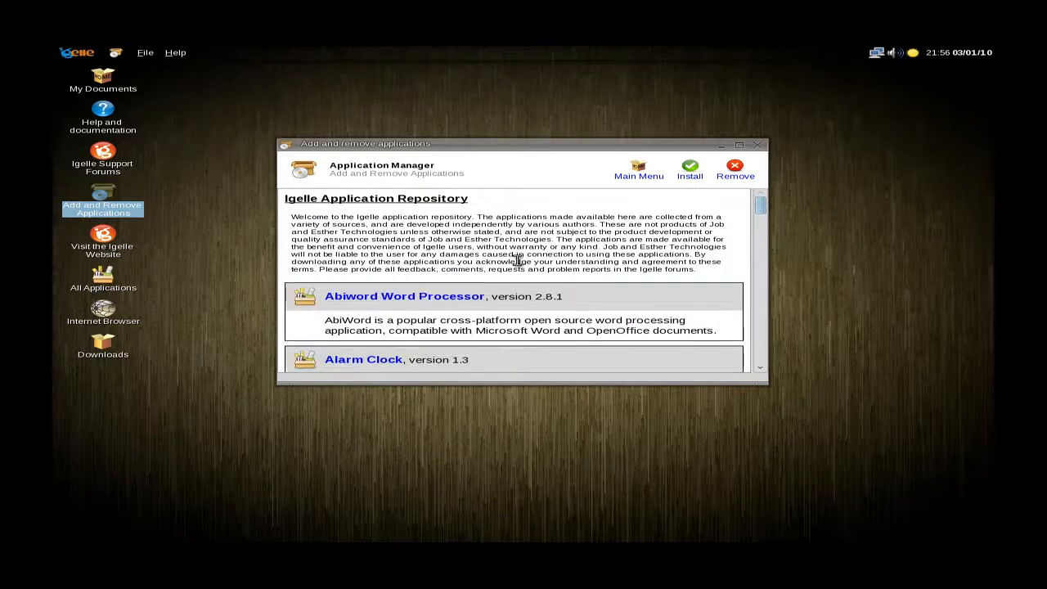
{"action": "scroll", "scroll_direction": "down", "scroll_amount": 3}
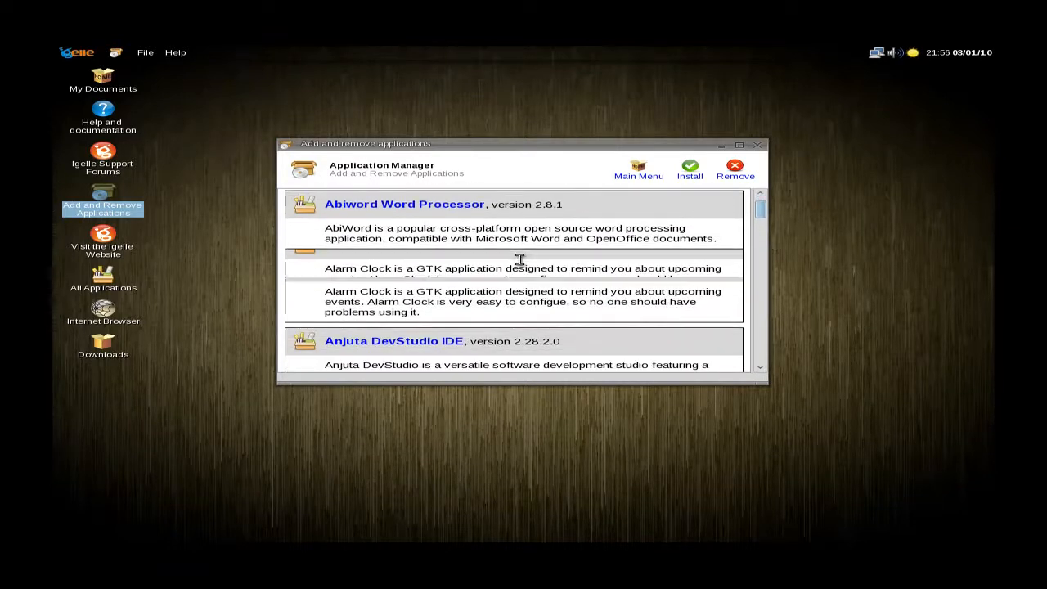
{"action": "scroll", "scroll_direction": "down", "scroll_amount": 3}
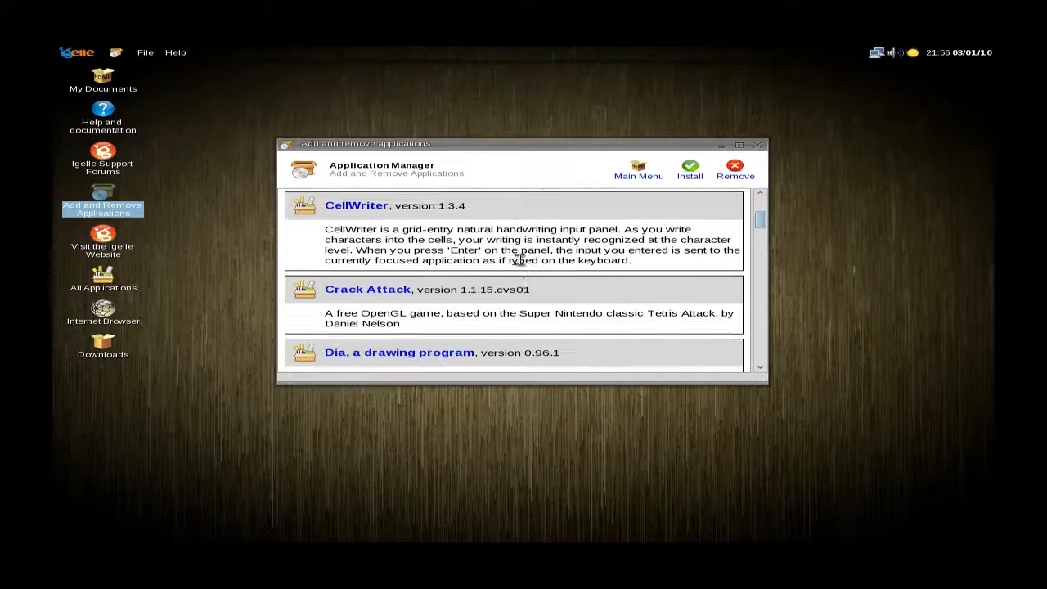
{"action": "scroll", "scroll_direction": "down", "scroll_amount": 3}
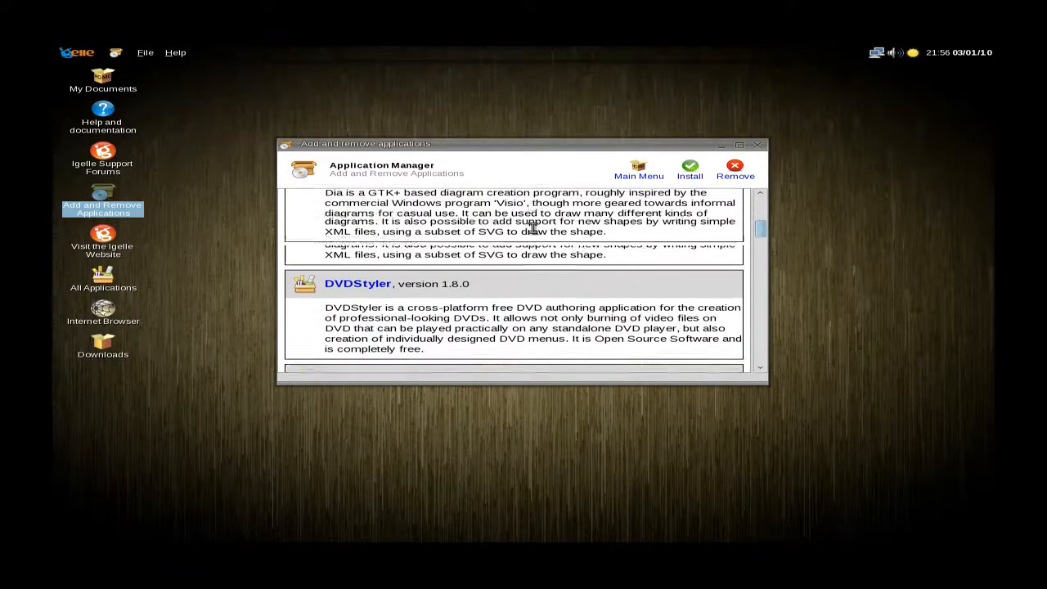
{"action": "scroll", "scroll_direction": "down", "scroll_amount": 3}
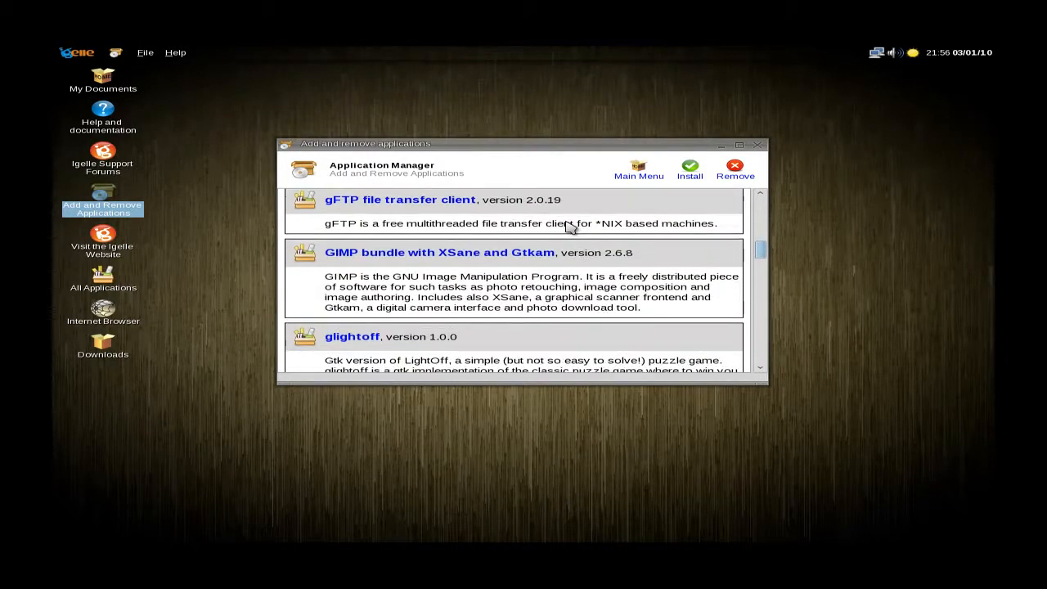
{"action": "scroll", "scroll_direction": "down", "scroll_amount": 3}
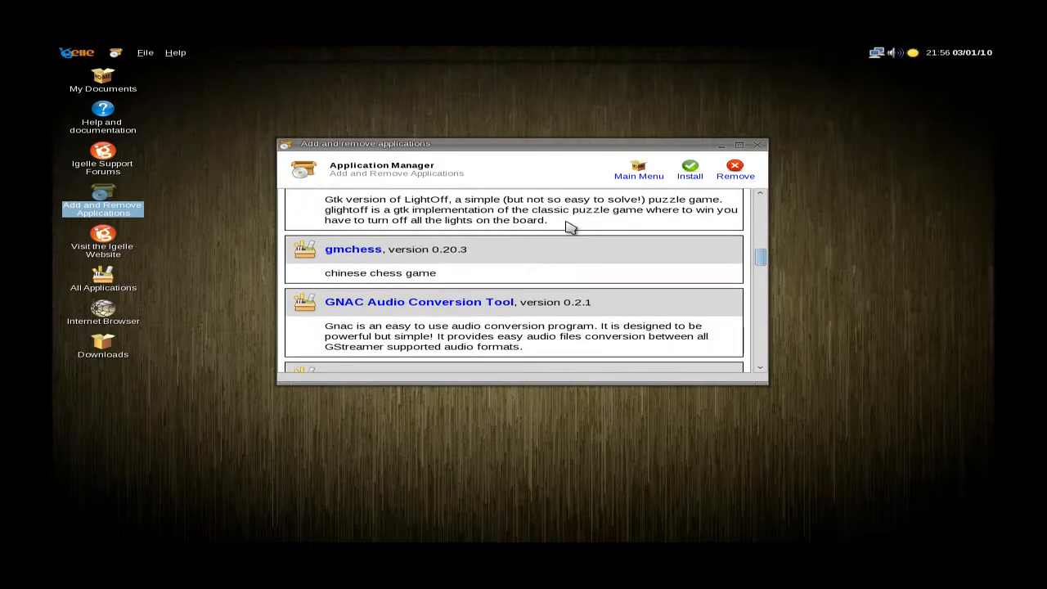
{"action": "scroll", "scroll_direction": "down", "scroll_amount": 3}
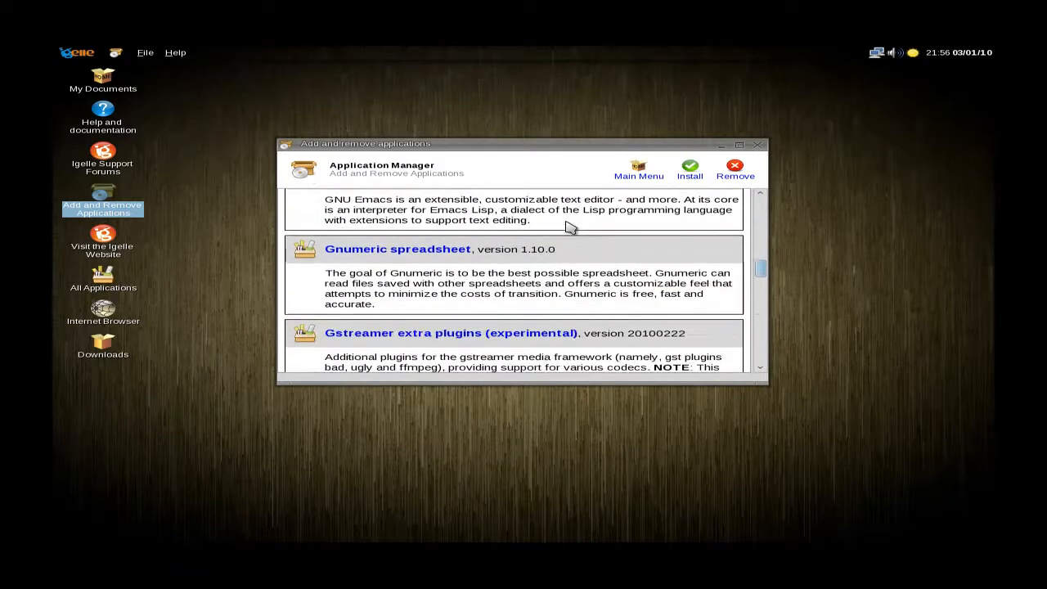
{"action": "scroll", "scroll_direction": "down", "scroll_amount": 3}
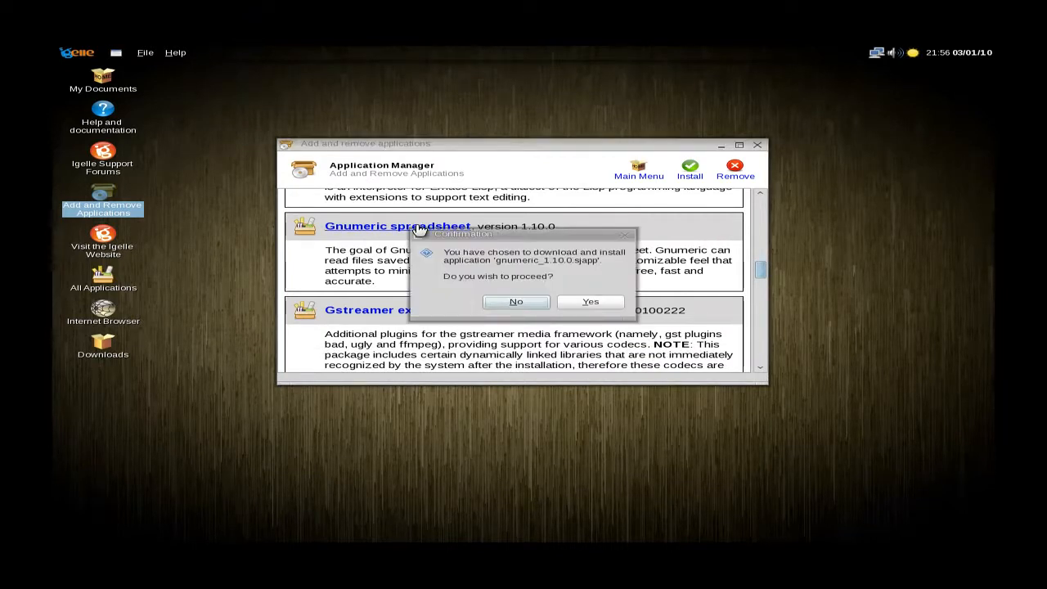
Confirm installing Gnumeric spreadsheet 1.10.0 and close the completion notice.
{"action": "left_click", "coordinate": [590, 300]}
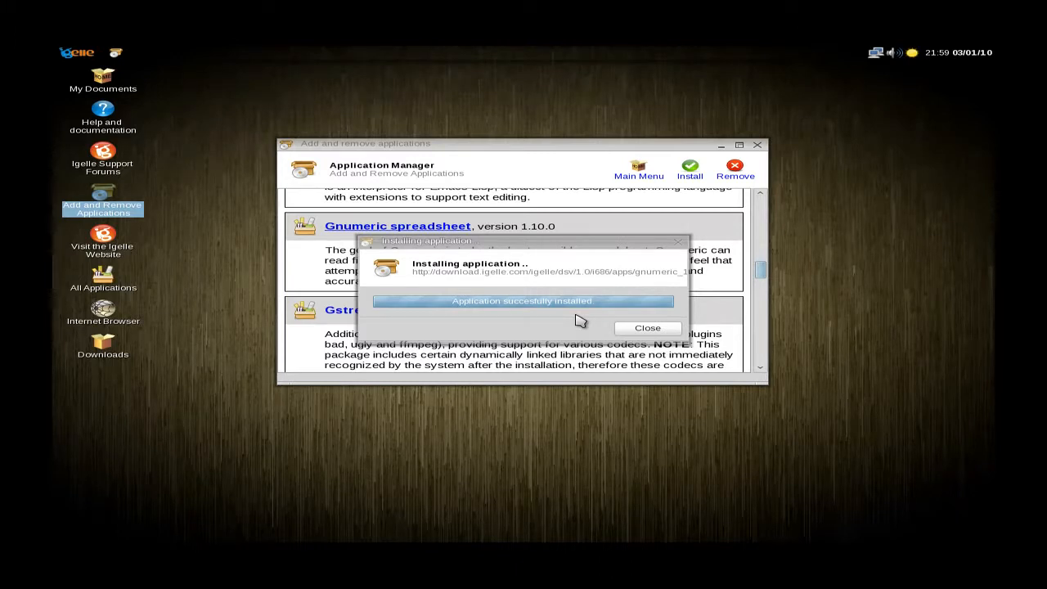
{"action": "left_click", "coordinate": [646, 327]}
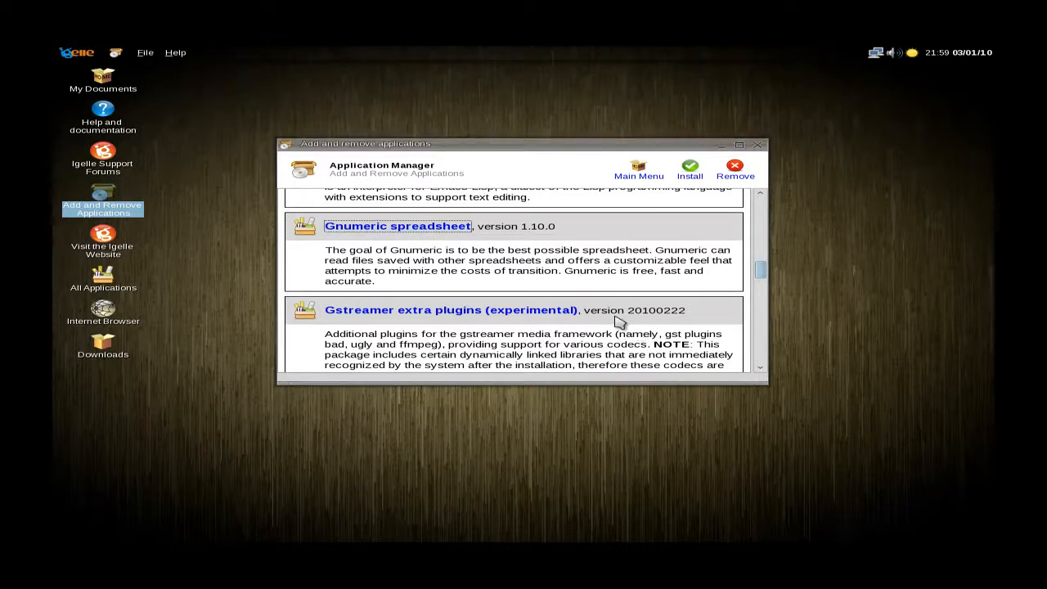
Scroll the installable applications list past Transmission to Wine and XChat.
{"action": "scroll", "scroll_direction": "down", "scroll_amount": 3}
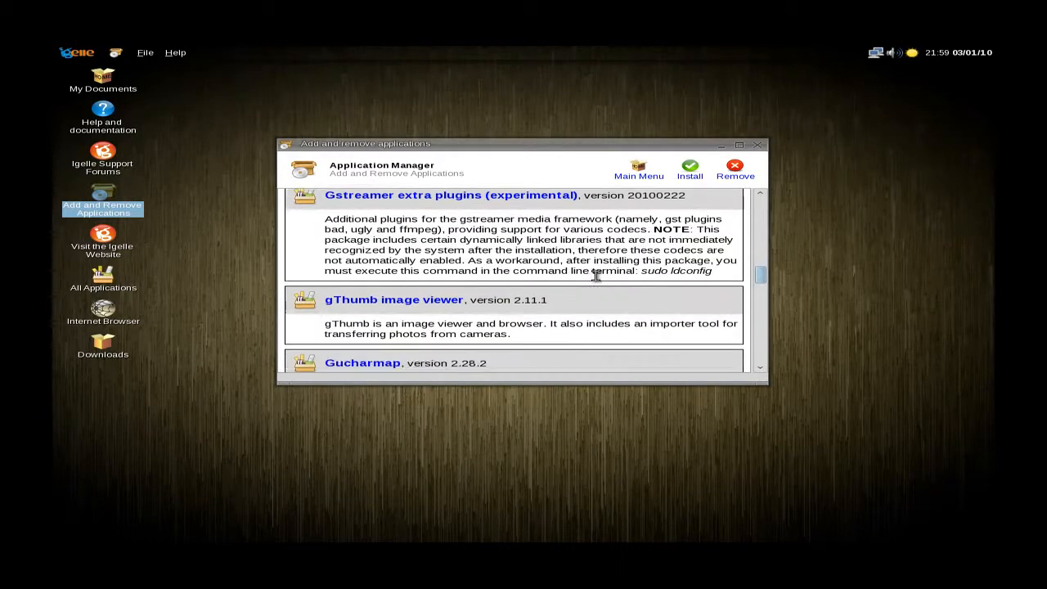
{"action": "scroll", "scroll_direction": "down", "scroll_amount": 3}
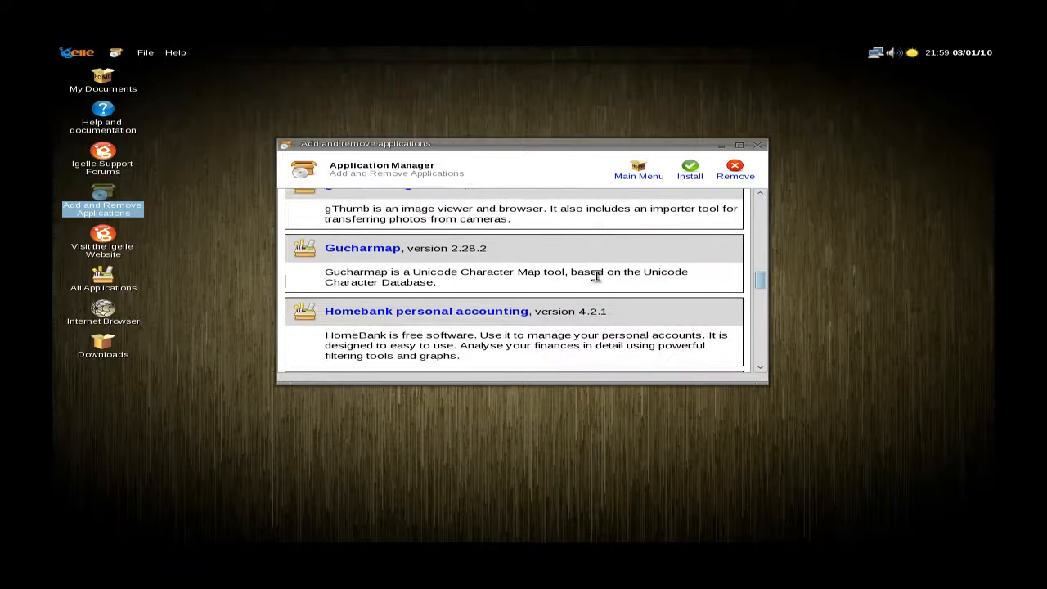
{"action": "scroll", "scroll_direction": "down", "scroll_amount": 3}
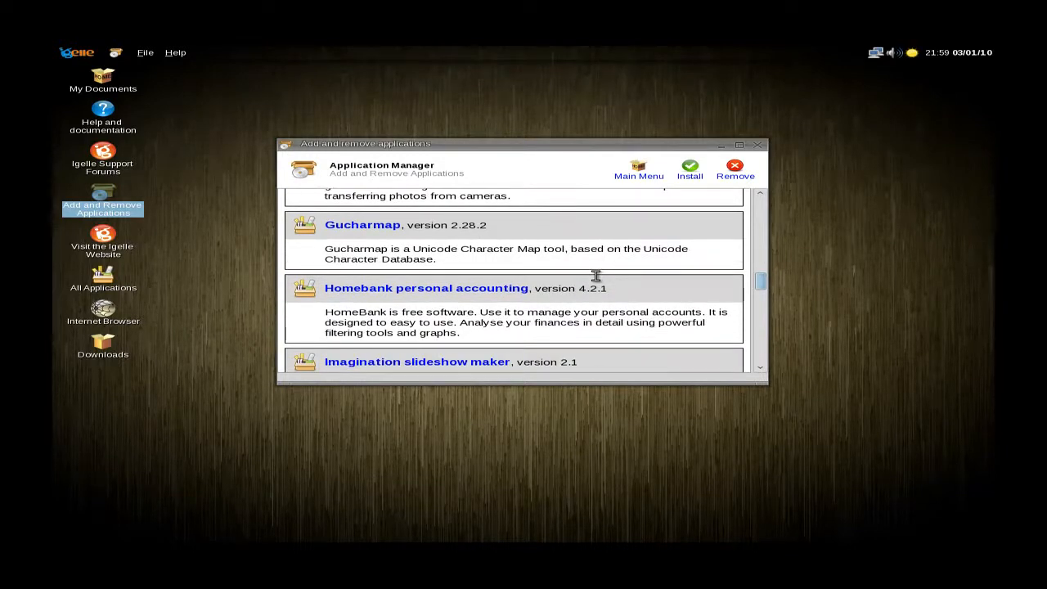
{"action": "scroll", "scroll_direction": "down", "scroll_amount": 3}
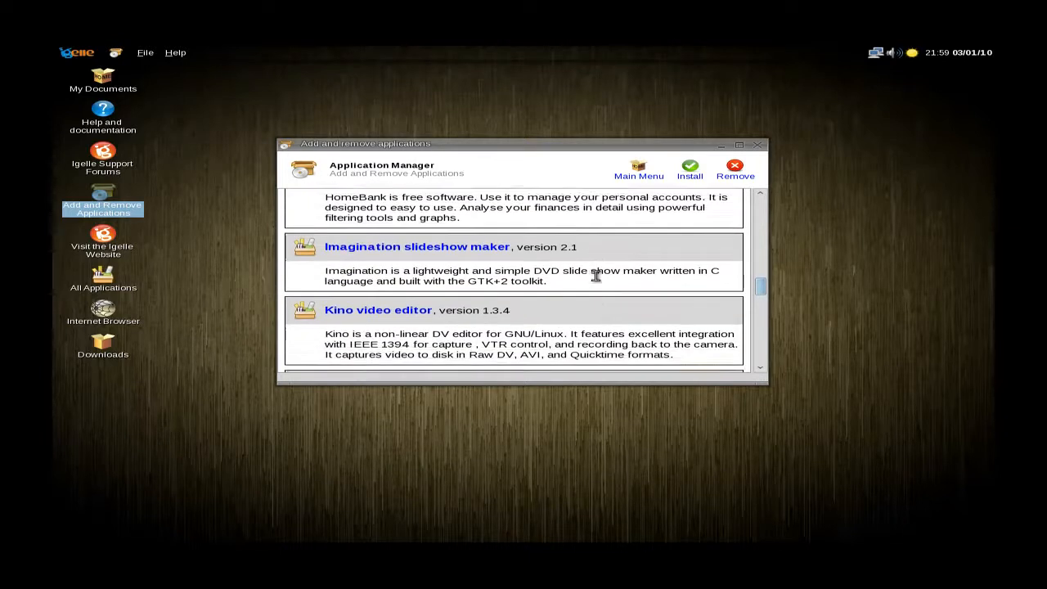
{"action": "scroll", "scroll_direction": "down", "scroll_amount": 3}
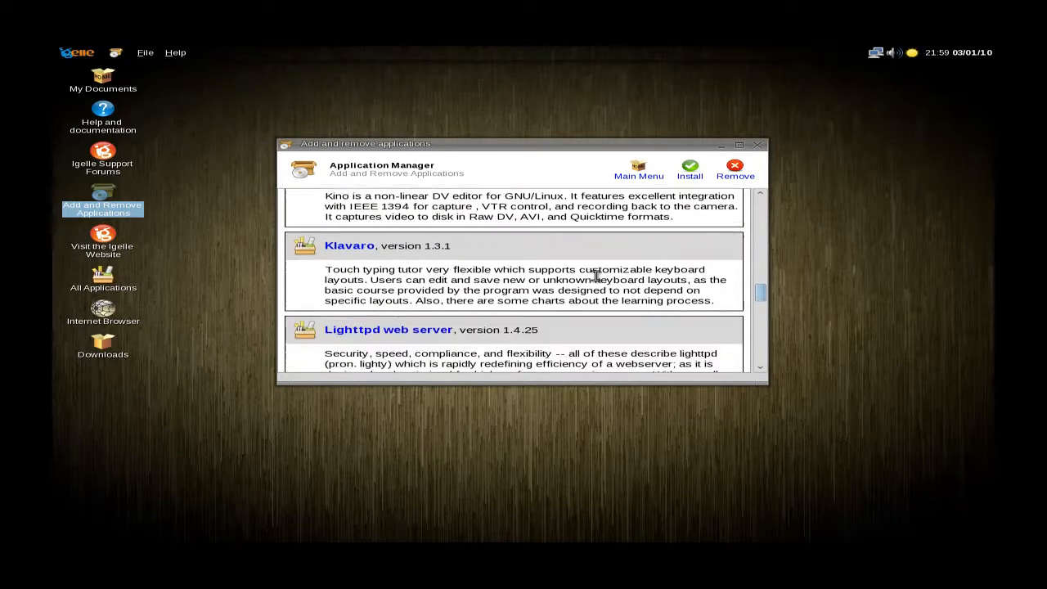
{"action": "scroll", "scroll_direction": "down", "scroll_amount": 3}
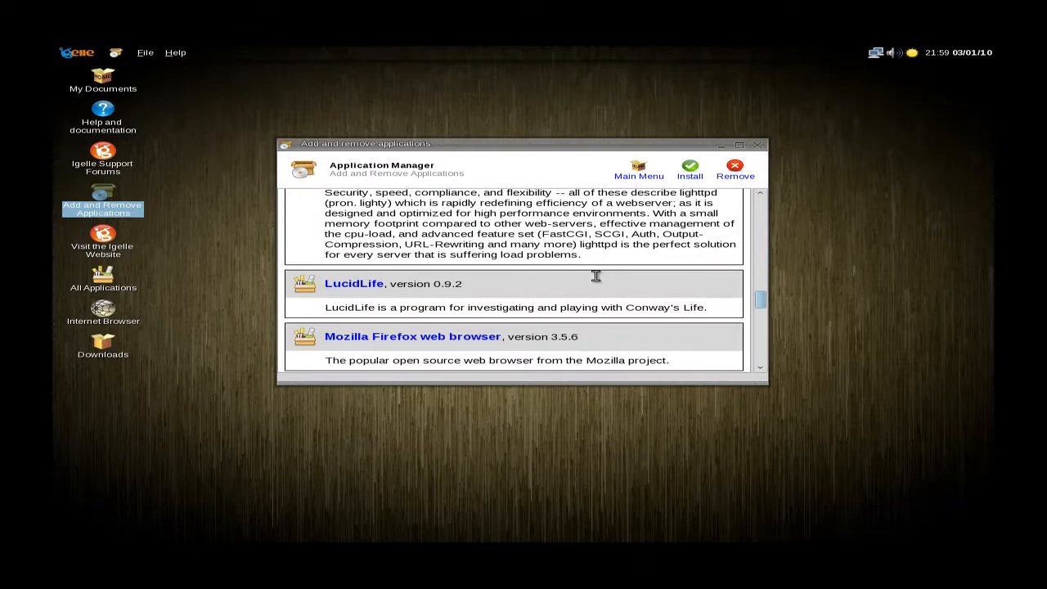
{"action": "scroll", "scroll_direction": "down", "scroll_amount": 3}
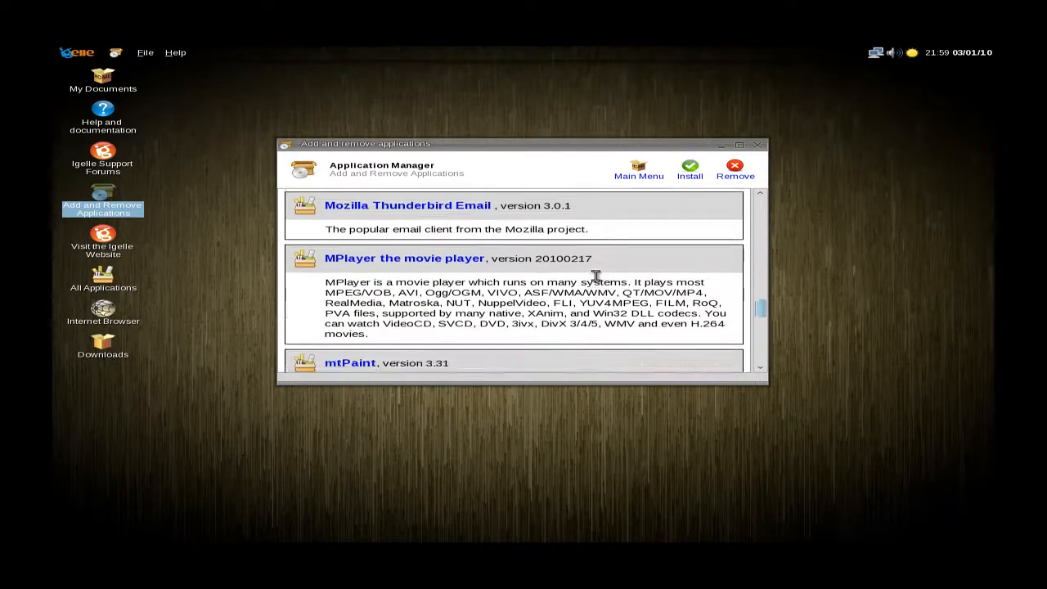
{"action": "scroll", "scroll_direction": "down", "scroll_amount": 3}
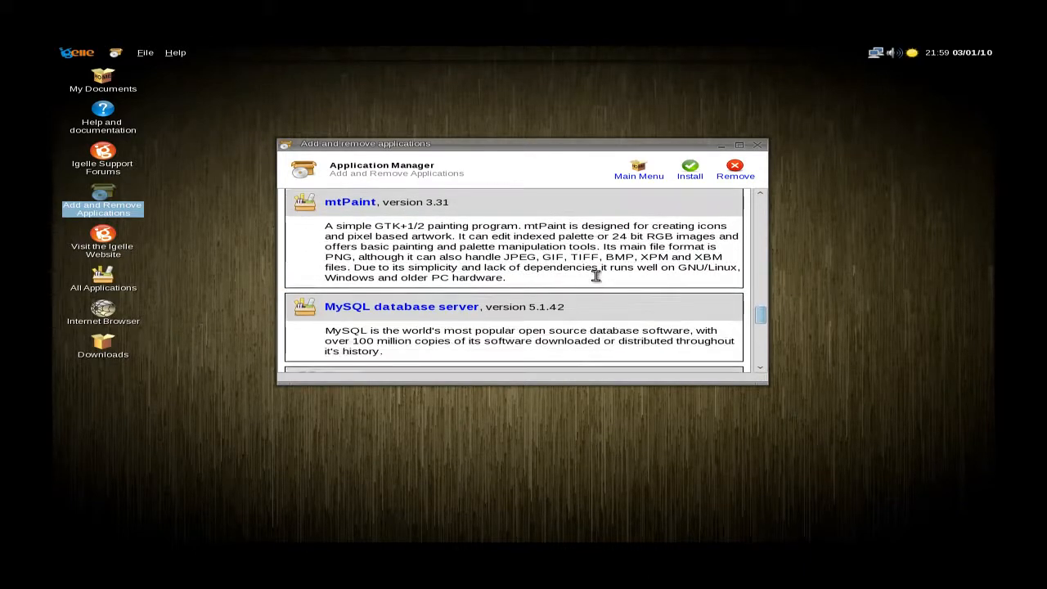
{"action": "scroll", "scroll_direction": "down", "scroll_amount": 3}
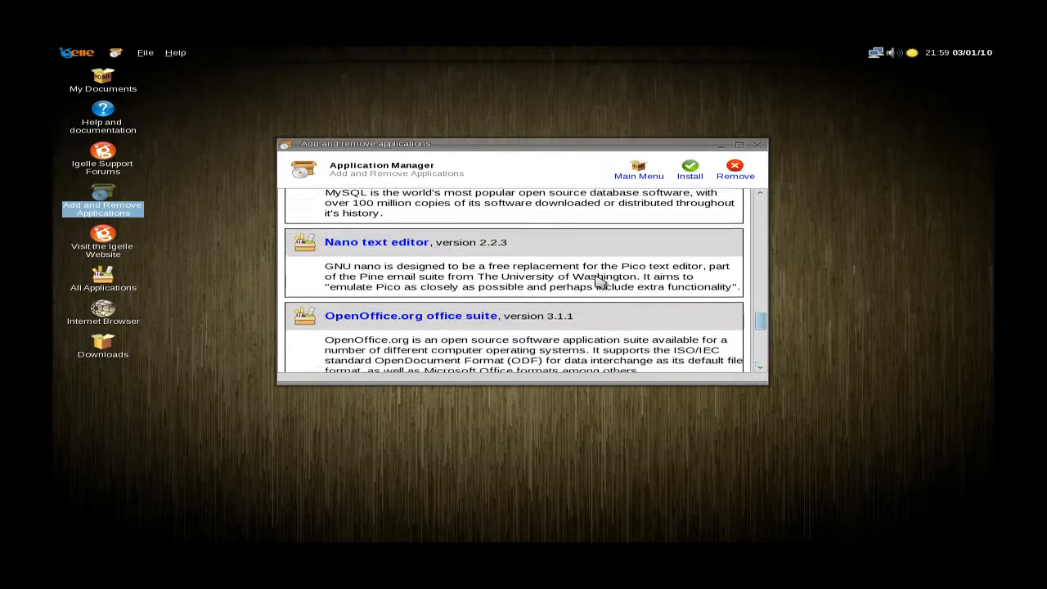
{"action": "scroll", "scroll_direction": "down", "scroll_amount": 3}
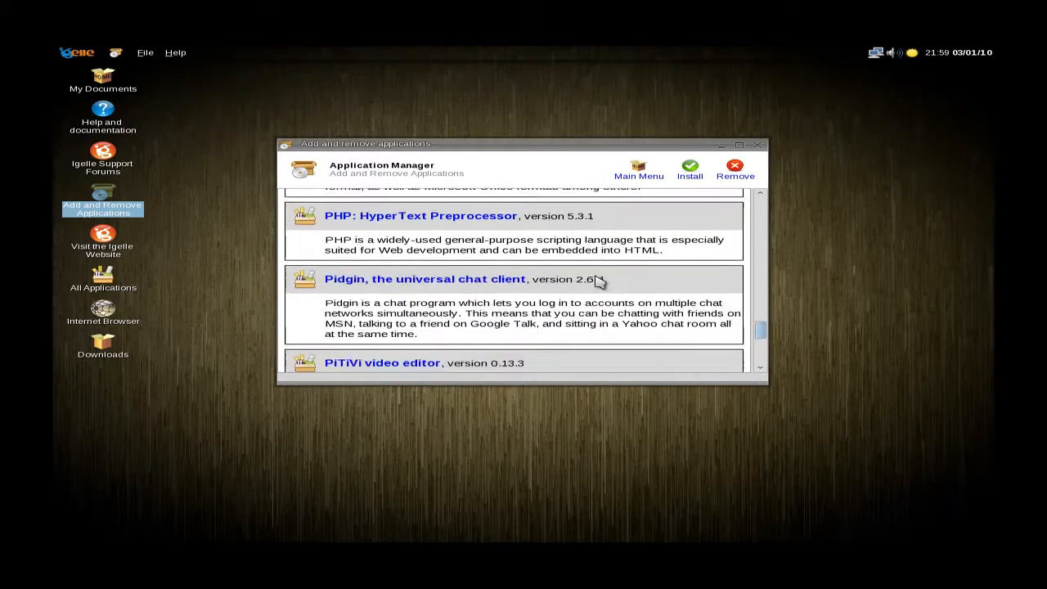
{"action": "scroll", "scroll_direction": "down", "scroll_amount": 3}
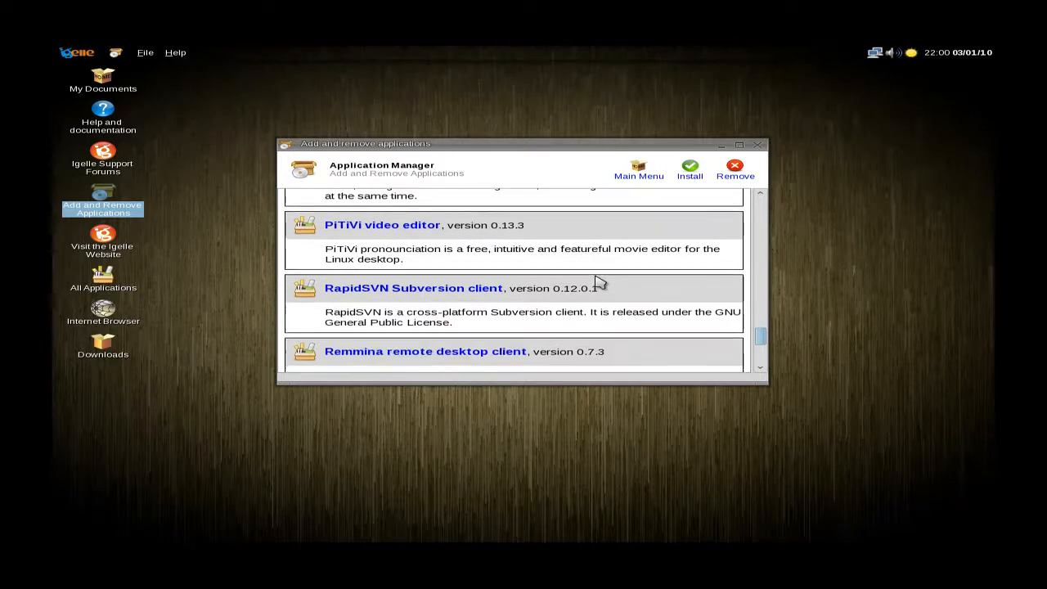
{"action": "scroll", "scroll_direction": "down", "scroll_amount": 3}
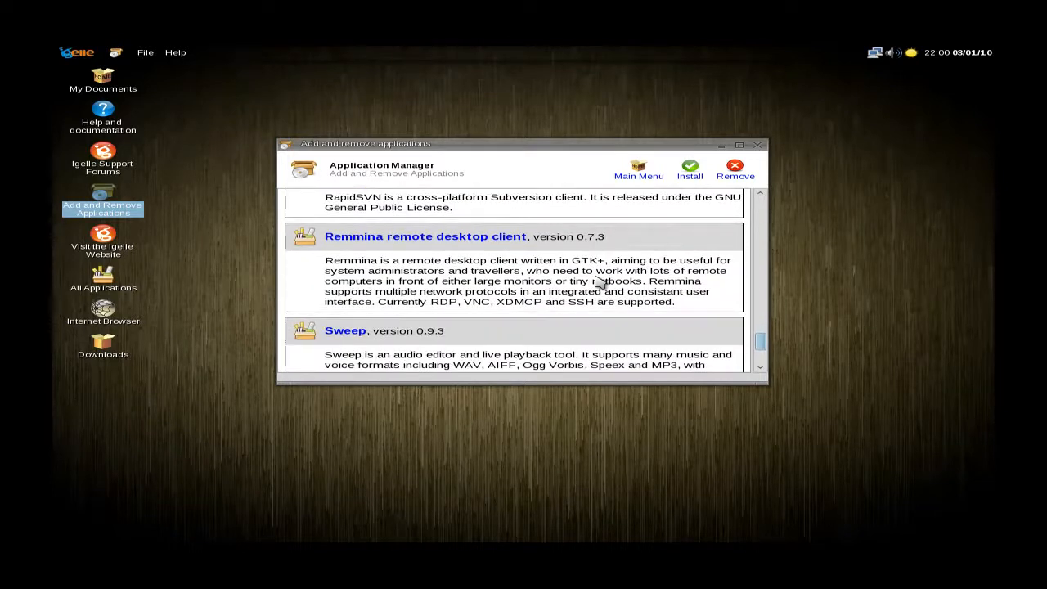
{"action": "mouse_move", "coordinate": [550, 253]}
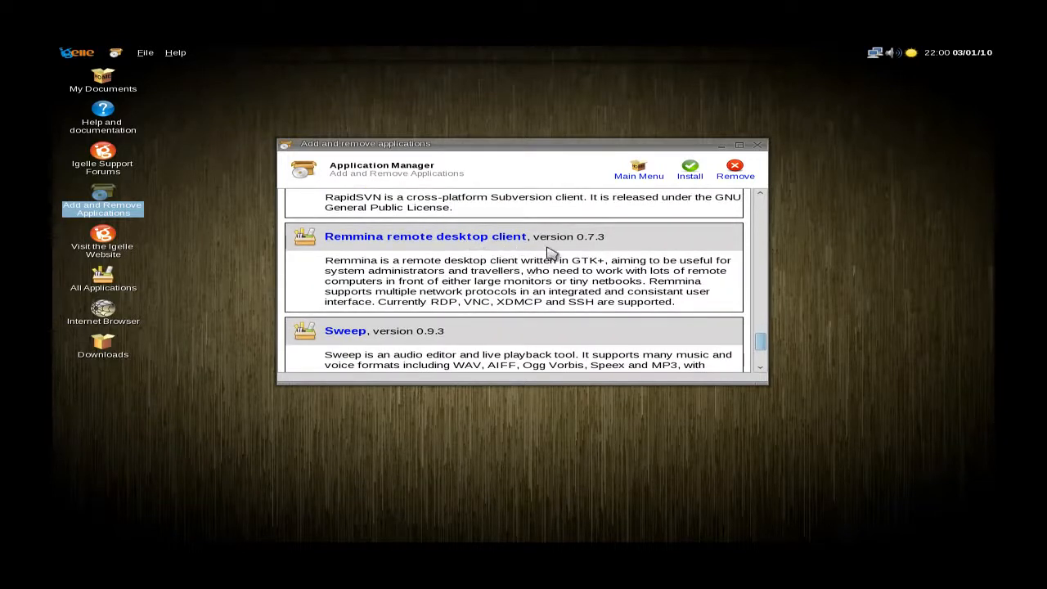
{"action": "scroll", "scroll_direction": "down", "scroll_amount": 3}
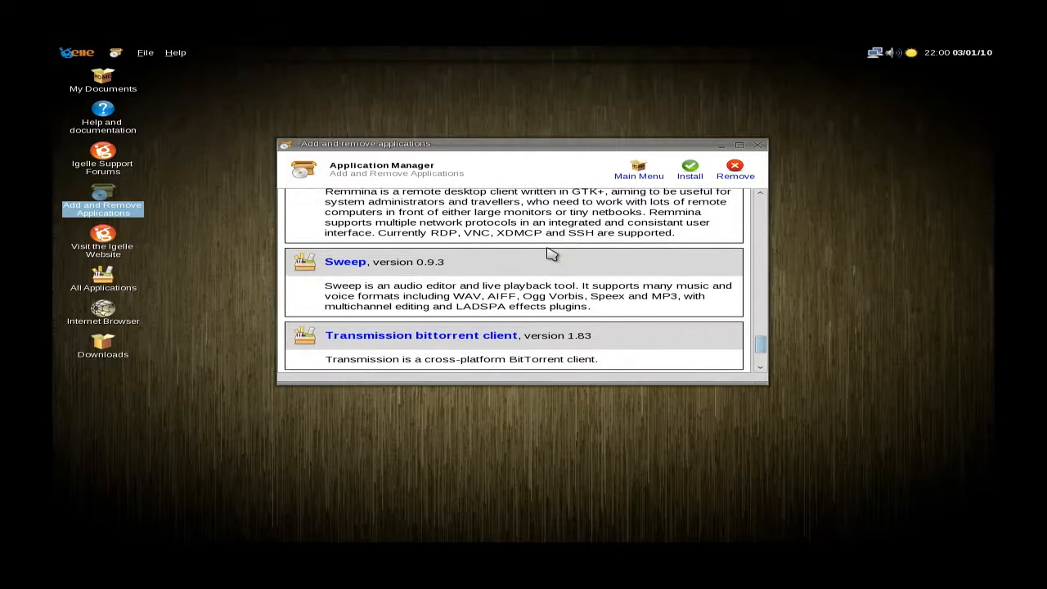
{"action": "mouse_move", "coordinate": [507, 292]}
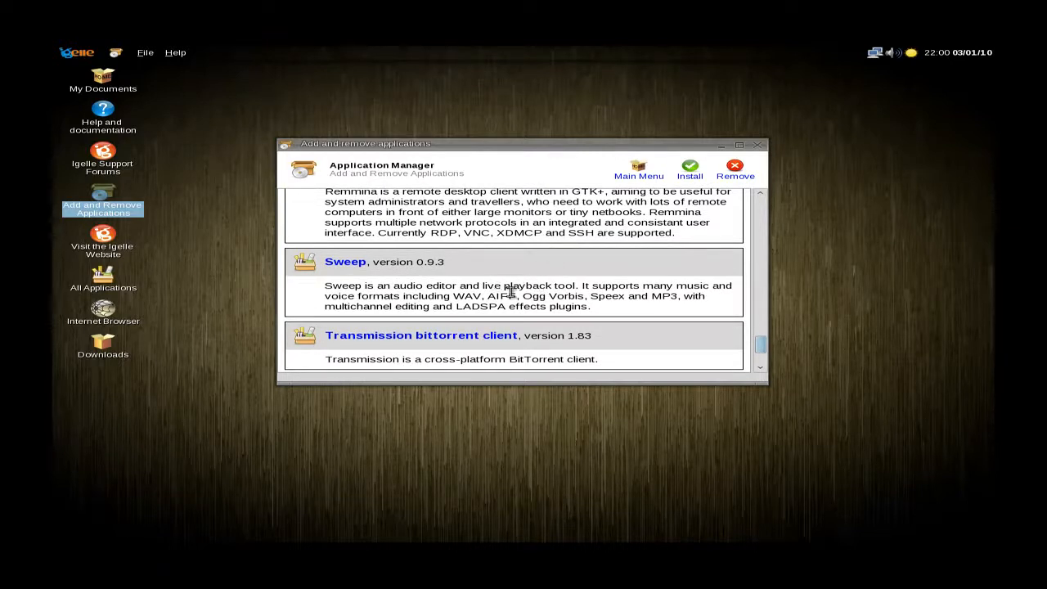
{"action": "scroll", "scroll_direction": "down", "scroll_amount": 3}
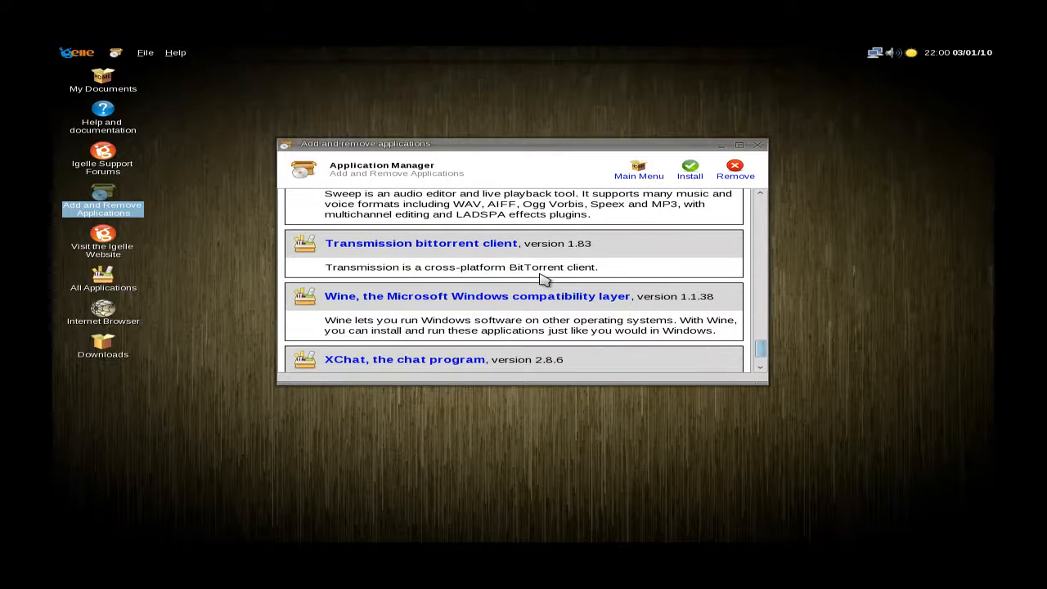
{"action": "scroll", "scroll_direction": "down", "scroll_amount": 3}
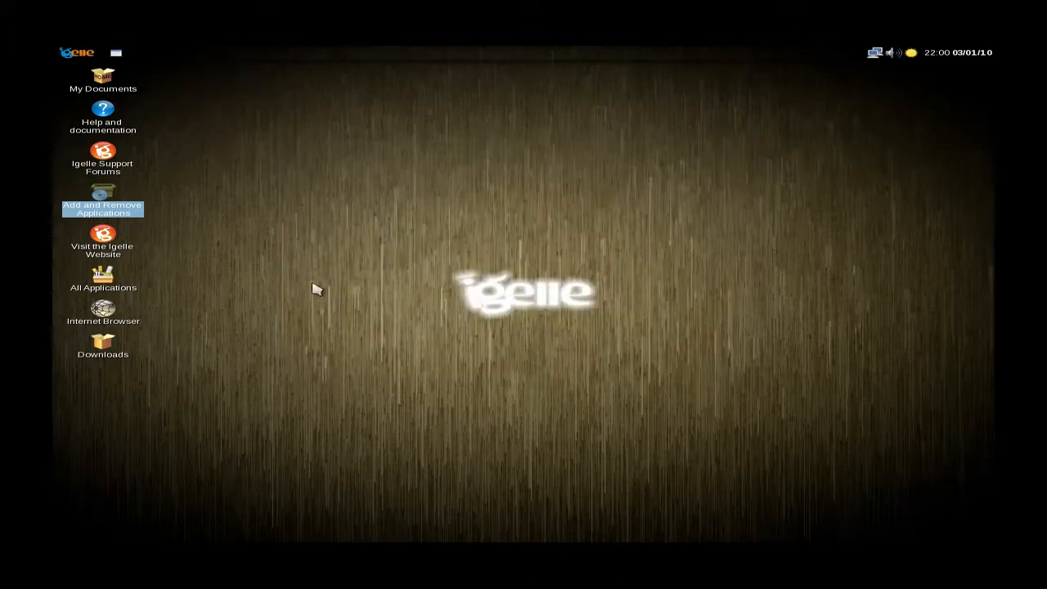
{"action": "mouse_move", "coordinate": [111, 280]}
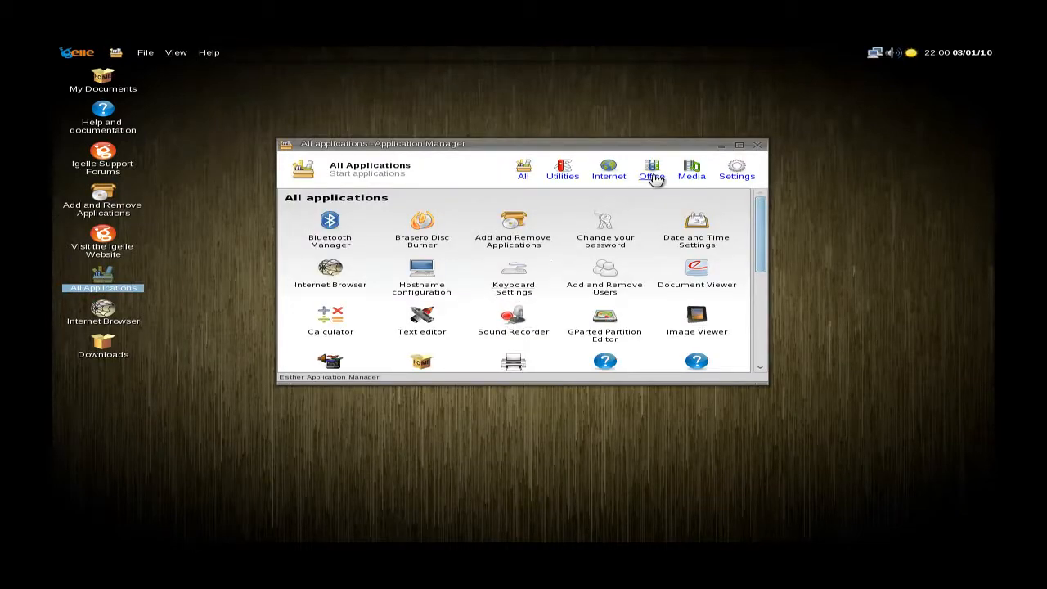
Show the Office and Productivity category and select Gnumeric beside AbiWord.
{"action": "left_click", "coordinate": [650, 169]}
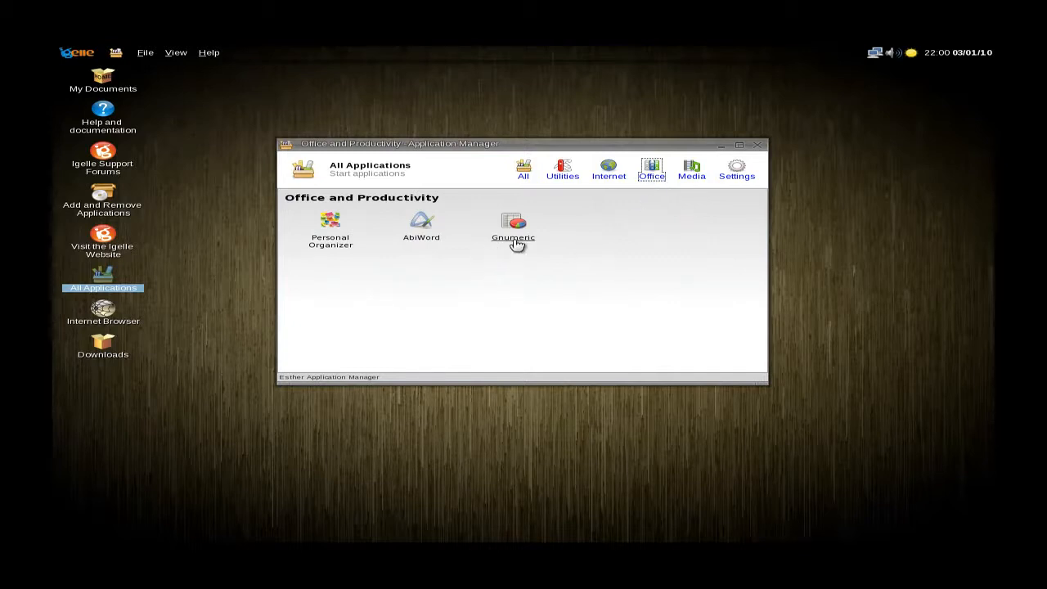
{"action": "left_click", "coordinate": [512, 225]}
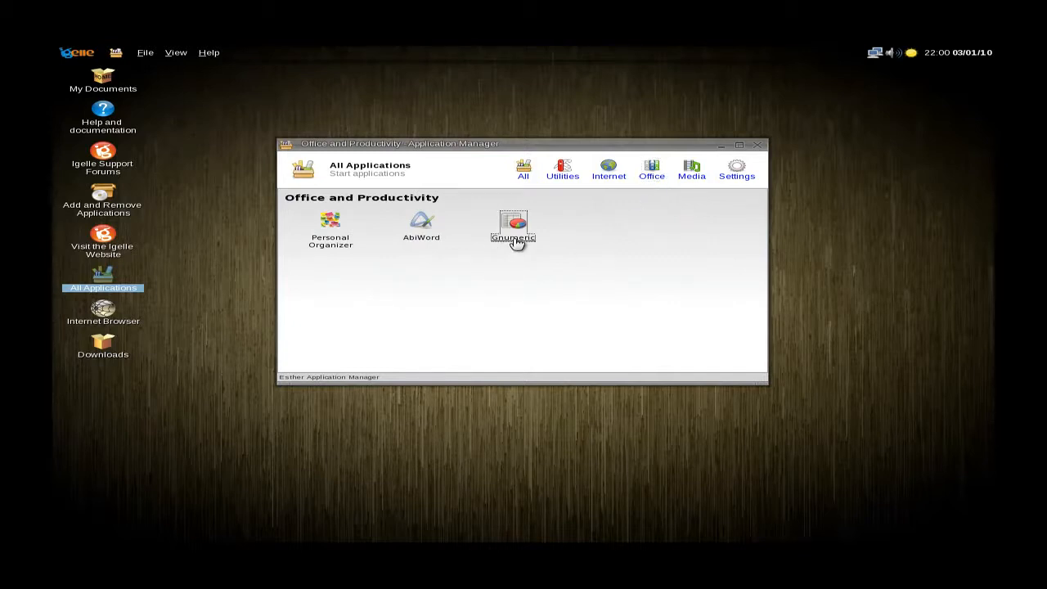
Launch Gnumeric maximized and check its About dialog shows version 1.10.0, then dismiss it.
{"action": "double_click", "coordinate": [513, 225]}
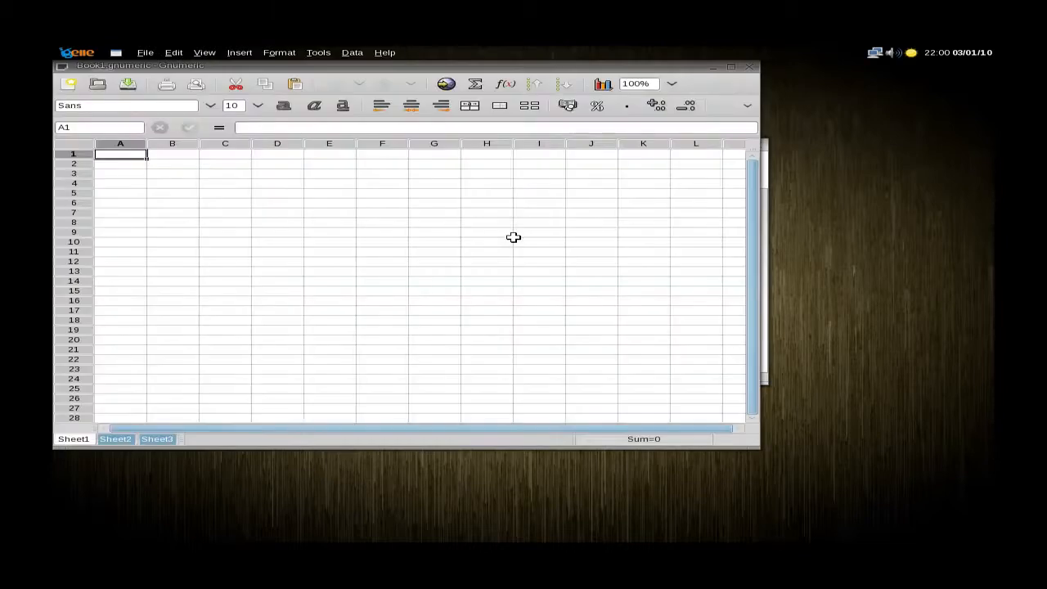
{"action": "mouse_move", "coordinate": [727, 92]}
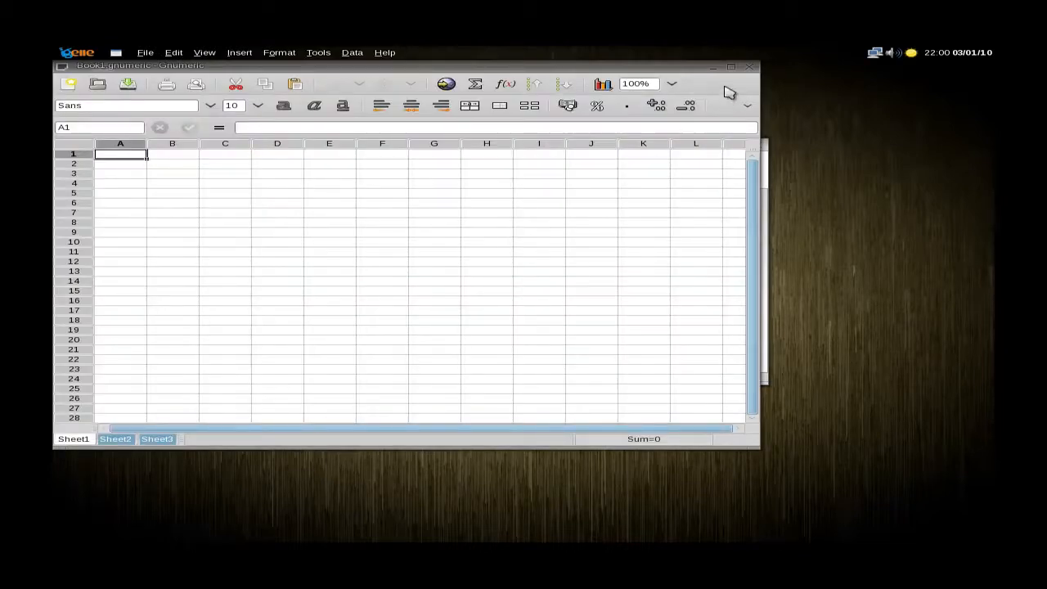
{"action": "mouse_move", "coordinate": [736, 73]}
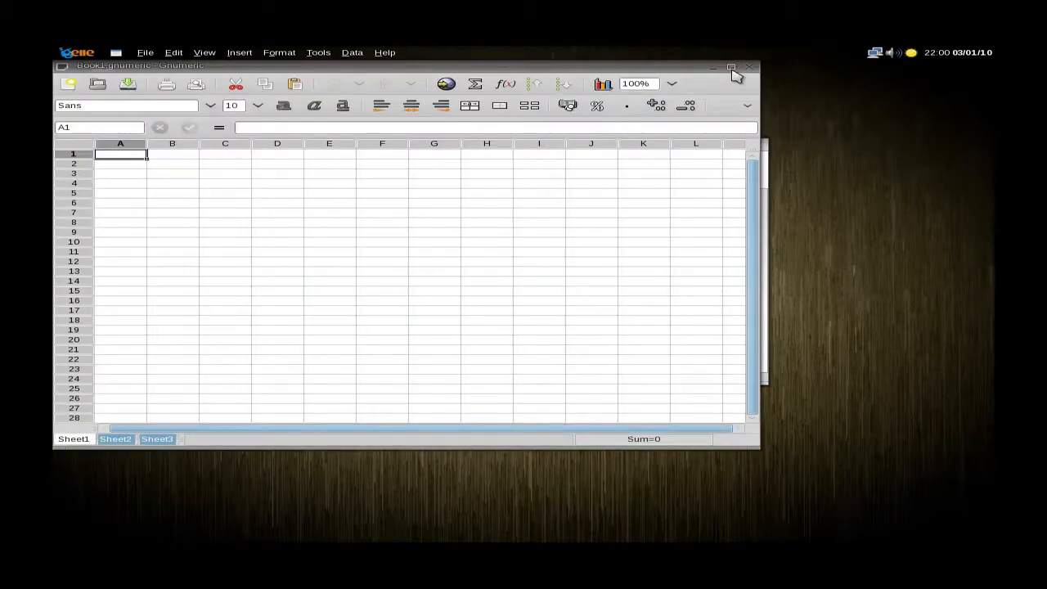
{"action": "left_click", "coordinate": [731, 66]}
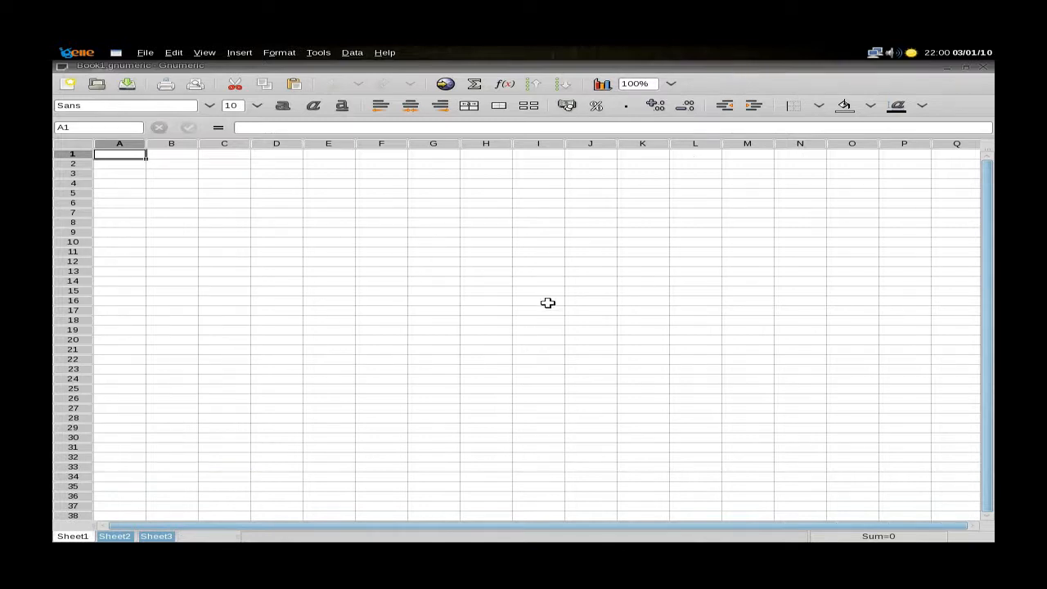
{"action": "mouse_move", "coordinate": [378, 296]}
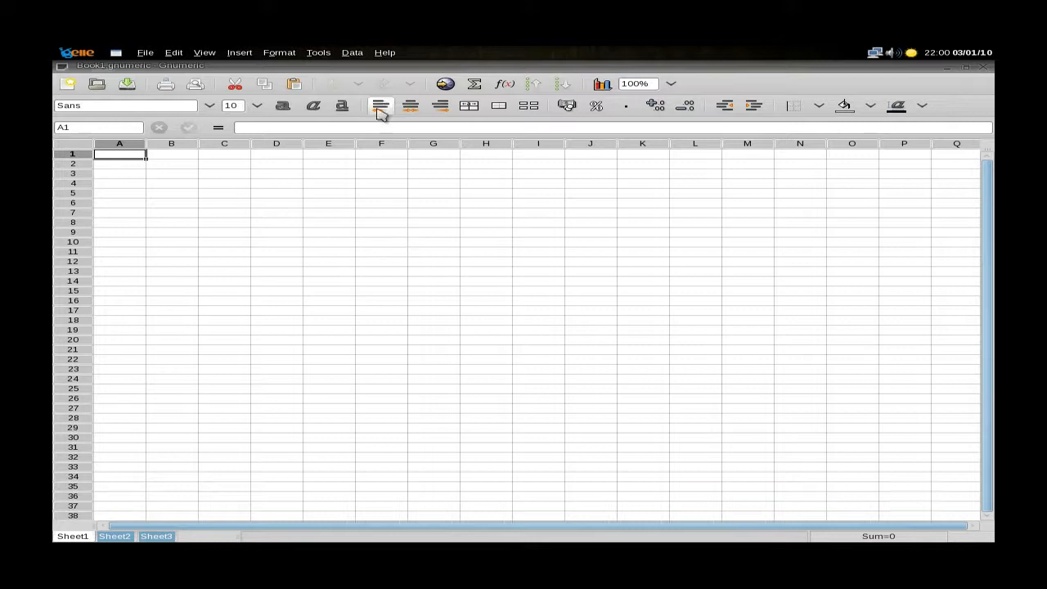
{"action": "mouse_move", "coordinate": [367, 74]}
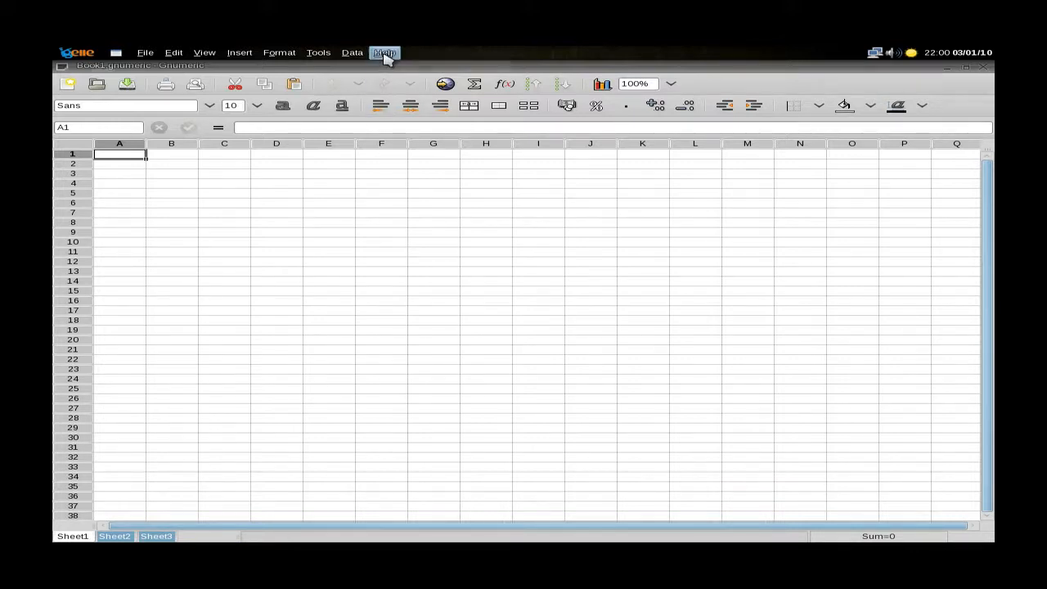
{"action": "left_click", "coordinate": [383, 53]}
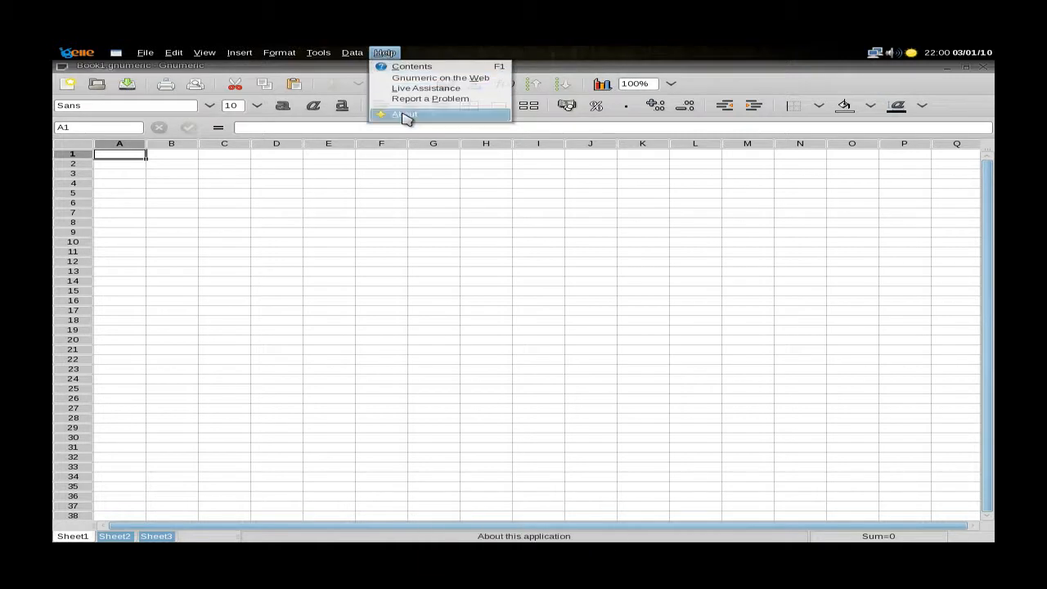
{"action": "left_click", "coordinate": [402, 113]}
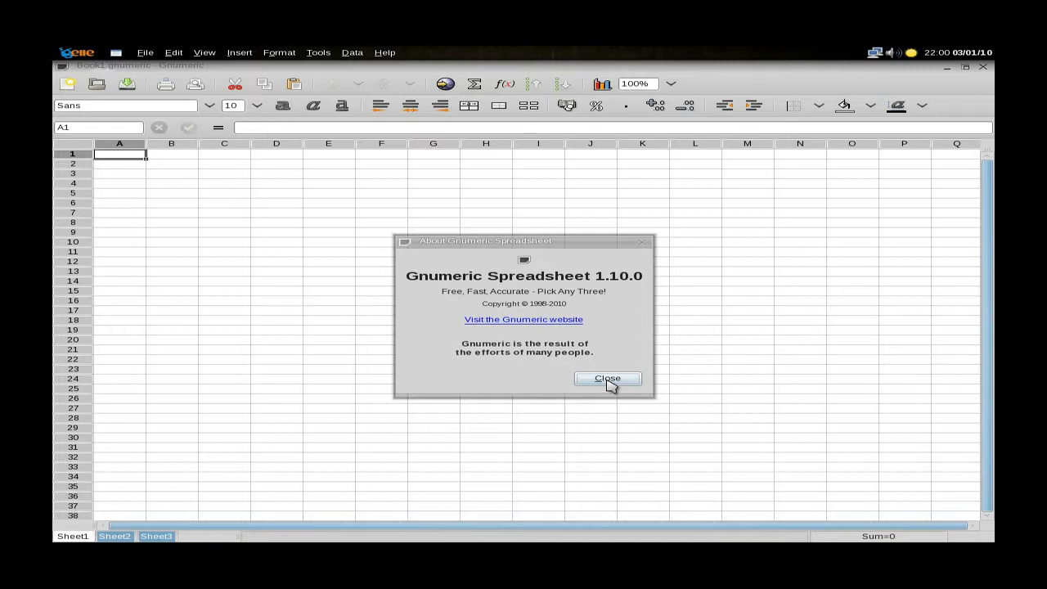
{"action": "left_click", "coordinate": [608, 378]}
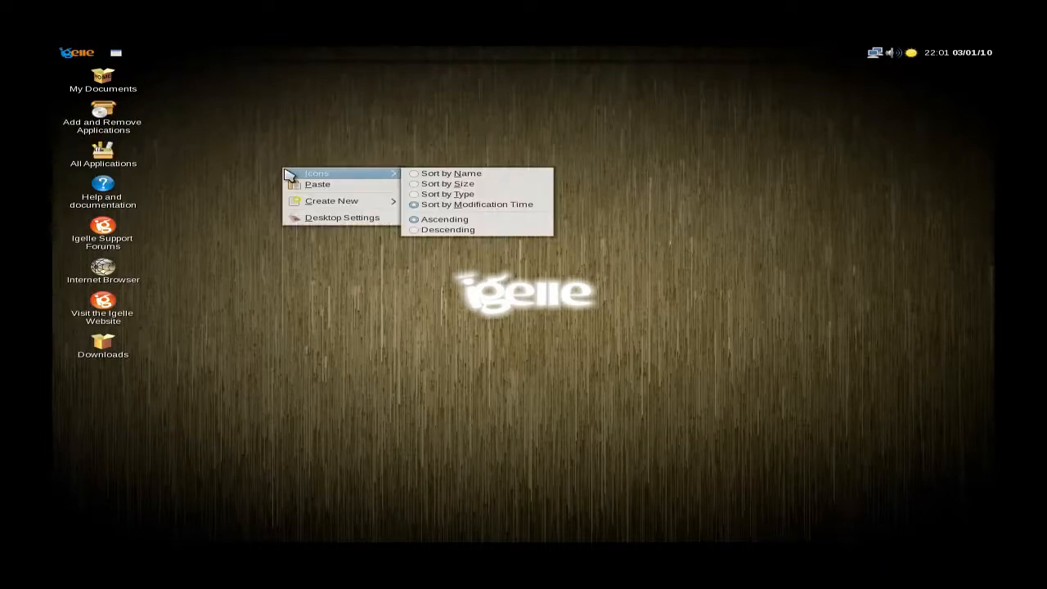
{"action": "mouse_move", "coordinate": [342, 218]}
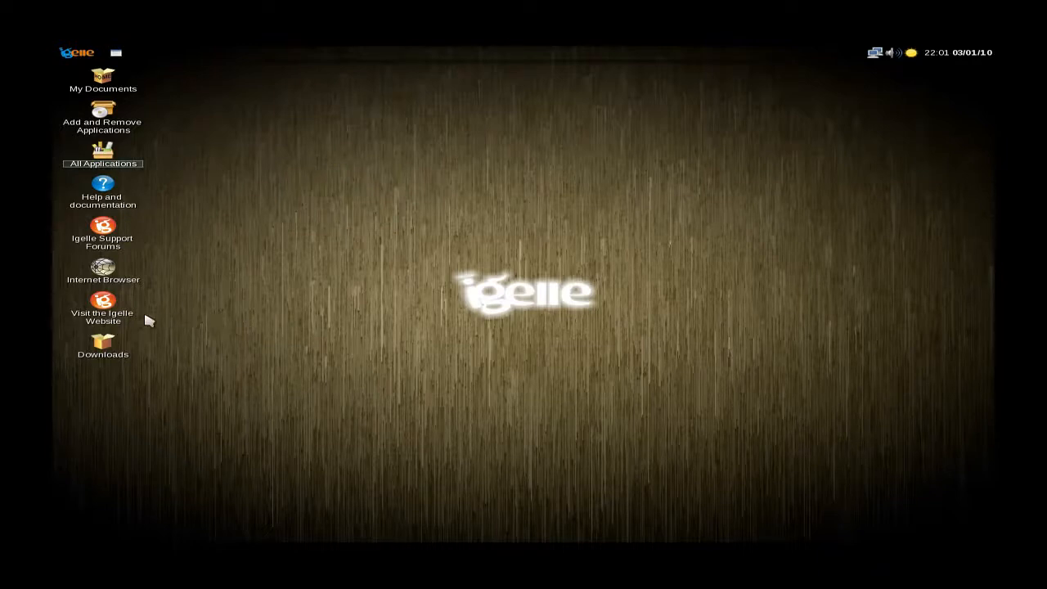
{"action": "mouse_move", "coordinate": [122, 245]}
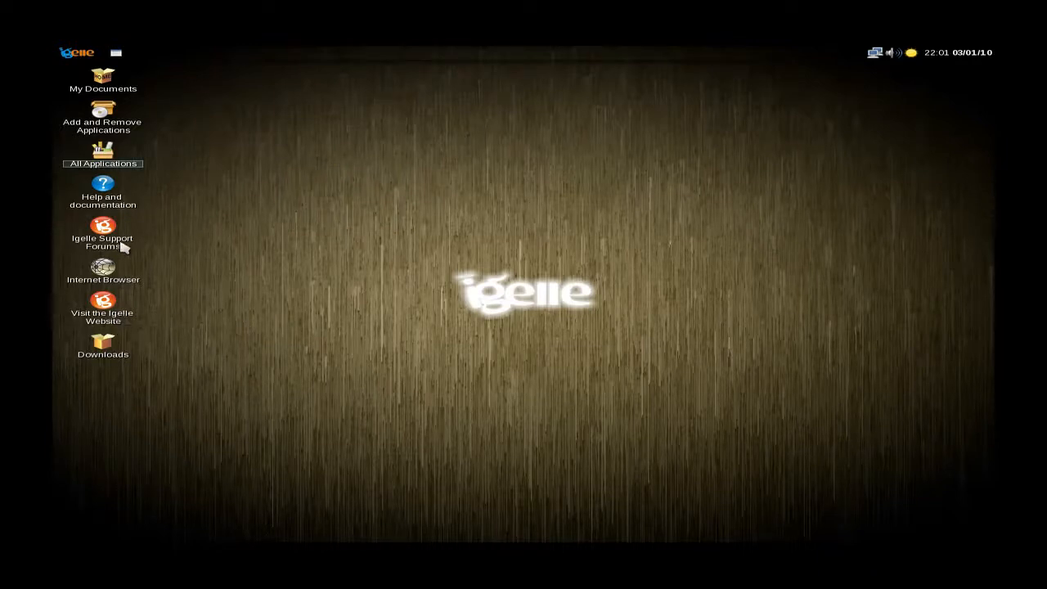
{"action": "mouse_move", "coordinate": [508, 256]}
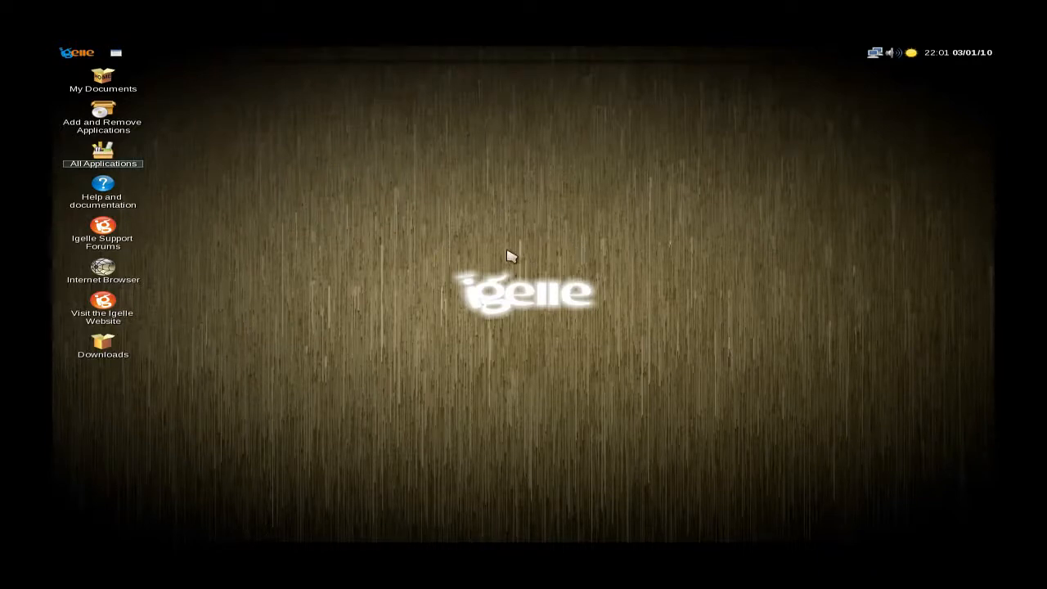
{"action": "mouse_move", "coordinate": [441, 264]}
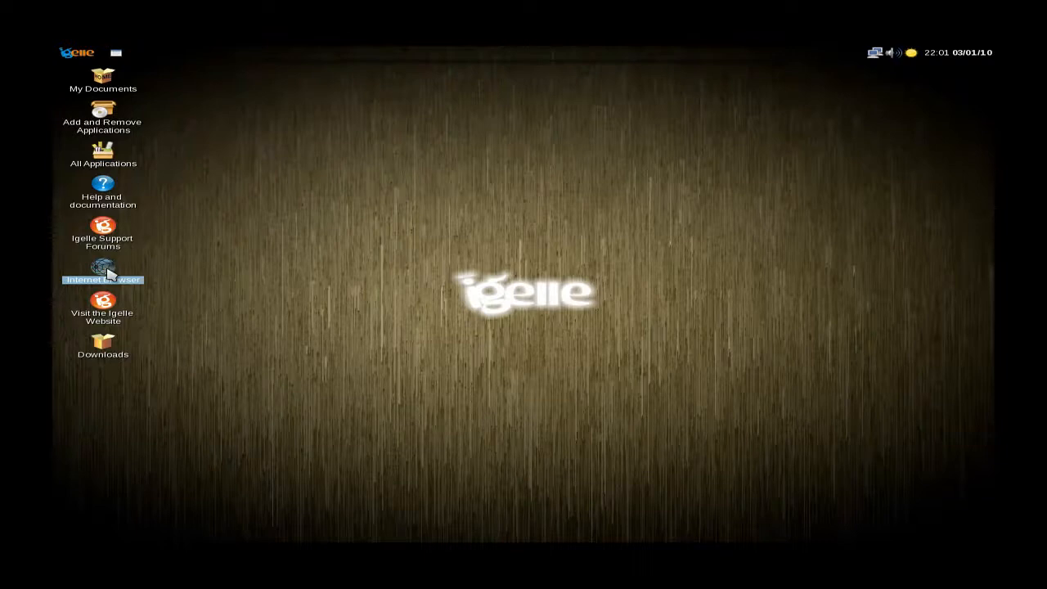
{"action": "double_click", "coordinate": [102, 272]}
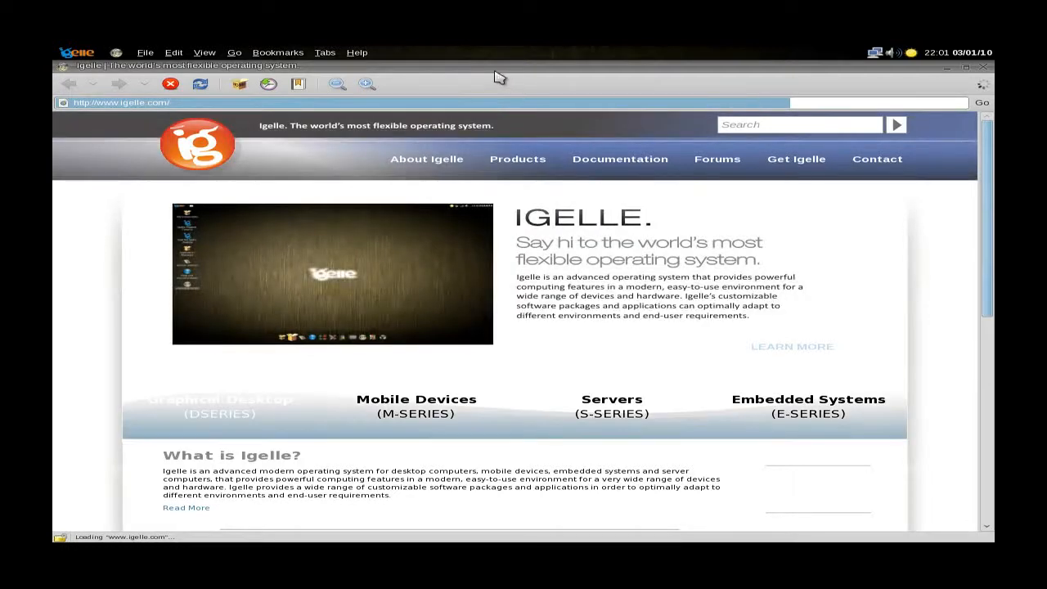
{"action": "left_click", "coordinate": [357, 52]}
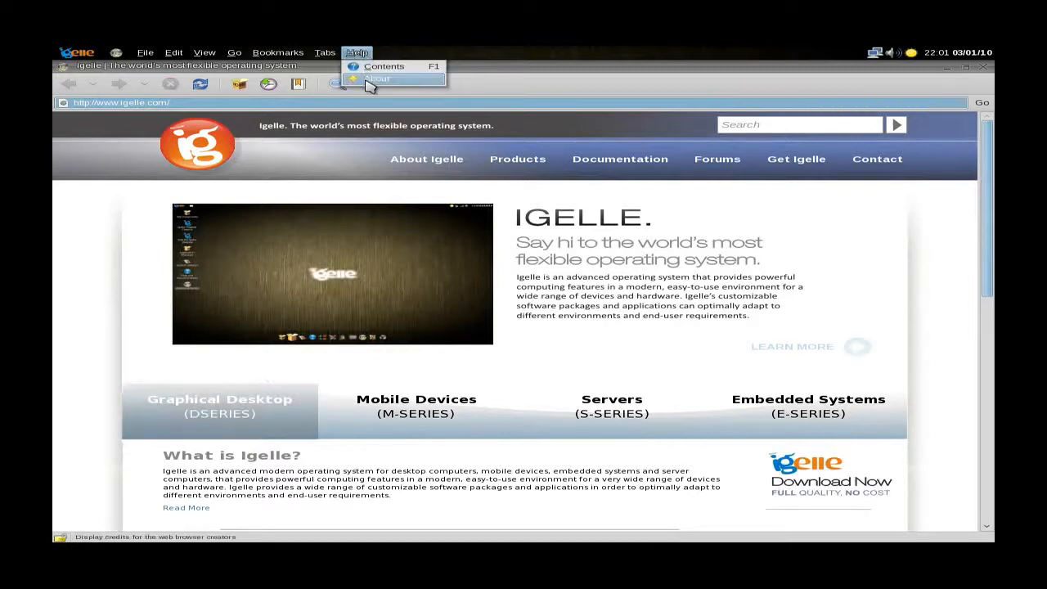
{"action": "left_click", "coordinate": [377, 78]}
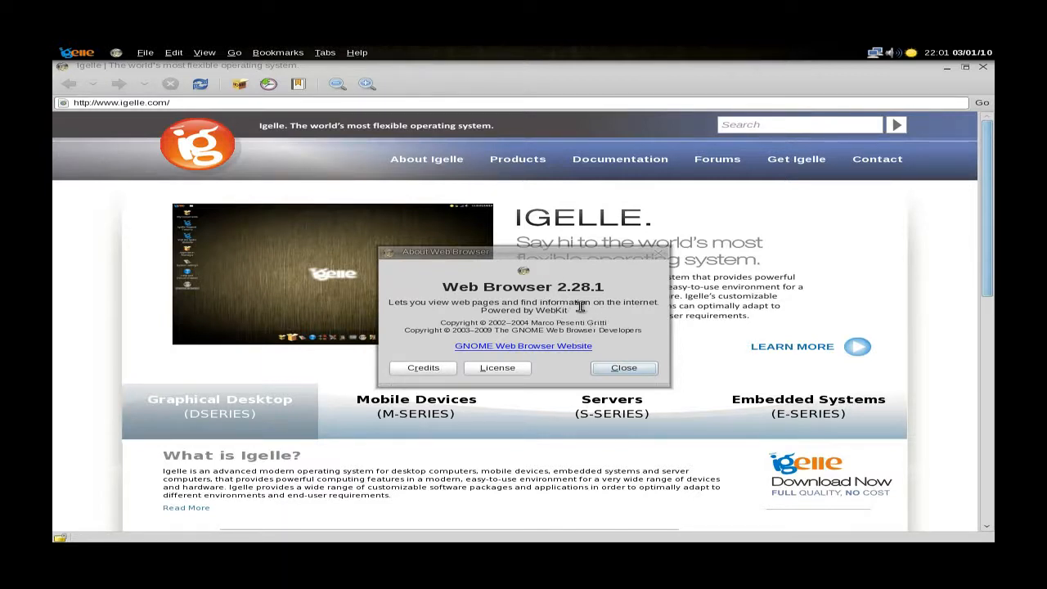
{"action": "mouse_move", "coordinate": [623, 367]}
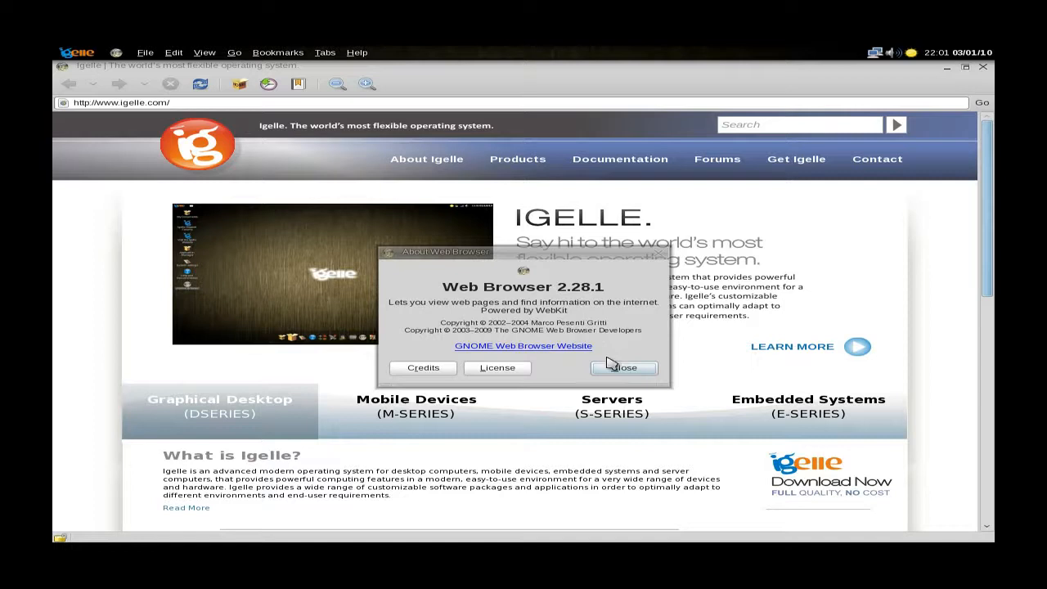
{"action": "left_click", "coordinate": [623, 367]}
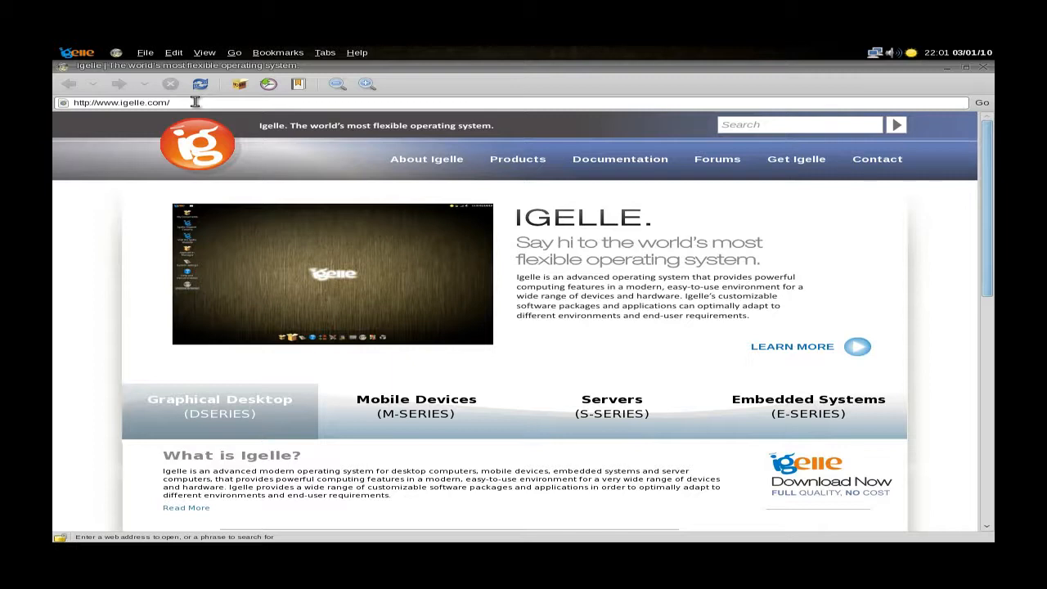
Replace the Igelle web address in Epiphany's location bar with bbc.co.uk.
{"action": "right_click", "coordinate": [195, 102]}
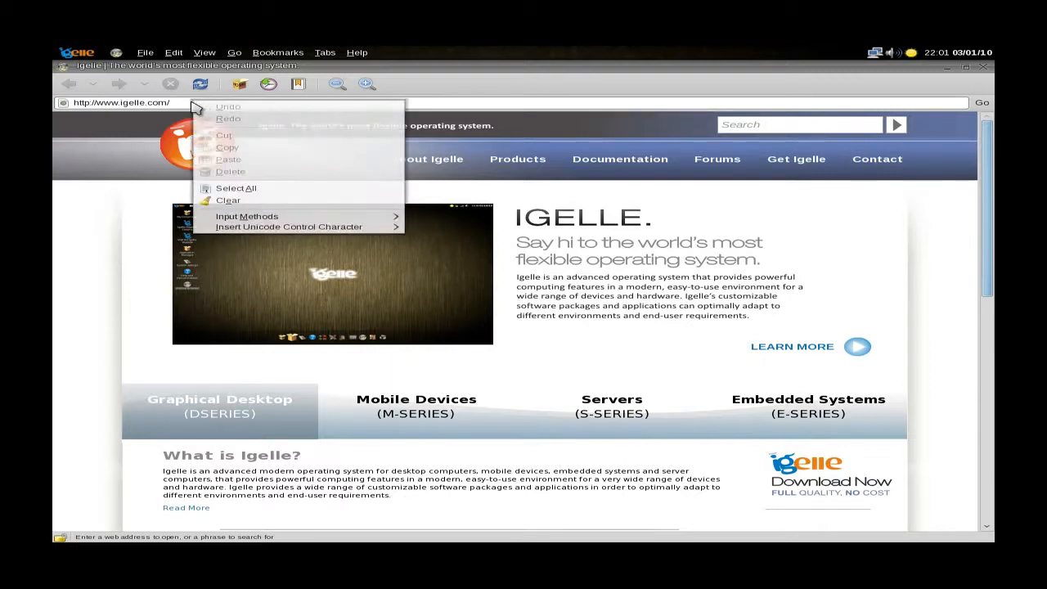
{"action": "left_click", "coordinate": [123, 102]}
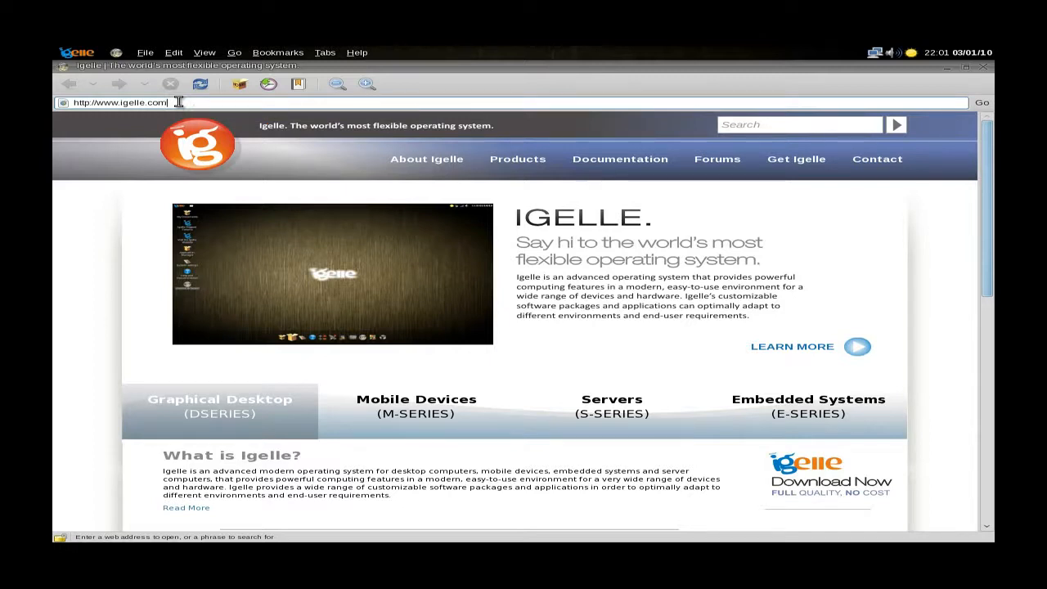
{"action": "key", "text": "Backspace"}
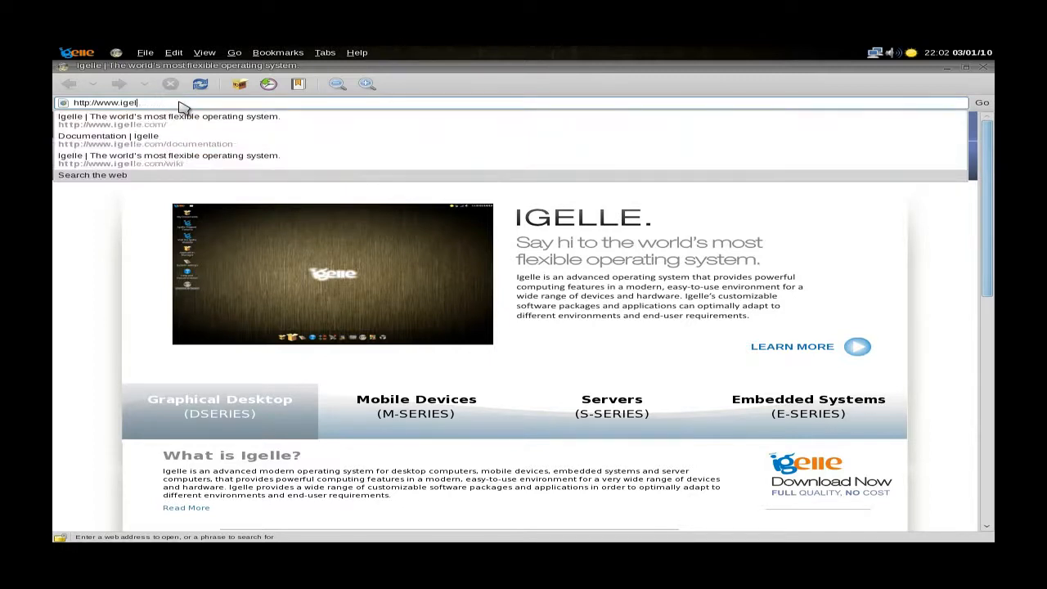
{"action": "key", "text": "BackSpace"}
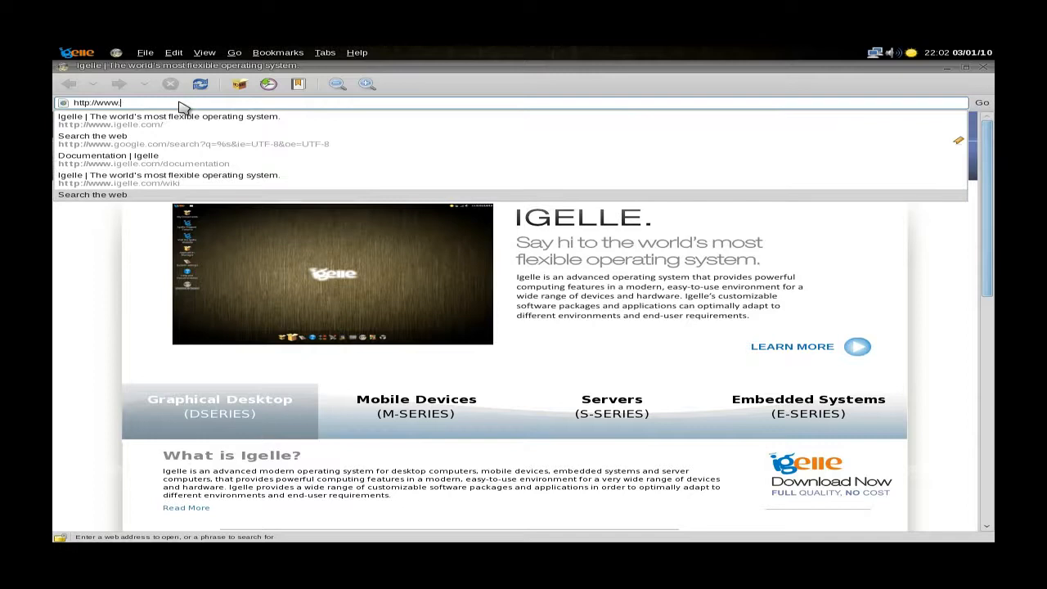
{"action": "type", "text": "bbc"}
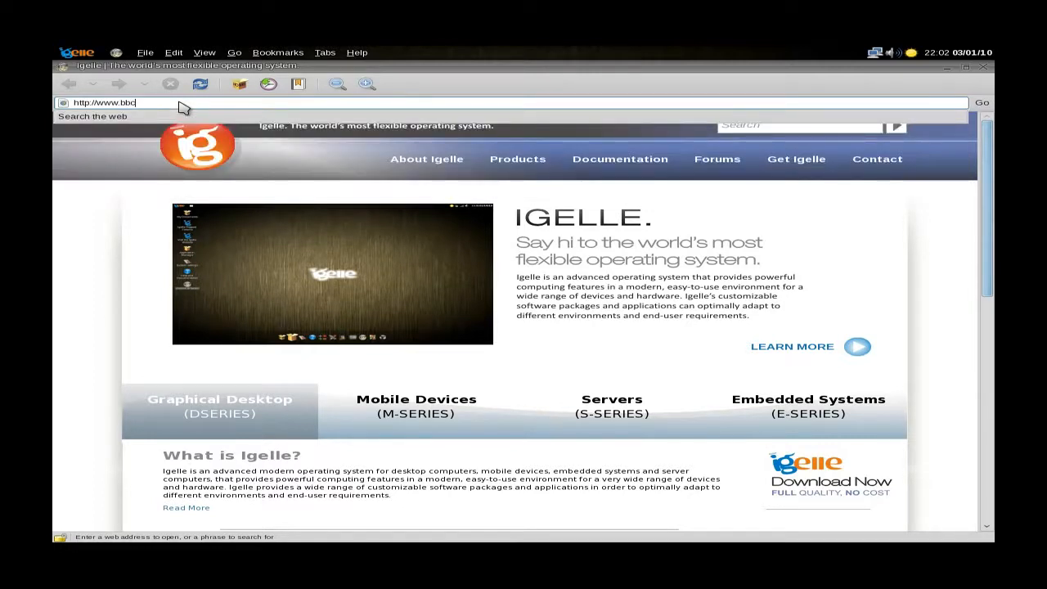
{"action": "type", "text": ".co.uk/"}
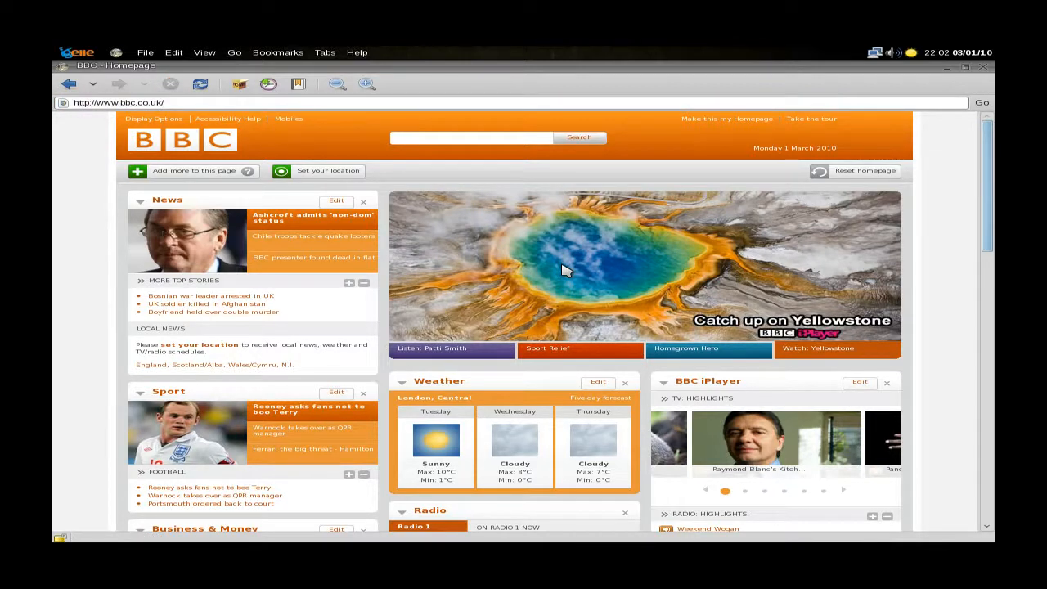
{"action": "mouse_move", "coordinate": [867, 319]}
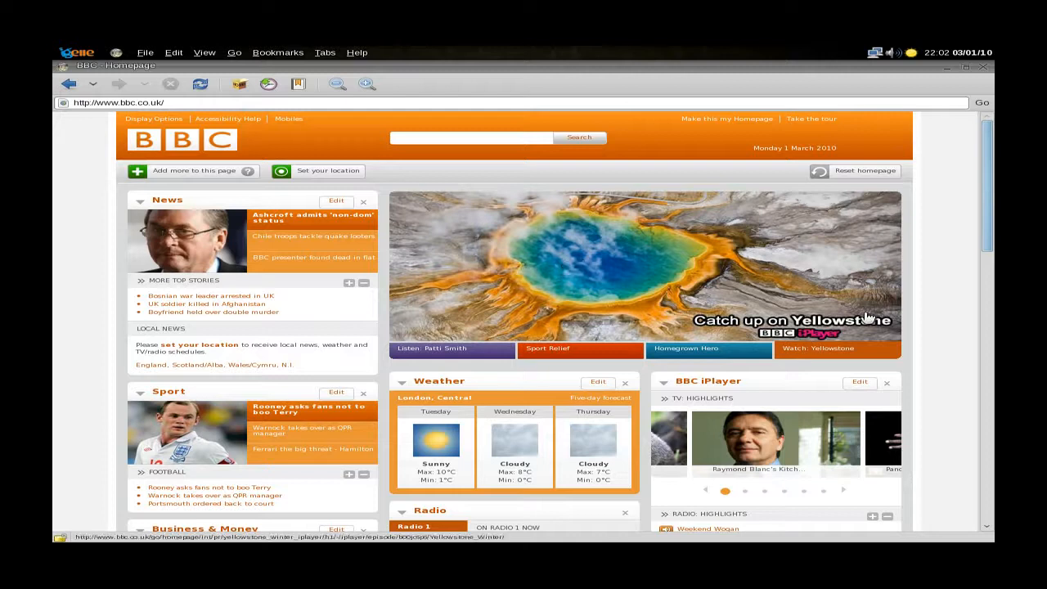
{"action": "mouse_move", "coordinate": [619, 263]}
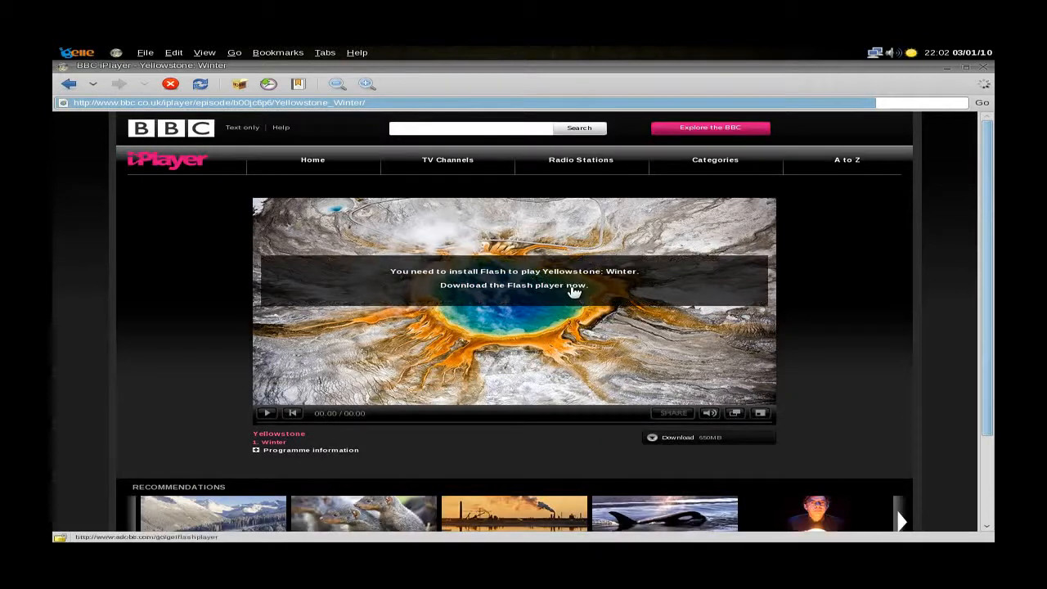
Close the Web Browser after the iPlayer Yellowstone: Winter page reports Flash is needed.
{"action": "left_click", "coordinate": [512, 285]}
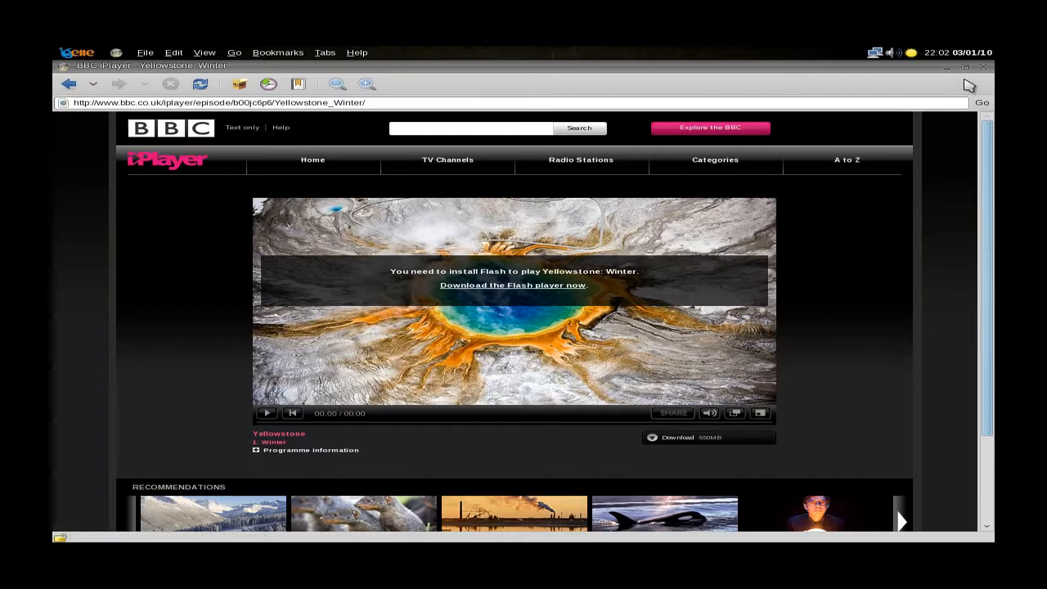
{"action": "left_click", "coordinate": [983, 67]}
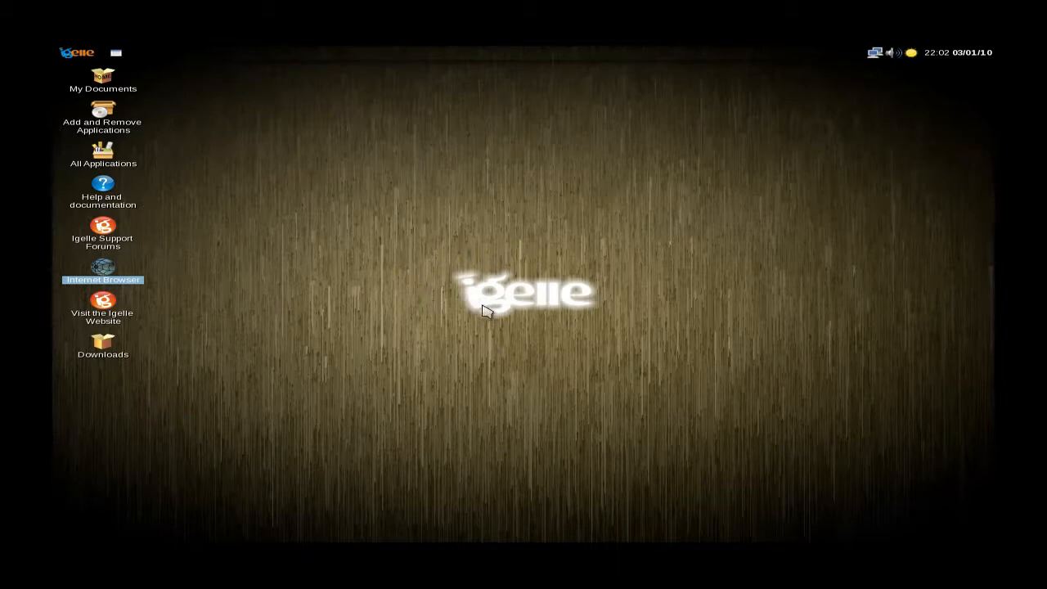
{"action": "mouse_move", "coordinate": [78, 56]}
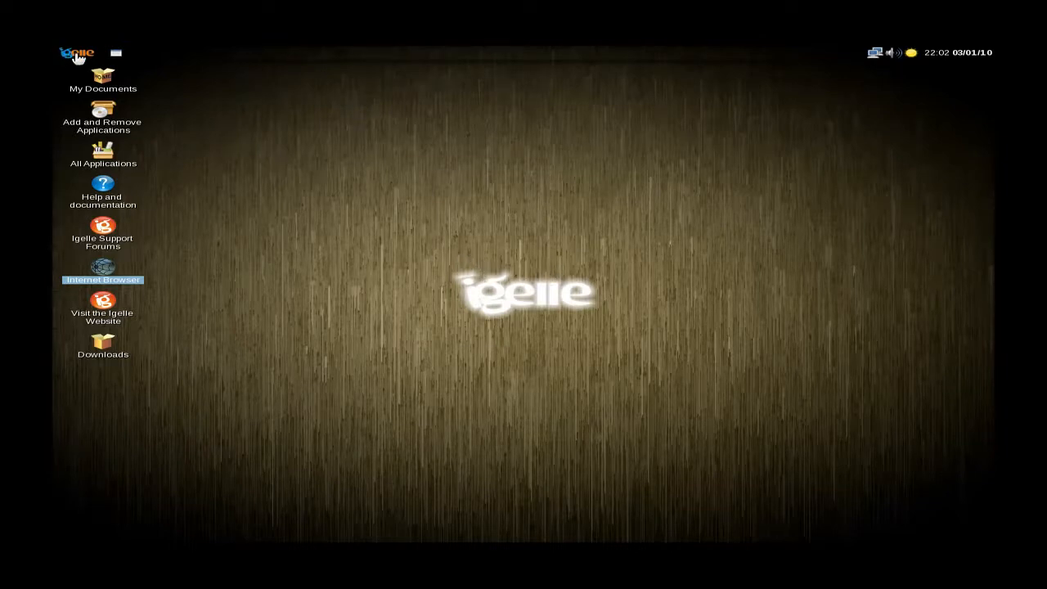
{"action": "mouse_move", "coordinate": [583, 340]}
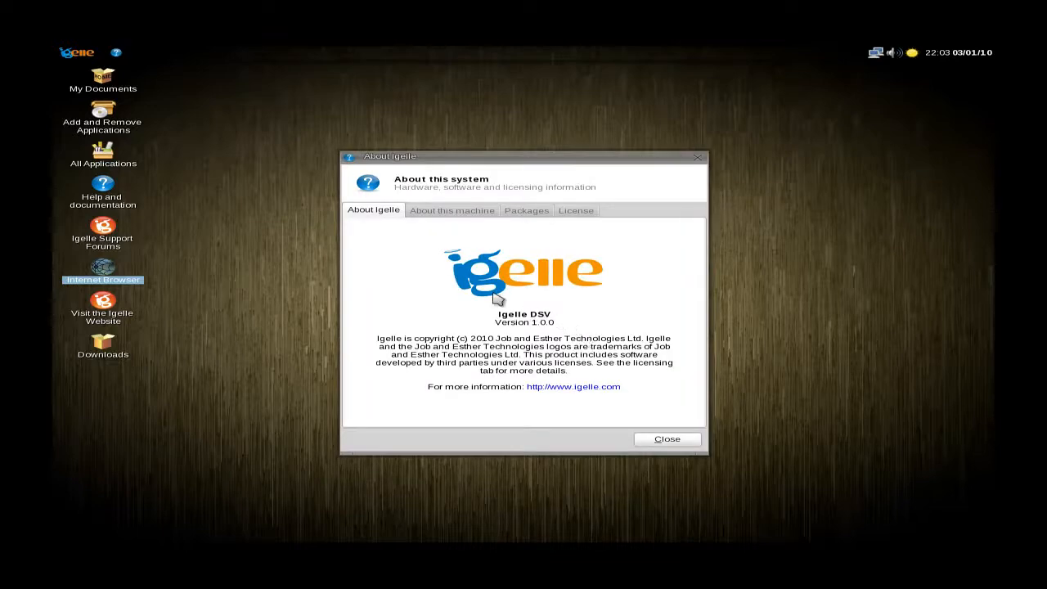
Browse About Igelle's Packages and License tabs, then view the About this machine details.
{"action": "left_click", "coordinate": [526, 210]}
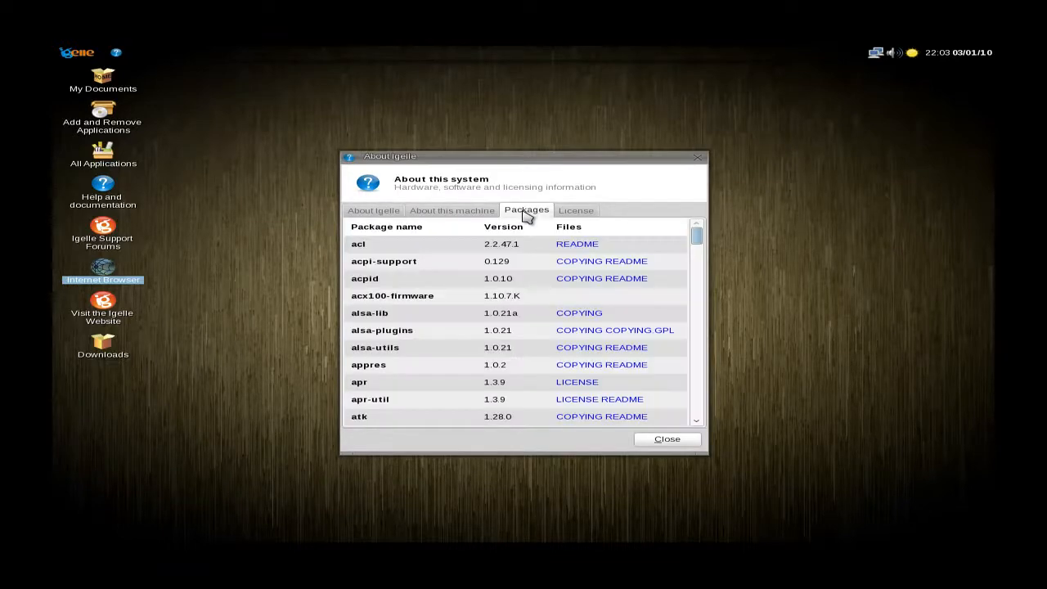
{"action": "mouse_move", "coordinate": [558, 222]}
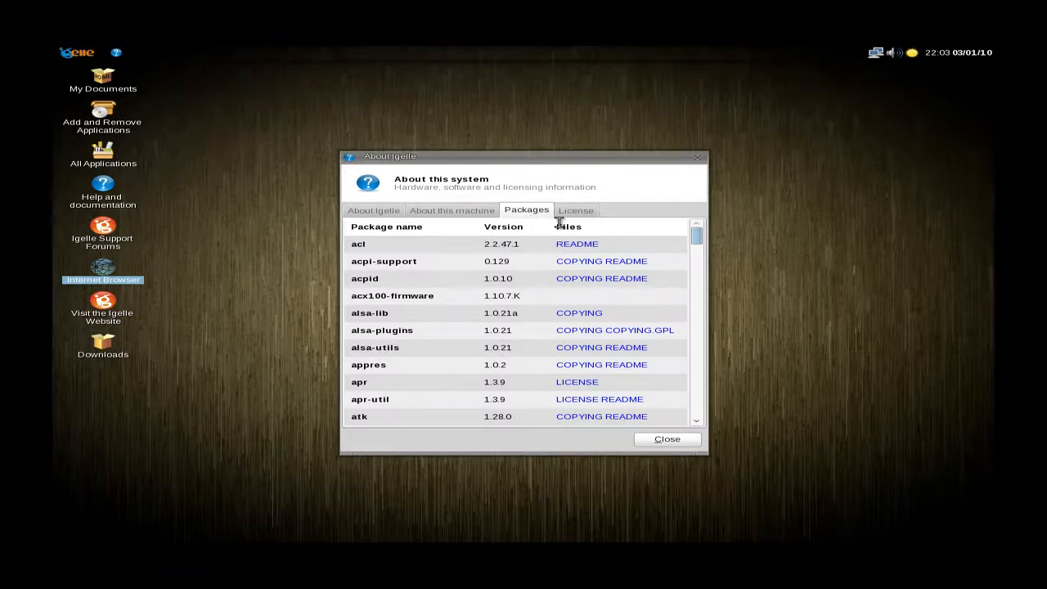
{"action": "left_click", "coordinate": [575, 210]}
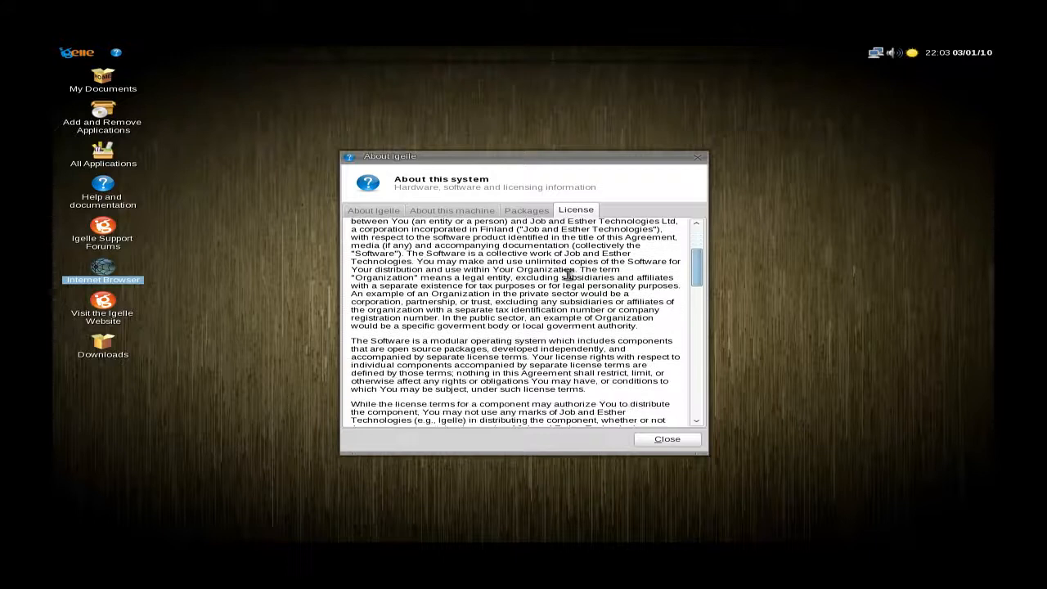
{"action": "scroll", "scroll_direction": "down", "scroll_amount": 3}
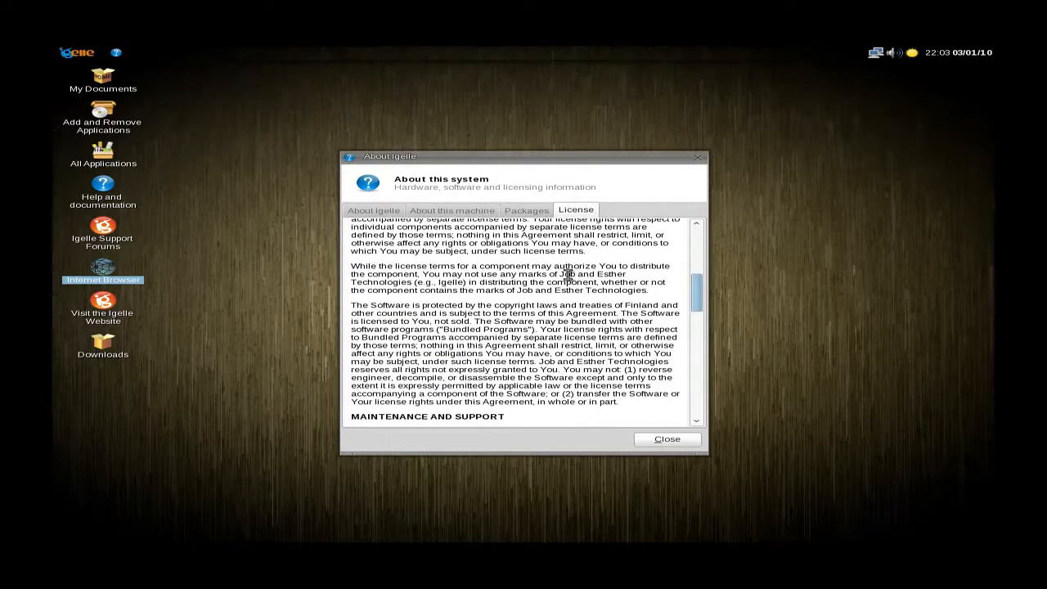
{"action": "scroll", "scroll_direction": "down", "scroll_amount": 3}
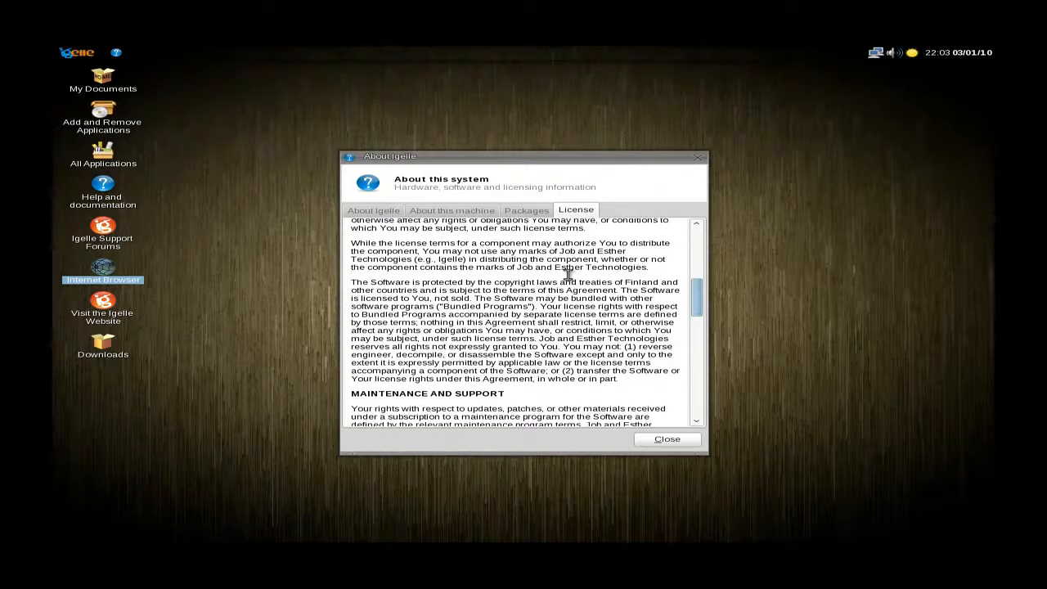
{"action": "scroll", "scroll_direction": "down", "scroll_amount": 3}
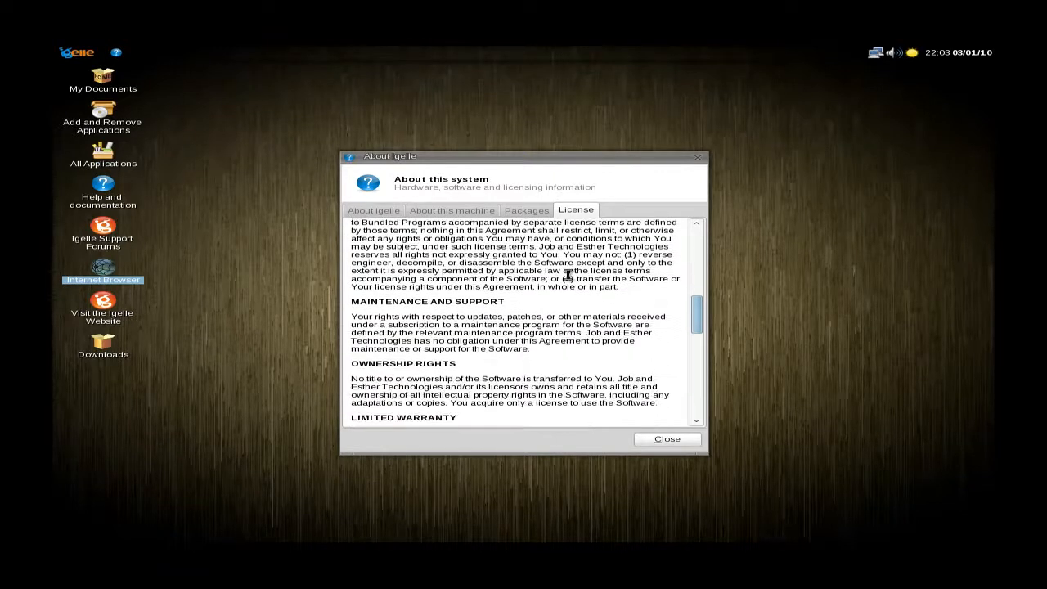
{"action": "scroll", "scroll_direction": "down", "scroll_amount": 3}
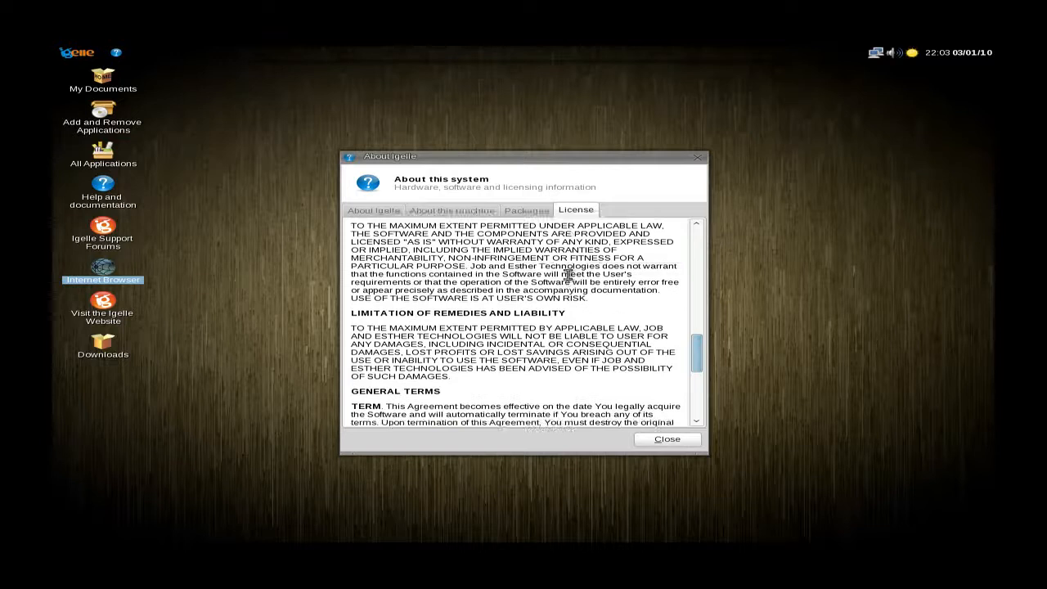
{"action": "scroll", "scroll_direction": "down", "scroll_amount": 3}
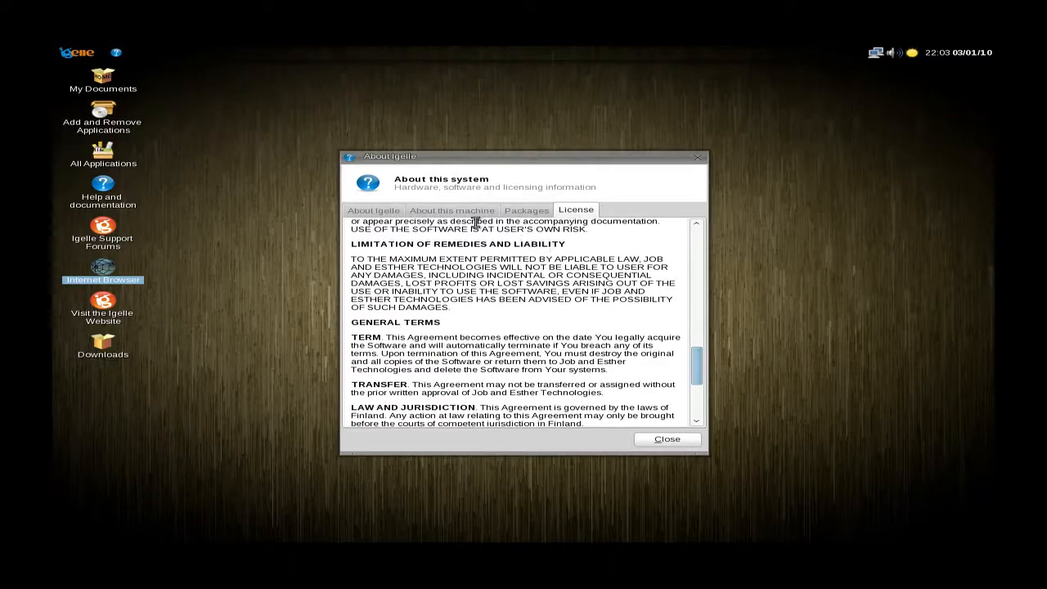
{"action": "left_click", "coordinate": [451, 210]}
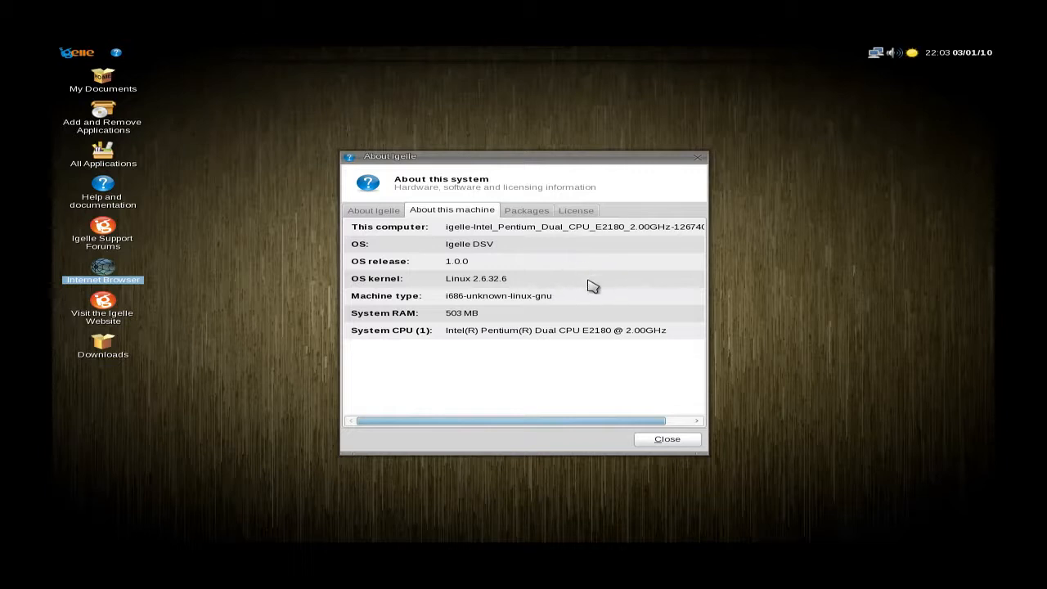
{"action": "mouse_move", "coordinate": [591, 347]}
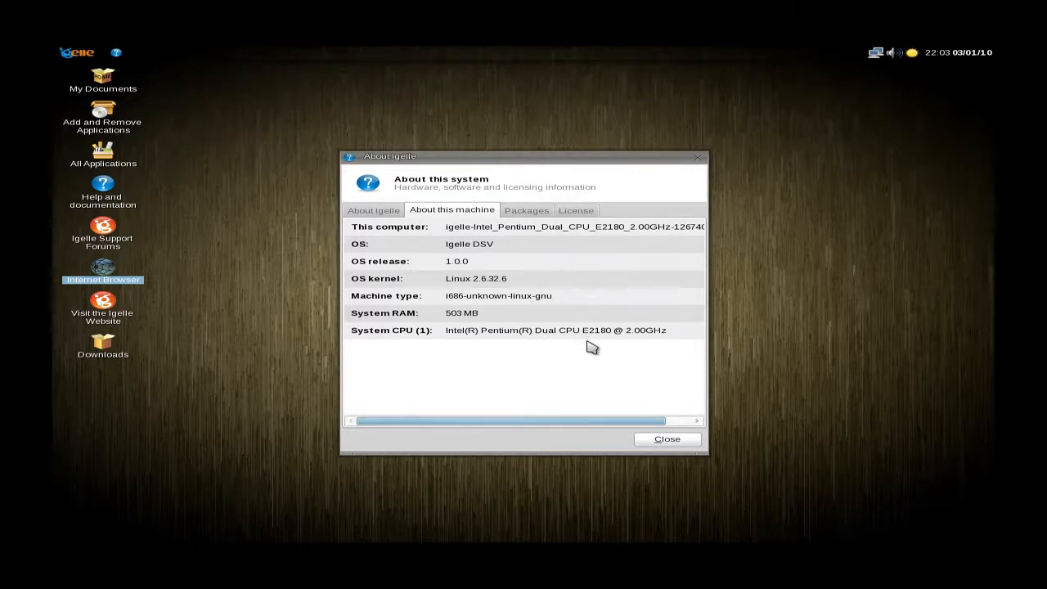
{"action": "mouse_move", "coordinate": [677, 444]}
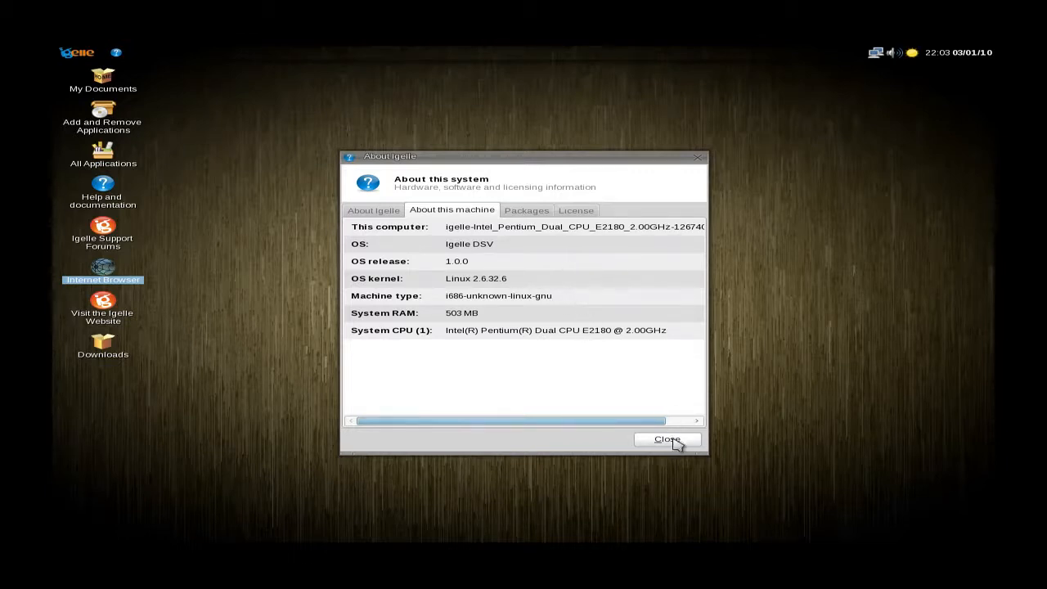
Close the About Igelle dialog after reviewing the Linux 2.6.32.6, 503 MB RAM machine details.
{"action": "left_click", "coordinate": [667, 439]}
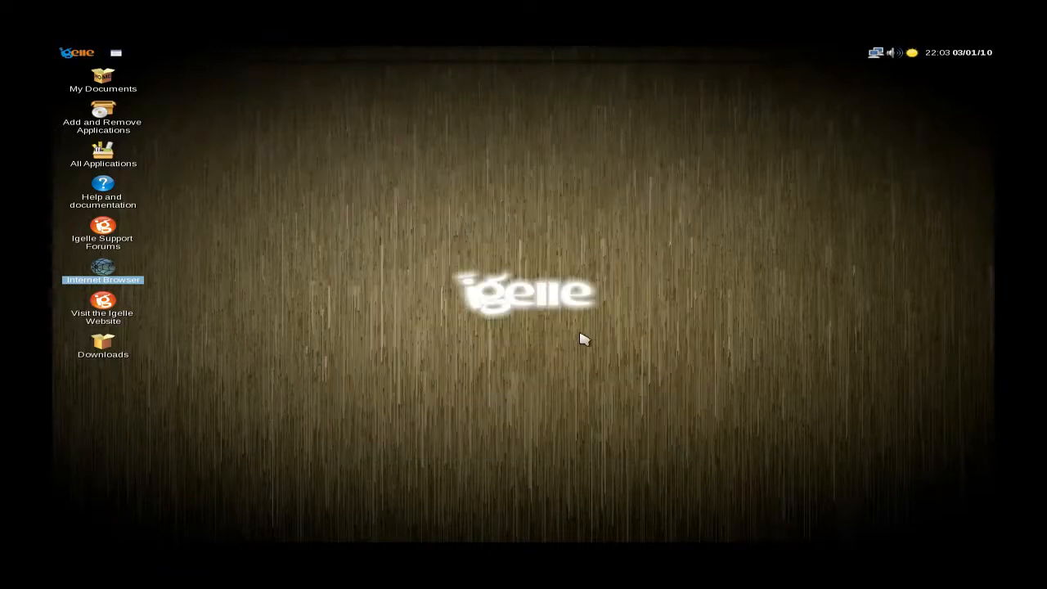